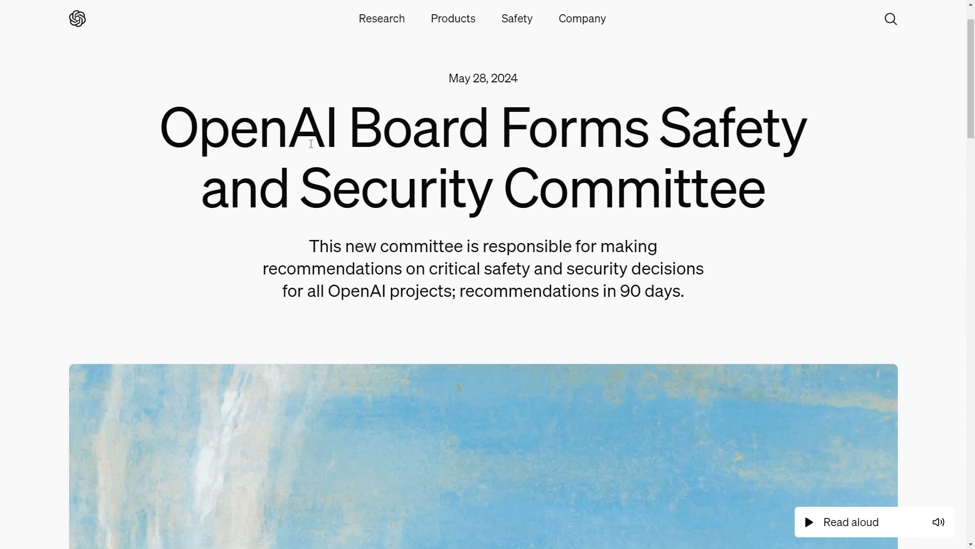
- Read down the OpenAI article, marking its headline and scrolling through the body
left_click_drag(348, 129, 761, 129)
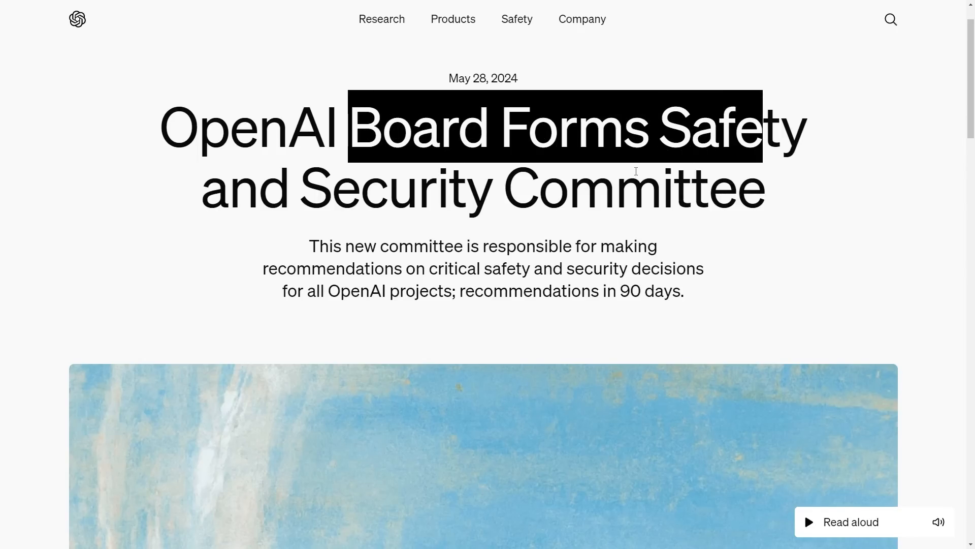
scroll("down", 3)
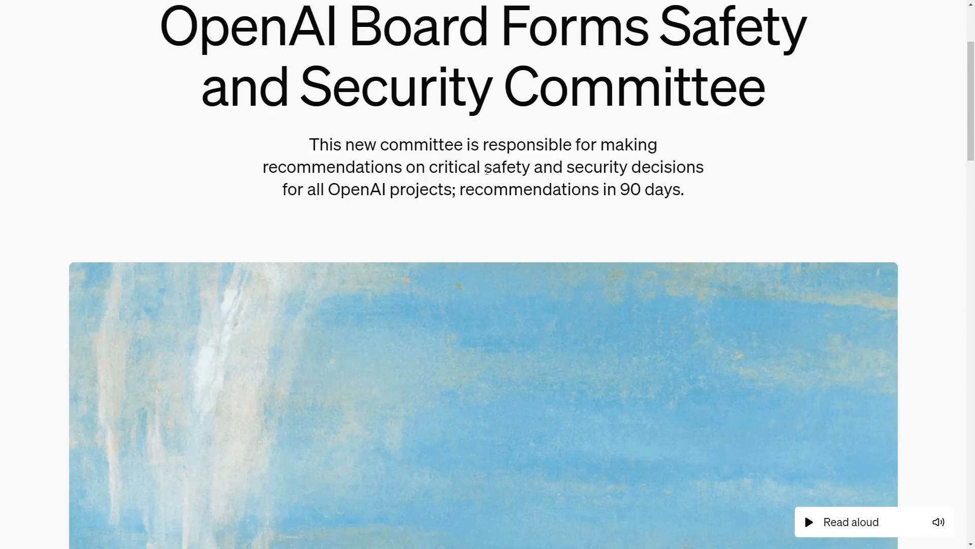
left_click_drag(483, 167, 703, 166)
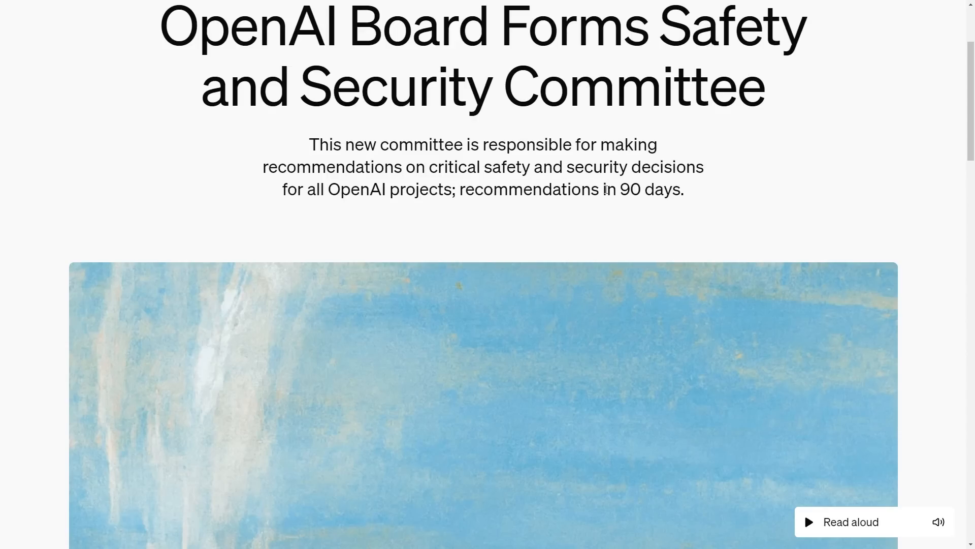
scroll("down", 3)
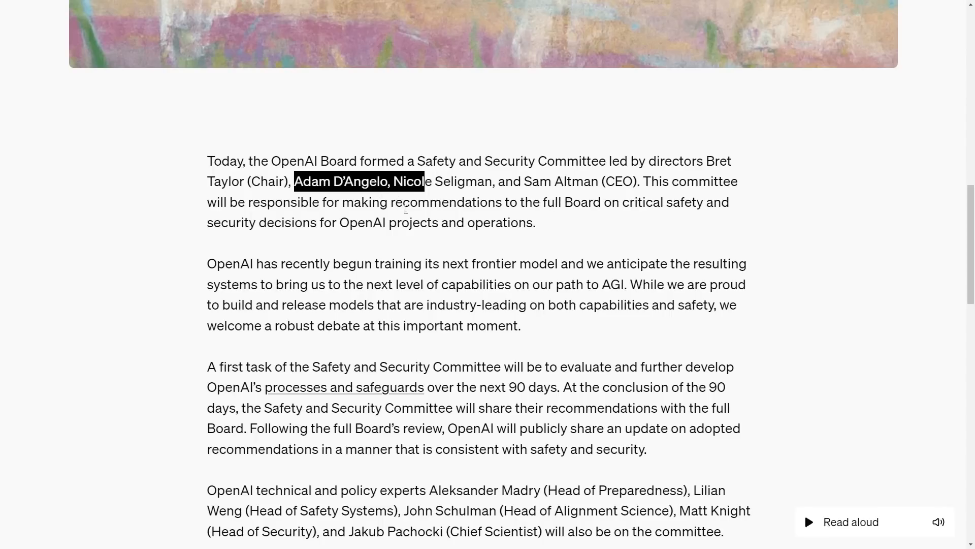
scroll("down", 3)
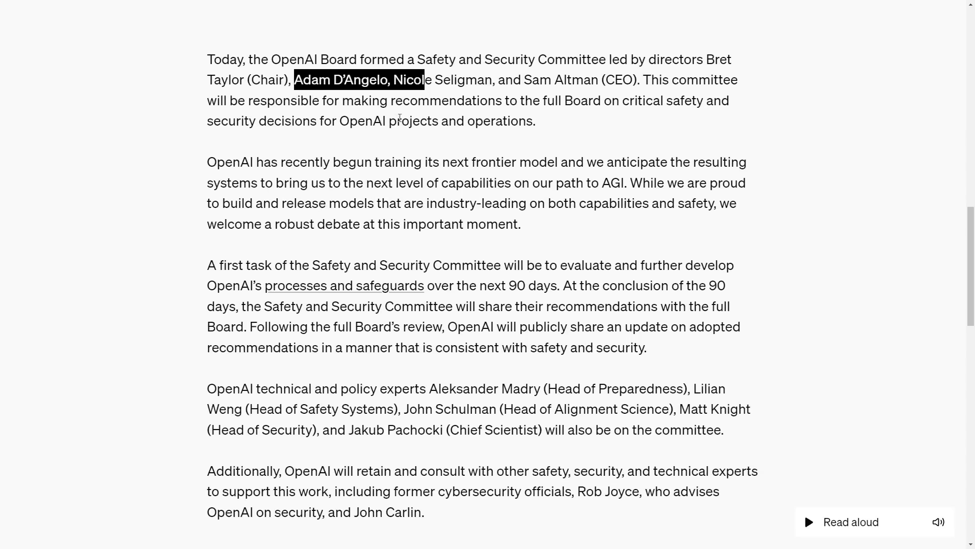
mouse_move(427, 148)
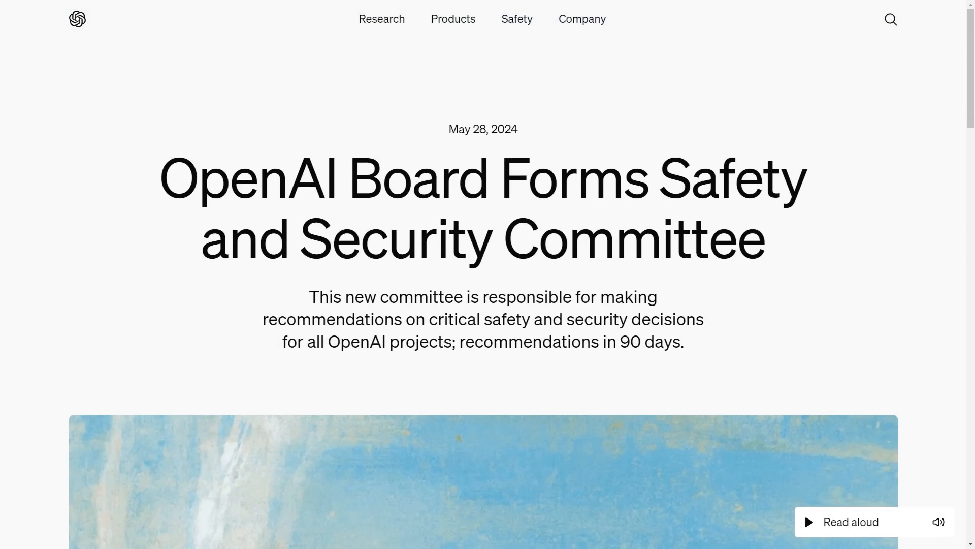
scroll("down", 3)
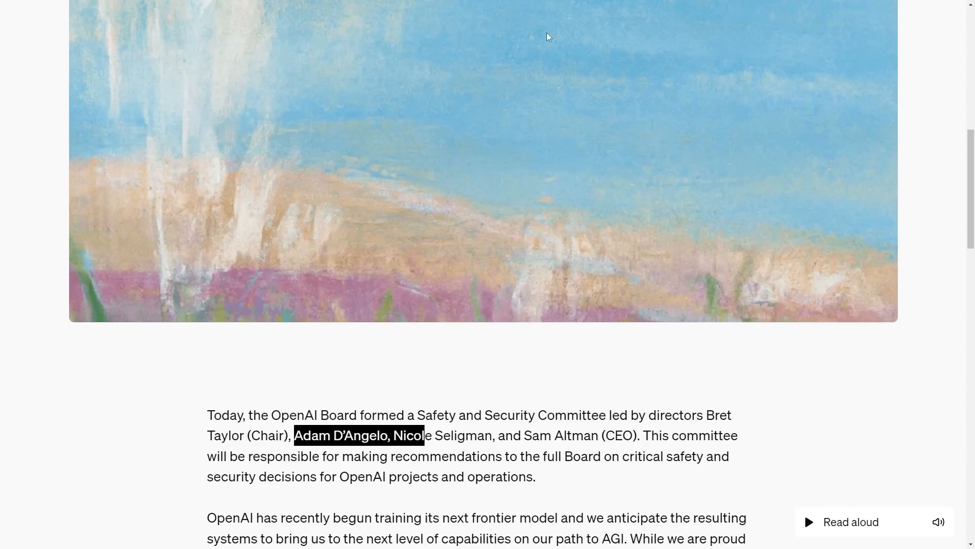
scroll("down", 3)
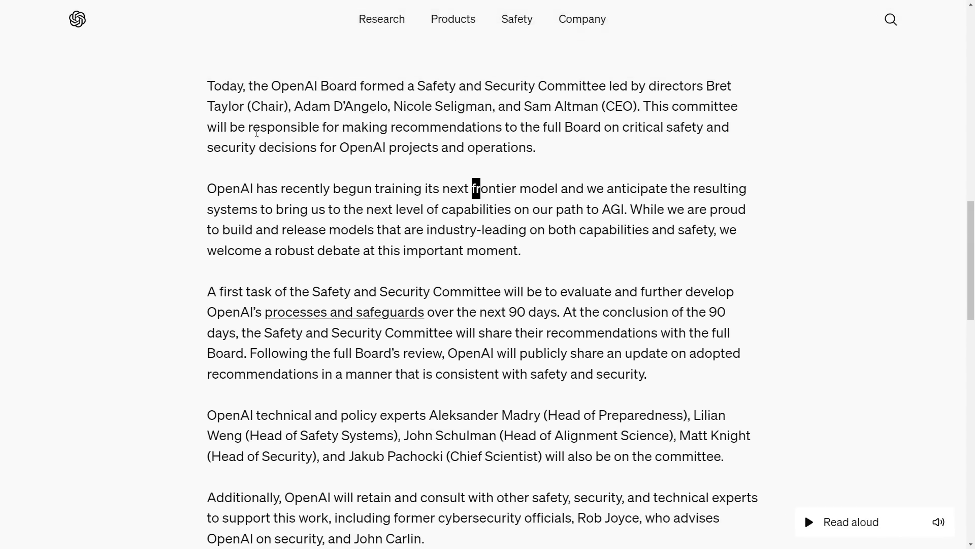
scroll("down", 3)
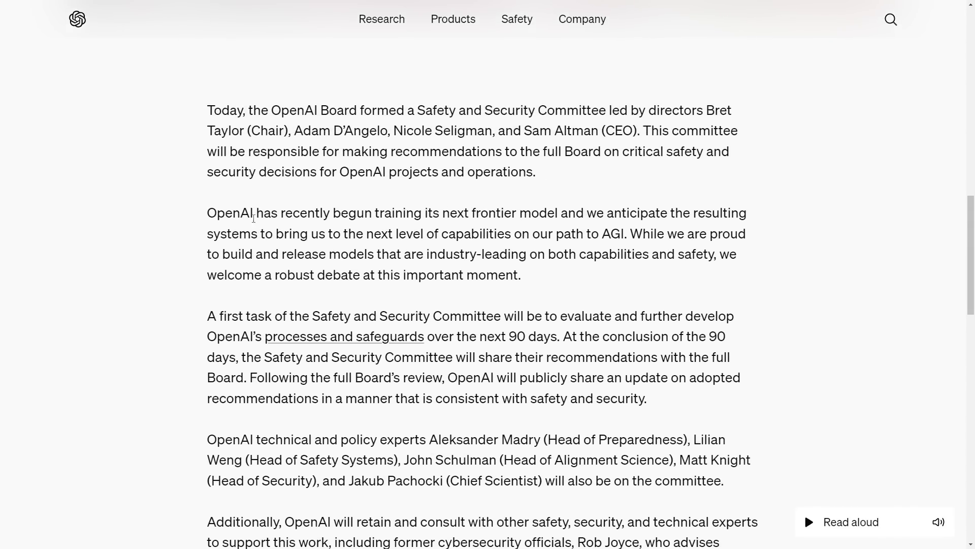
- Highlight the article's phrase about welcoming robust debate
left_click_drag(208, 212, 299, 213)
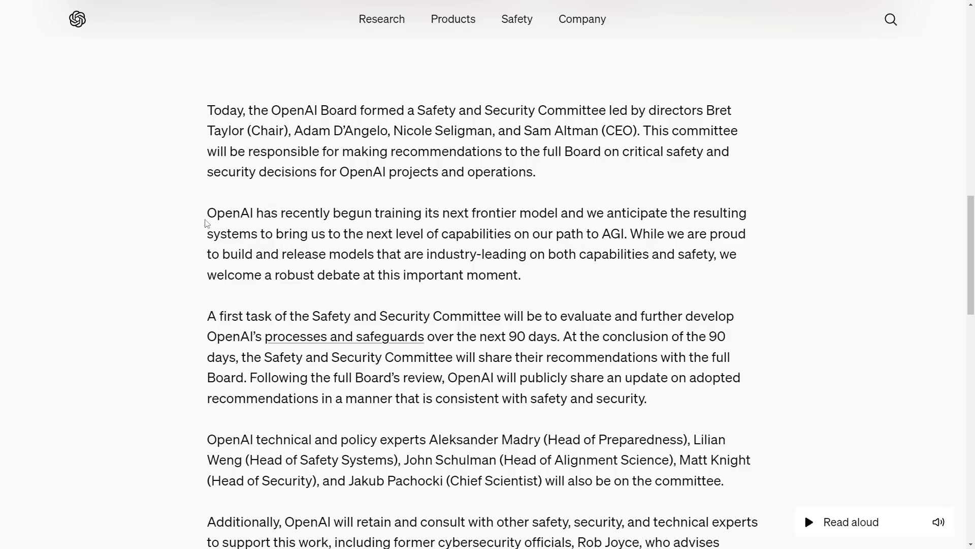
mouse_move(369, 241)
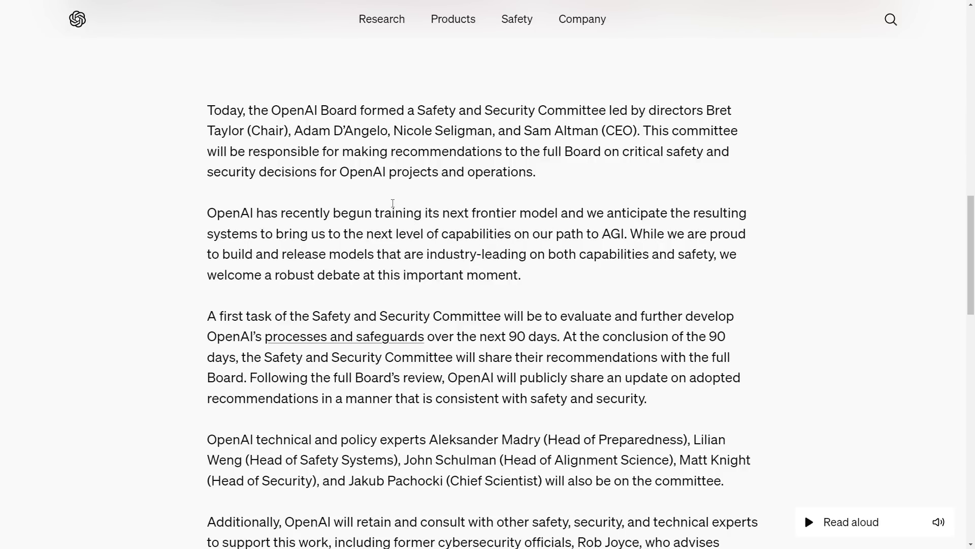
left_click_drag(254, 254, 366, 254)
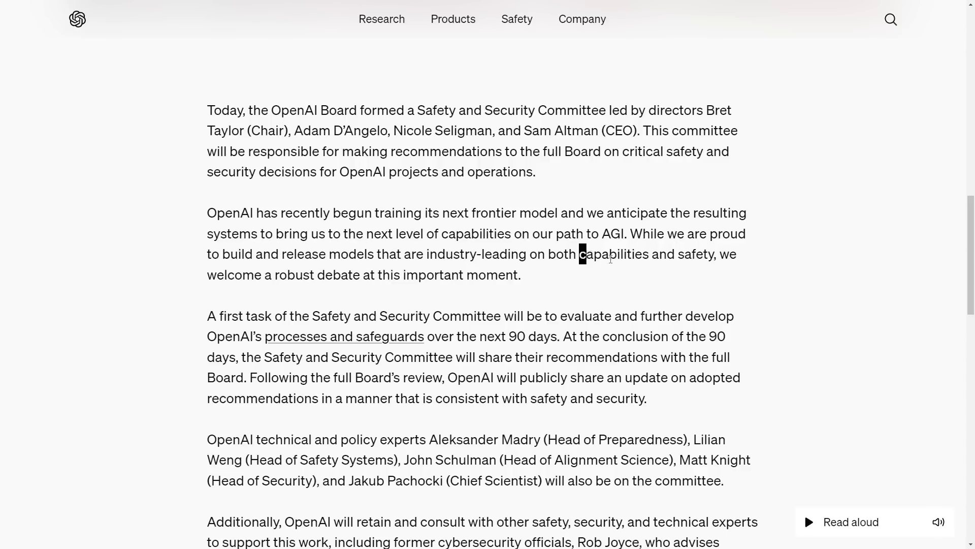
left_click_drag(580, 254, 715, 254)
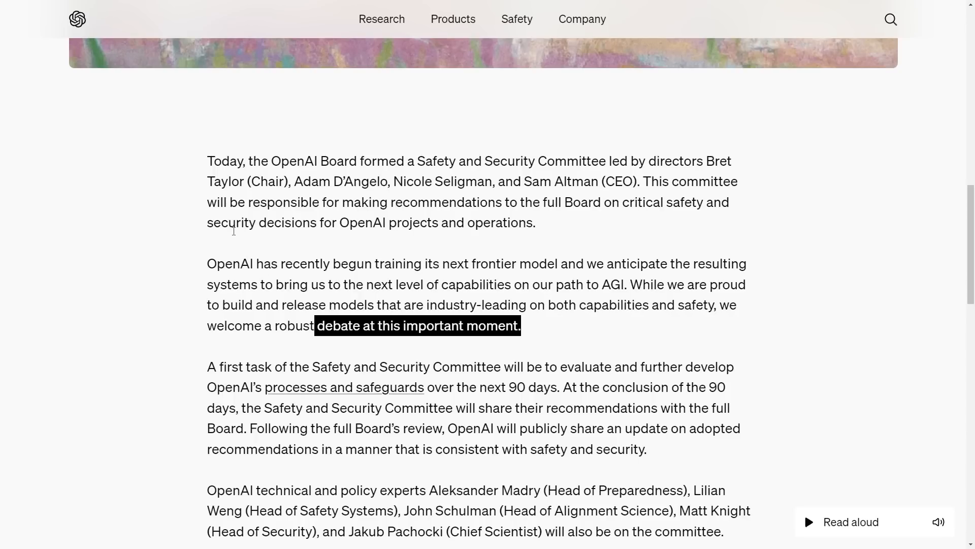
mouse_move(257, 268)
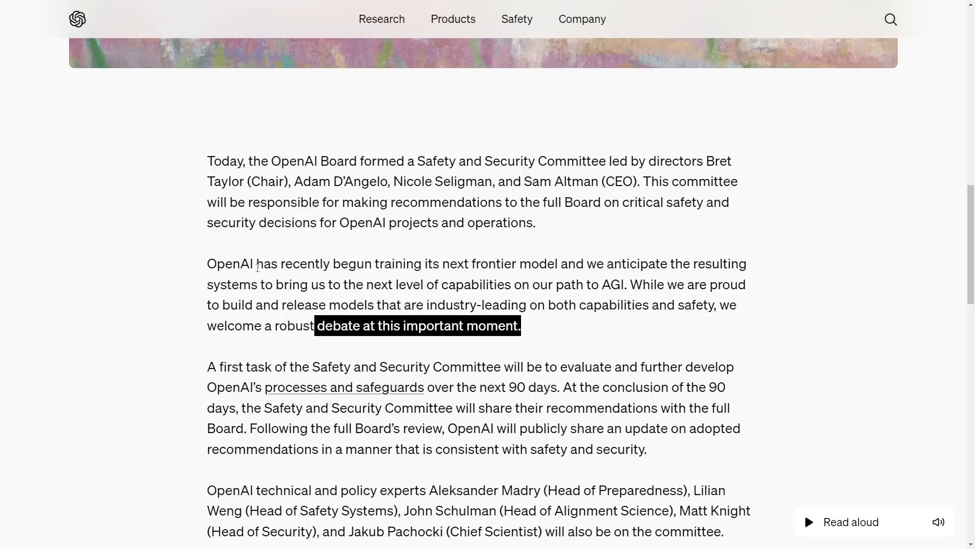
left_click_drag(255, 263, 489, 263)
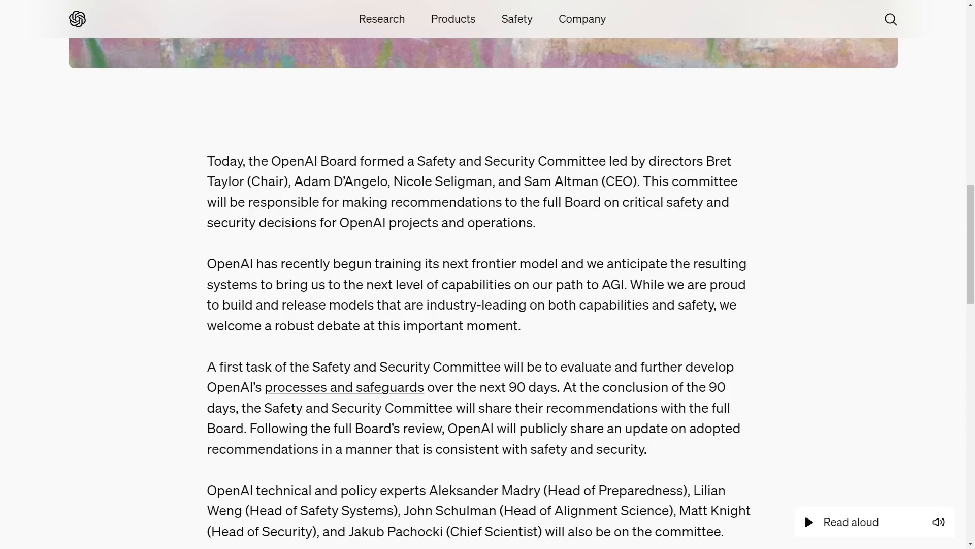
mouse_move(254, 263)
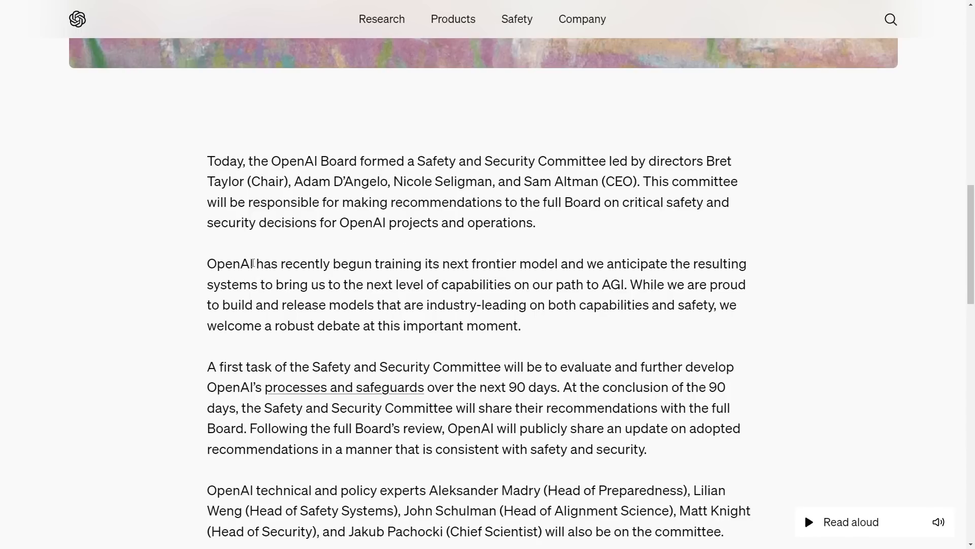
- Mark the claim about training the next frontier model and move on to 'gpt 5 in training' video results
left_click_drag(280, 263, 558, 263)
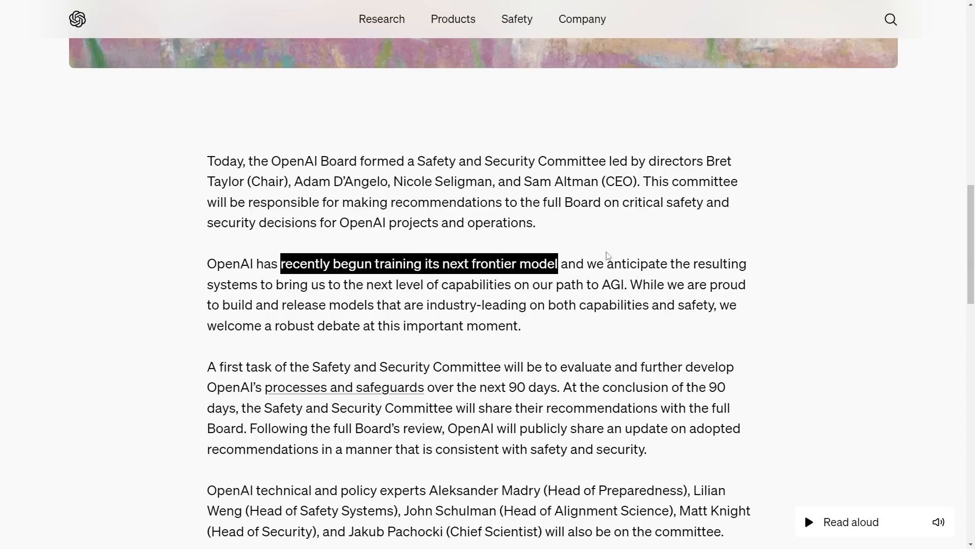
left_click(606, 256)
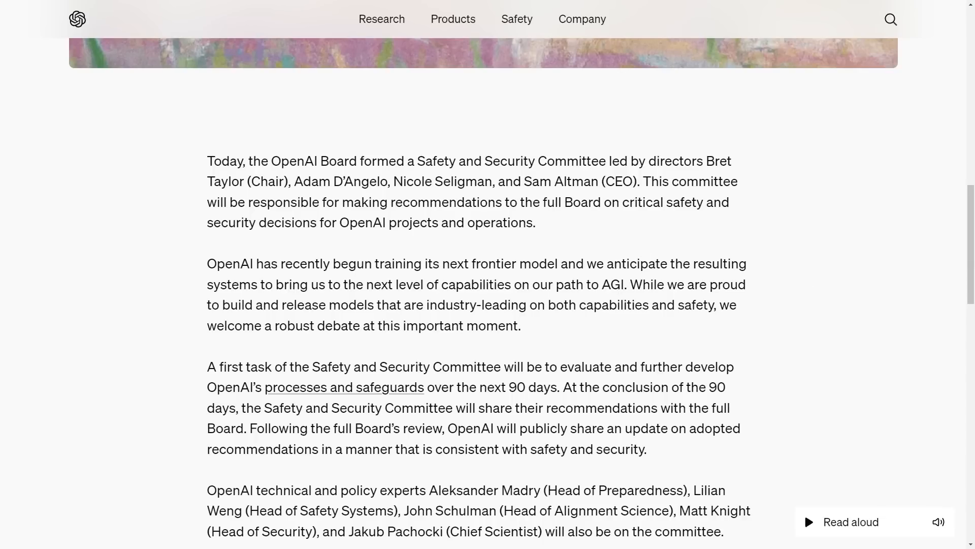
mouse_move(669, 311)
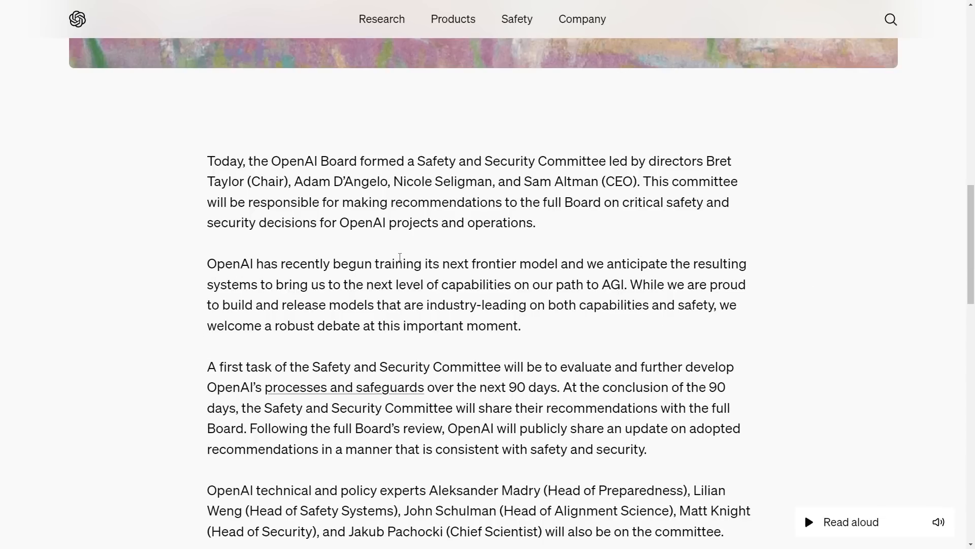
left_click_drag(280, 263, 559, 264)
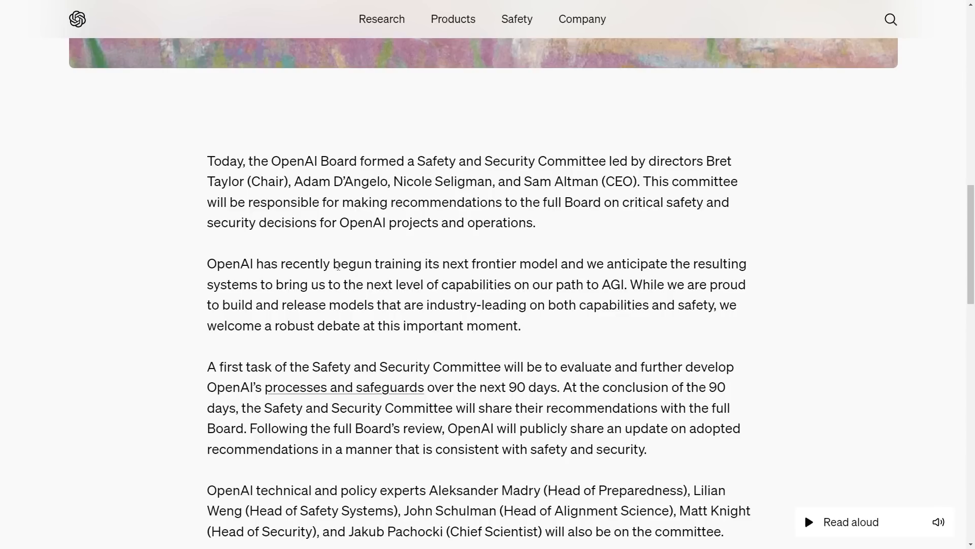
left_click_drag(333, 263, 596, 263)
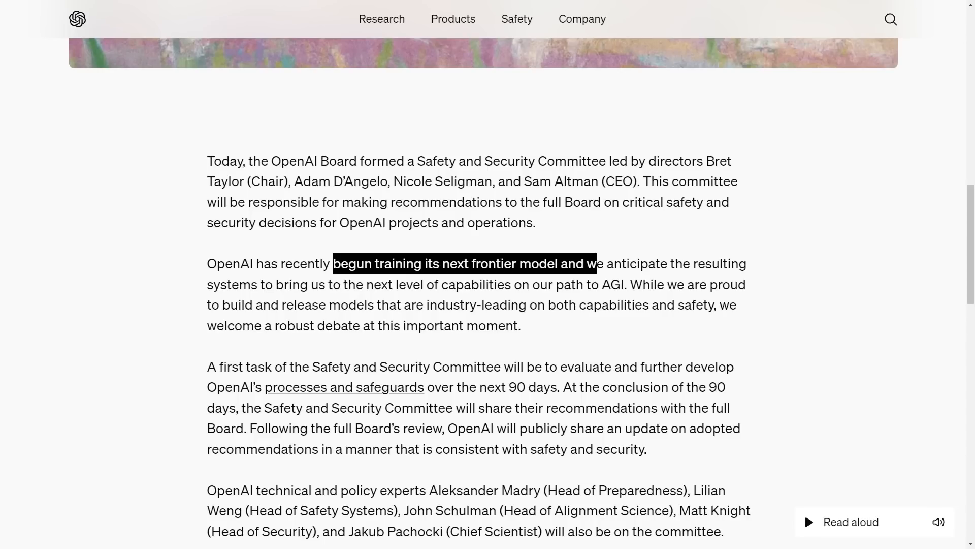
mouse_move(582, 232)
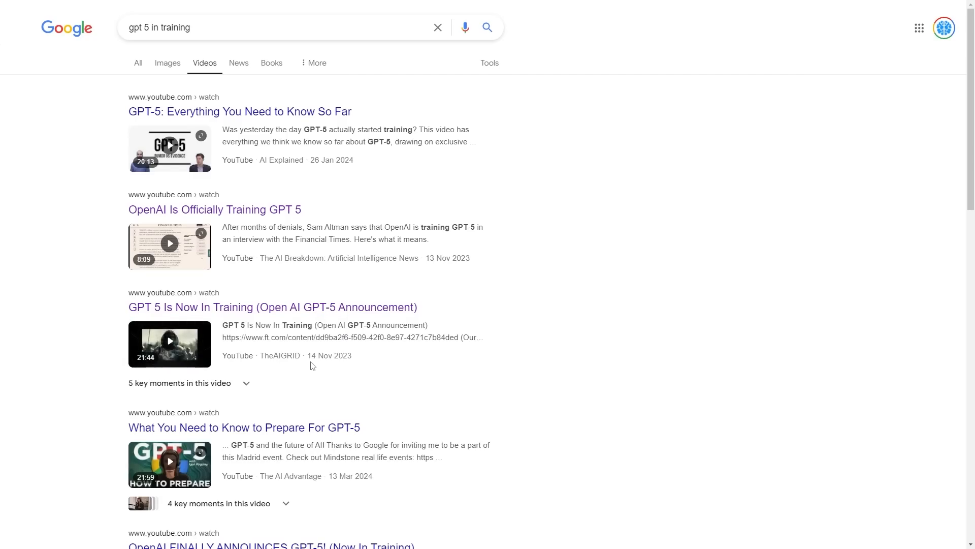
double_click(329, 356)
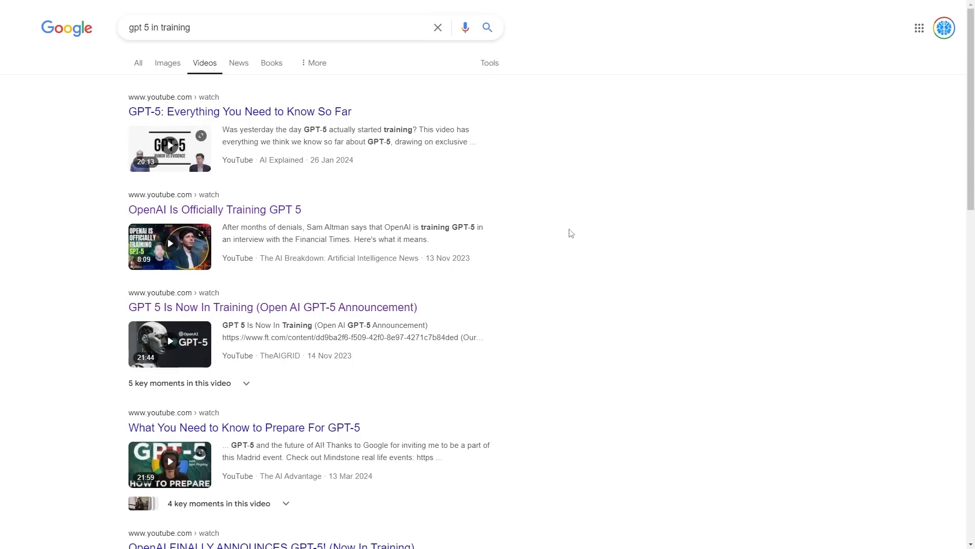
mouse_move(527, 242)
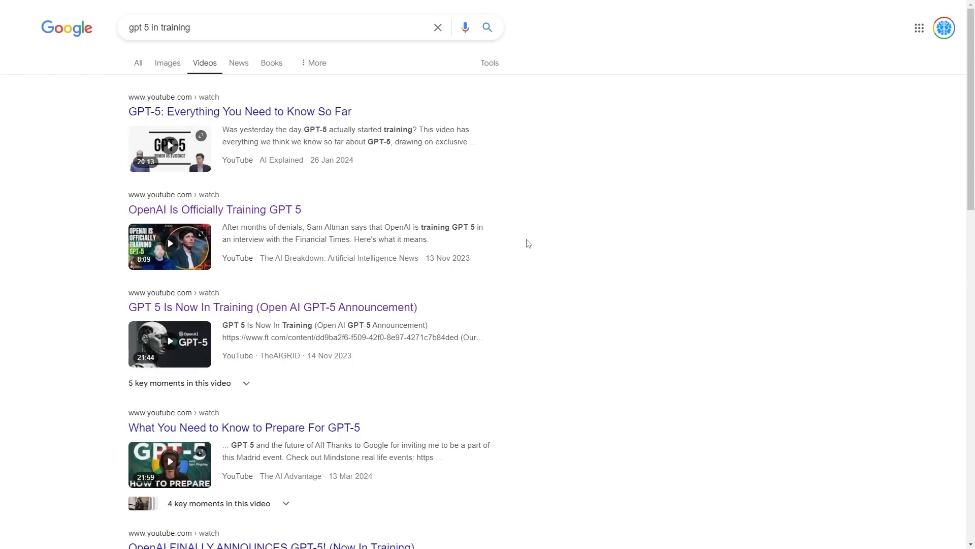
mouse_move(508, 248)
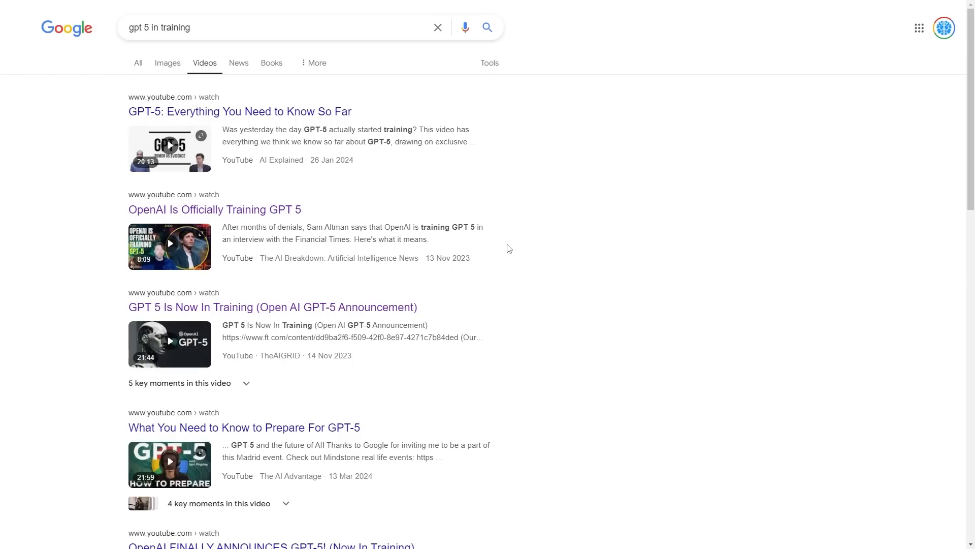
mouse_move(286, 210)
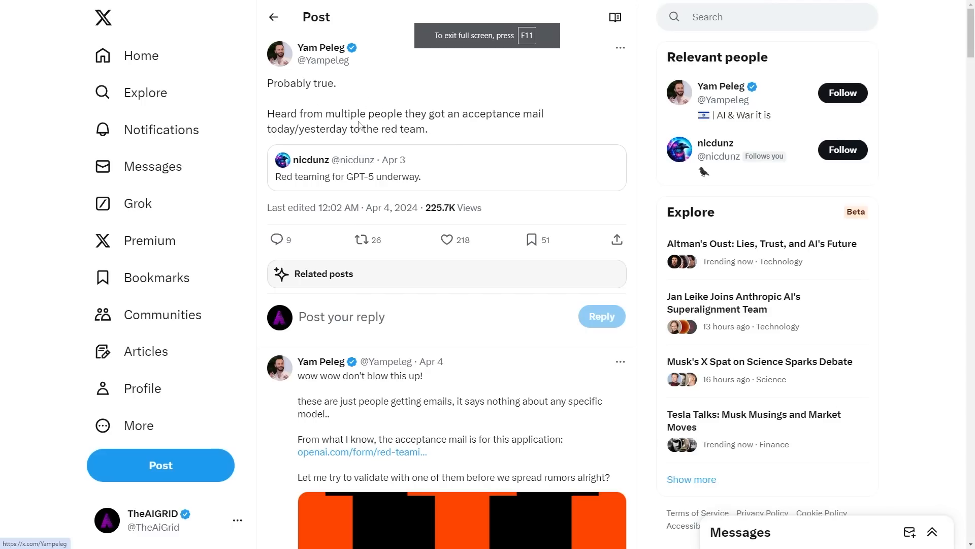
- Highlight the 'got an acceptance mail' claim in Yam Peleg's GPT-5 red-team post
left_click_drag(417, 112, 543, 113)
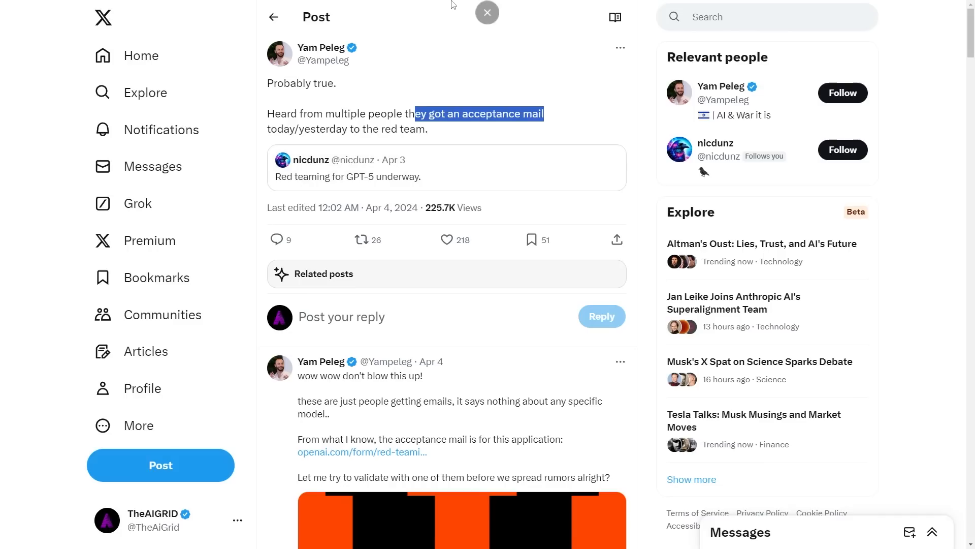
mouse_move(443, 104)
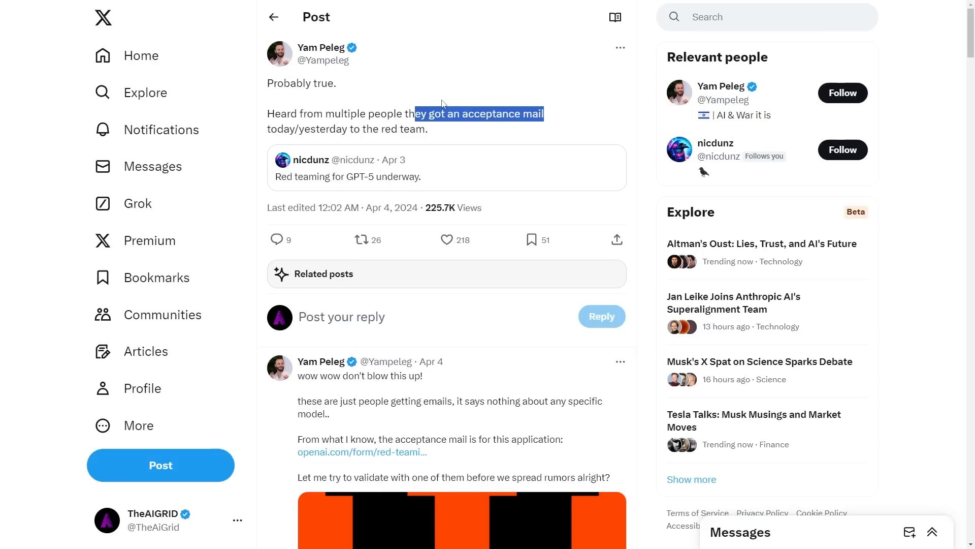
mouse_move(494, 193)
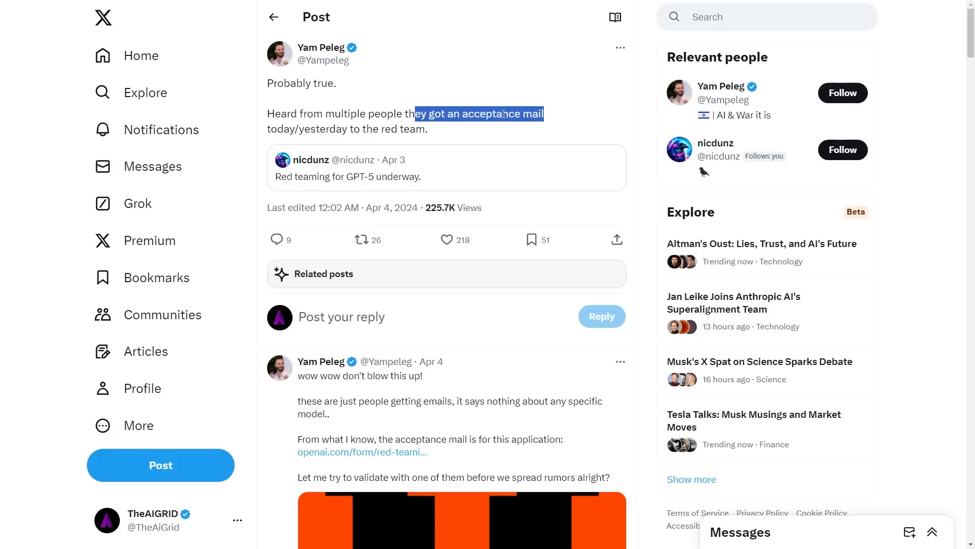
mouse_move(529, 105)
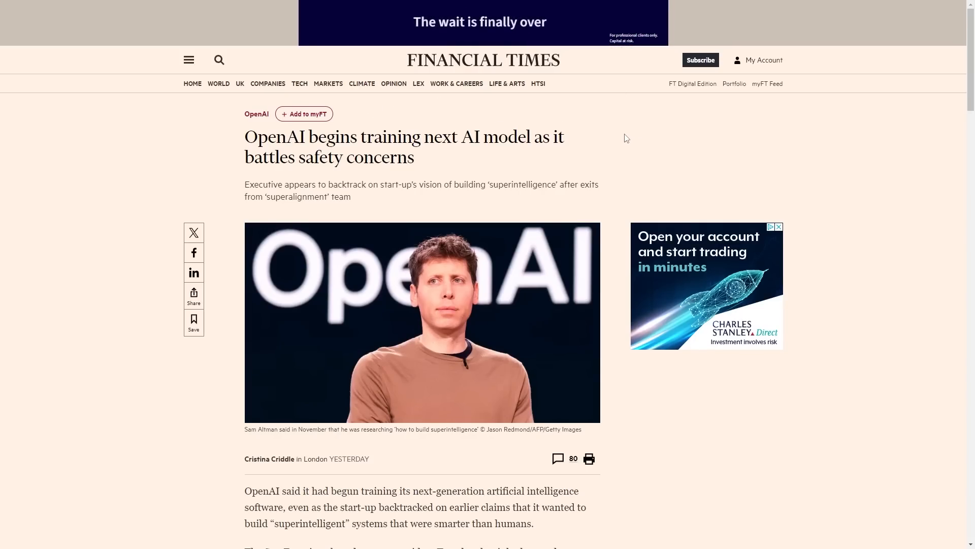
mouse_move(620, 136)
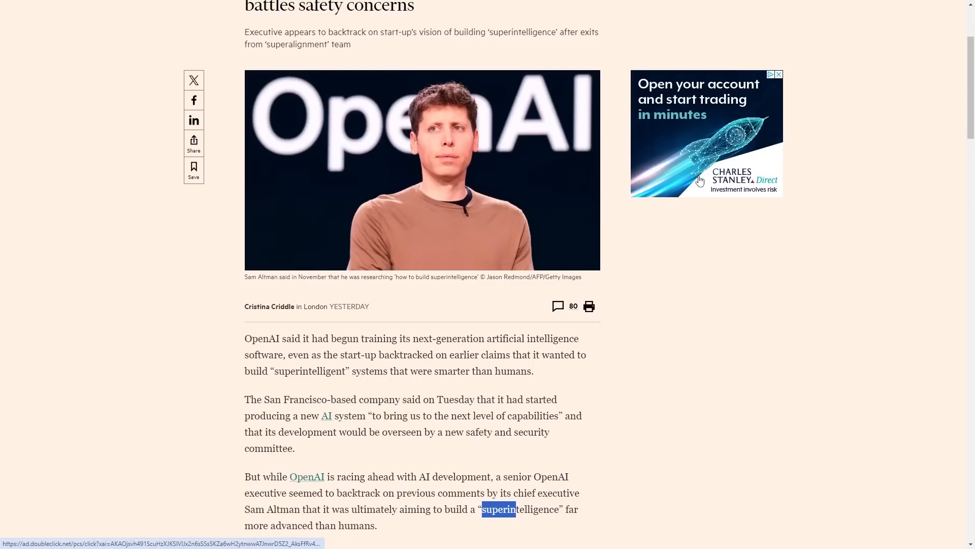
scroll("up", 3)
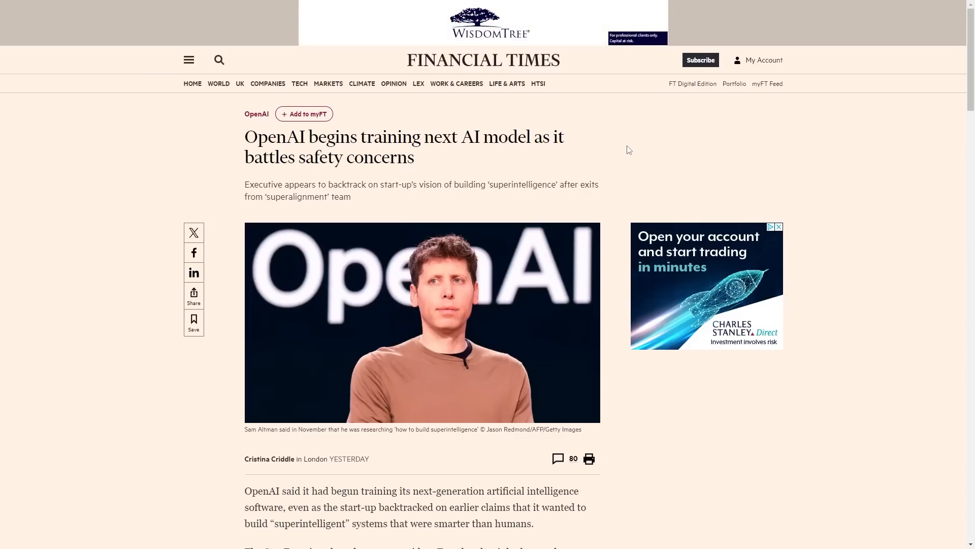
scroll("down", 3)
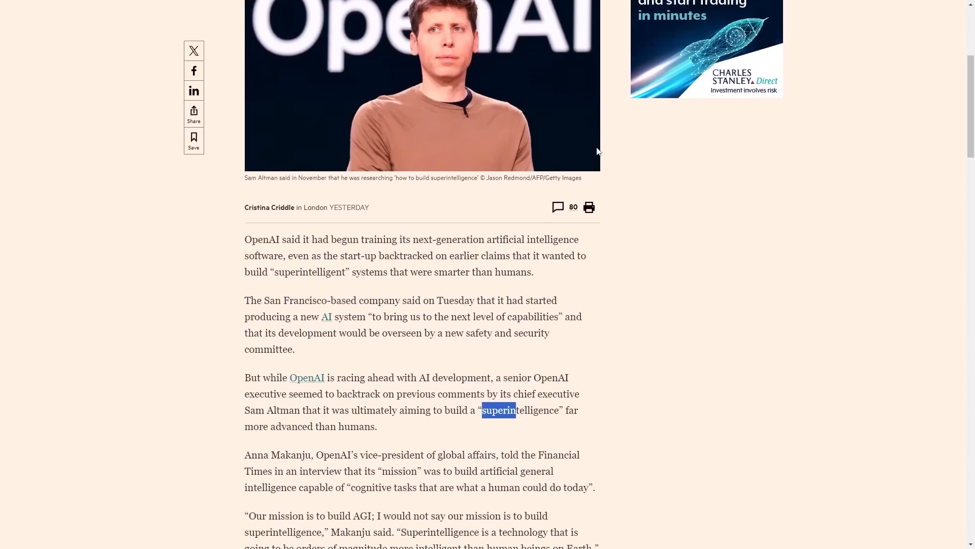
scroll("down", 3)
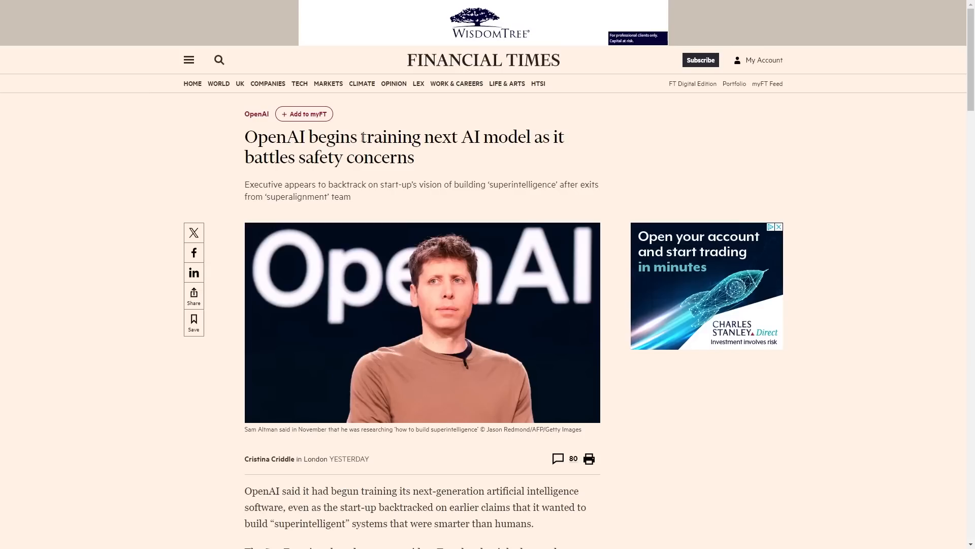
- Highlight the FT headline and the claim about superintelligence beyond humans
left_click_drag(298, 136, 506, 136)
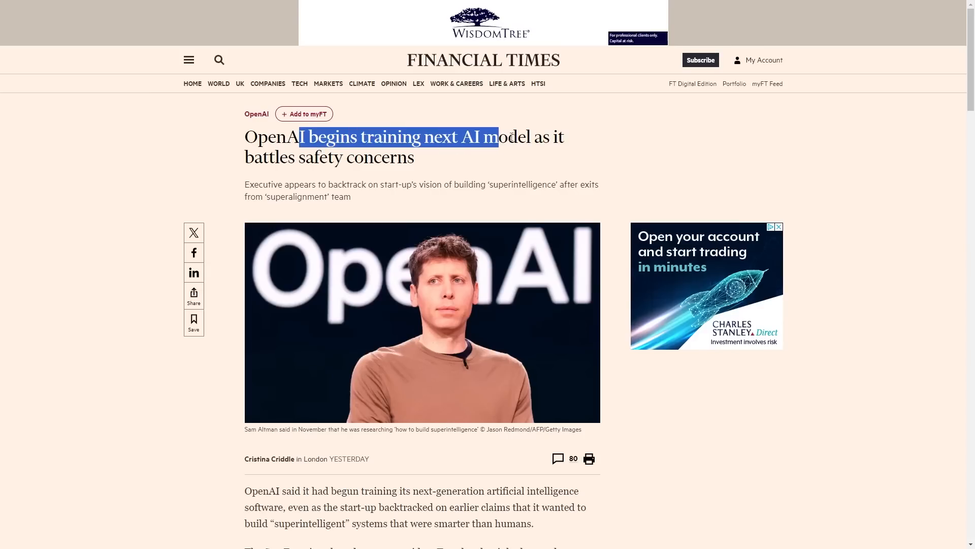
scroll("down", 3)
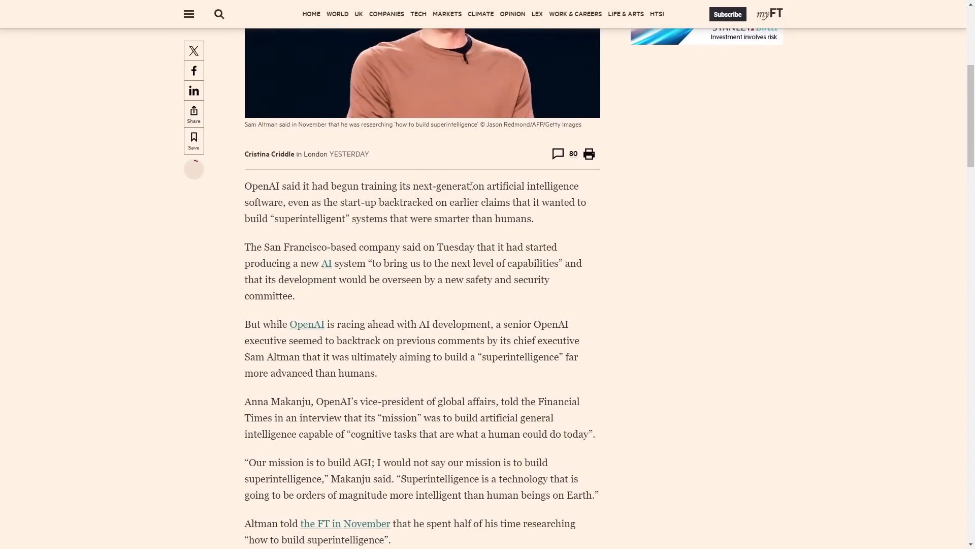
mouse_move(357, 176)
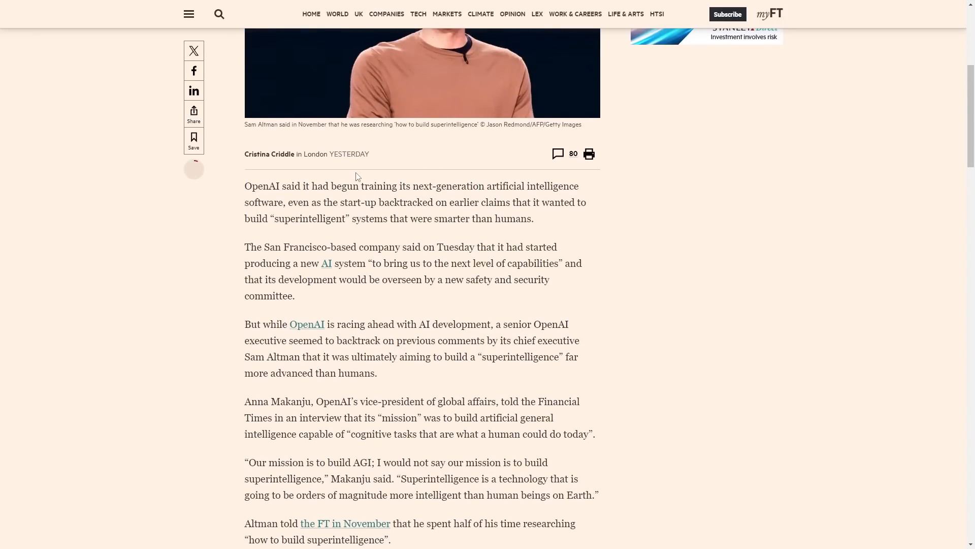
scroll("down", 3)
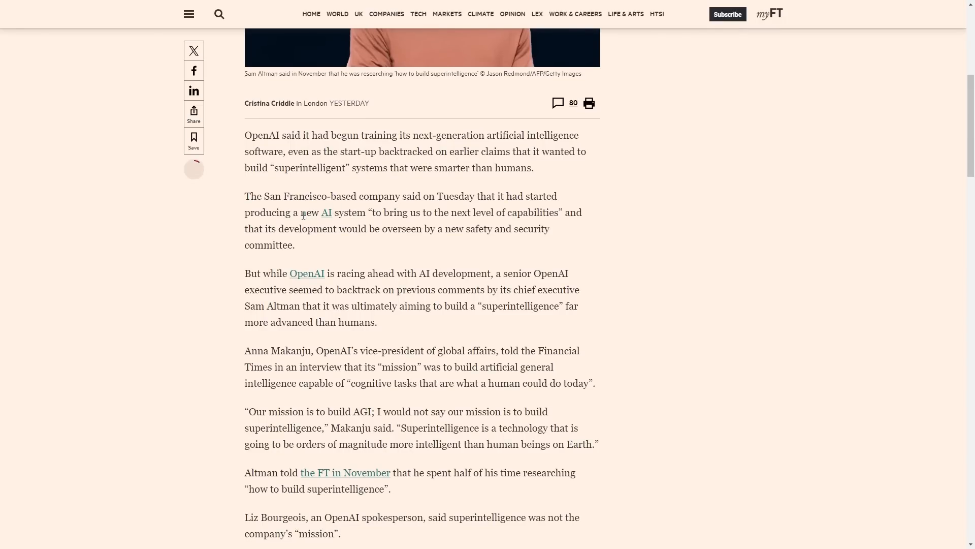
left_click_drag(376, 212, 561, 212)
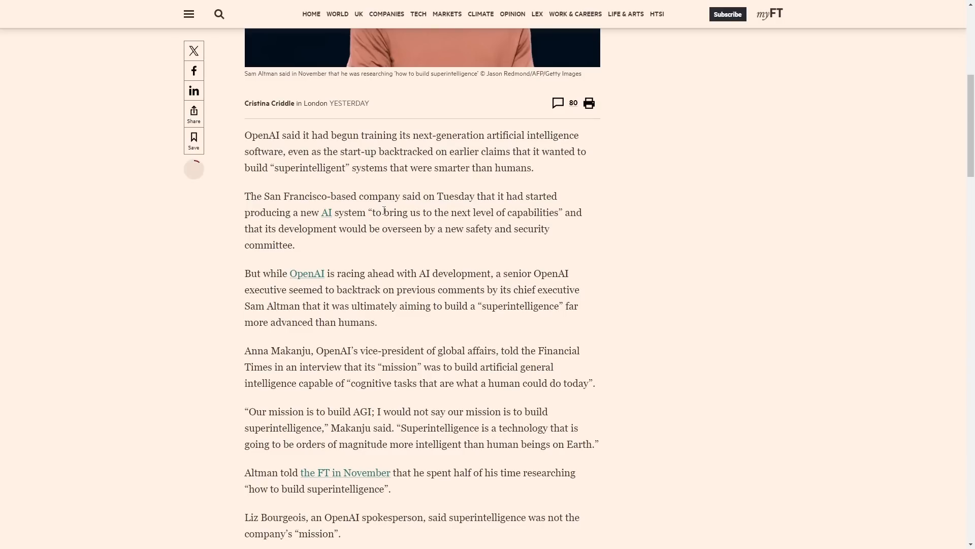
mouse_move(384, 211)
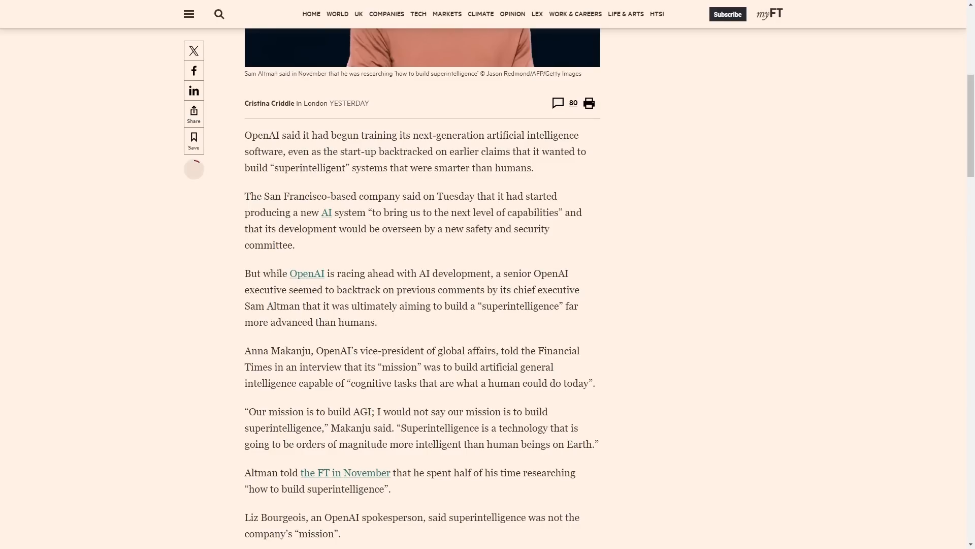
mouse_move(434, 262)
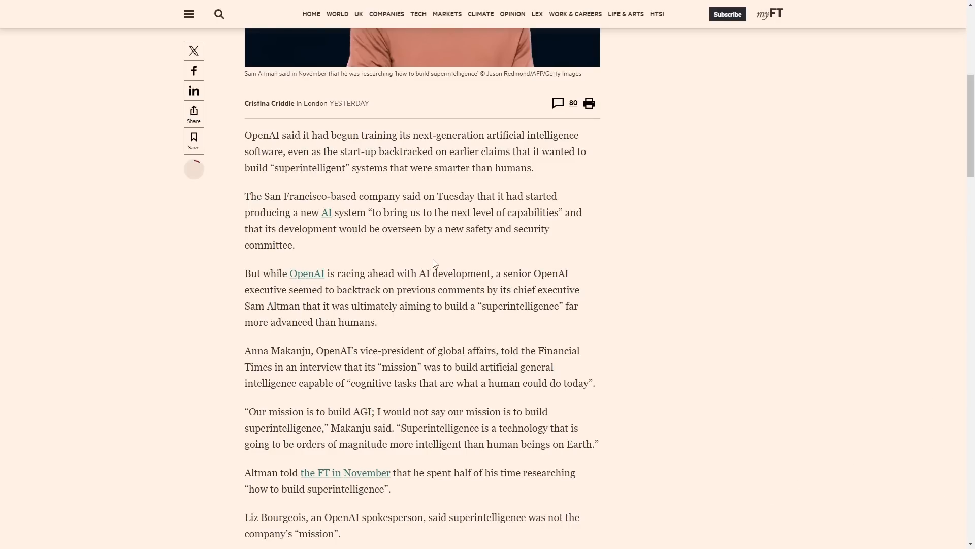
left_click_drag(472, 255, 375, 271)
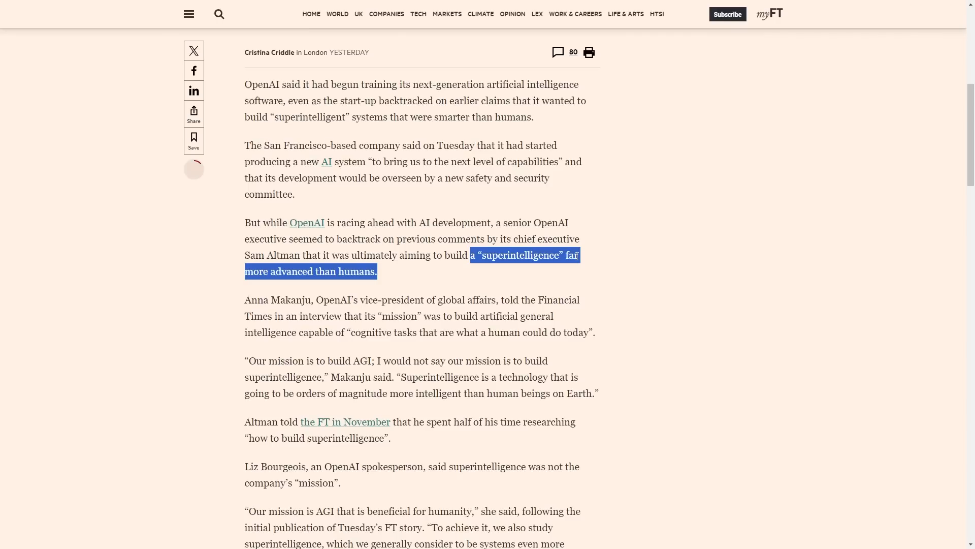
mouse_move(409, 256)
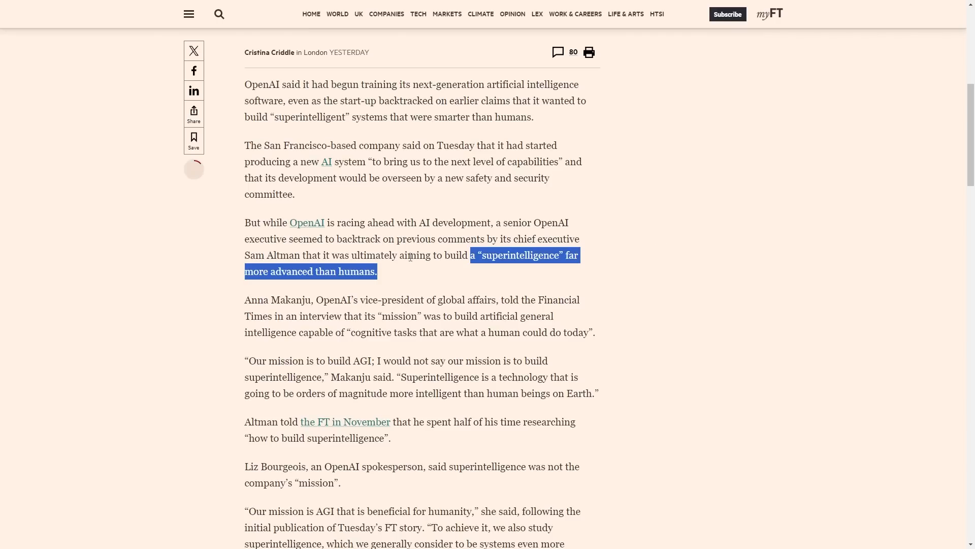
left_click(411, 255)
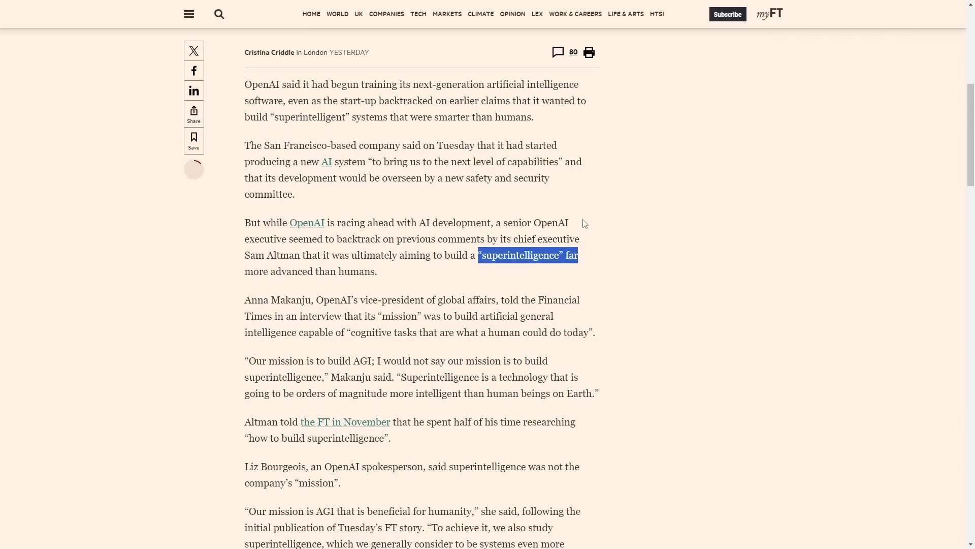
mouse_move(561, 198)
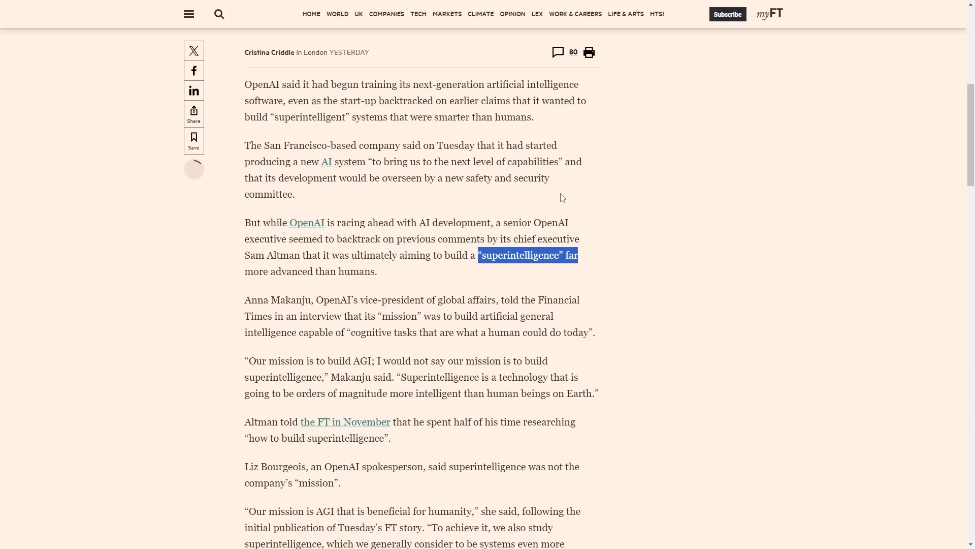
mouse_move(459, 222)
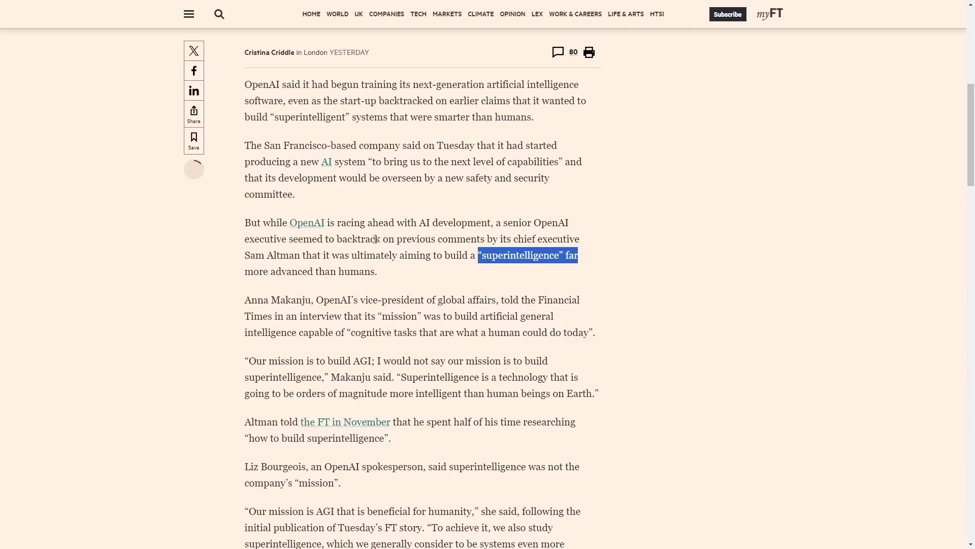
- Highlight the Makanju quotes about building AGI and superintelligence being a technology
scroll("down", 3)
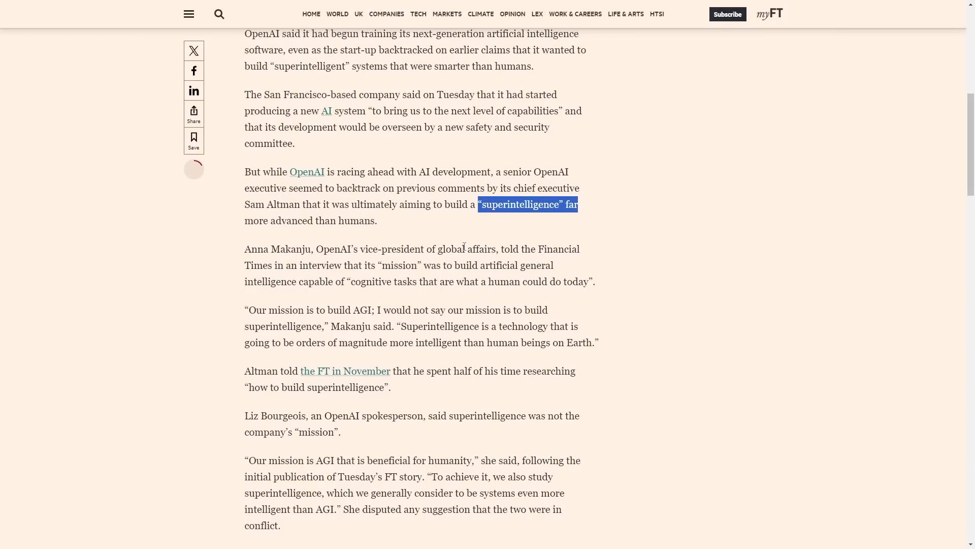
mouse_move(380, 267)
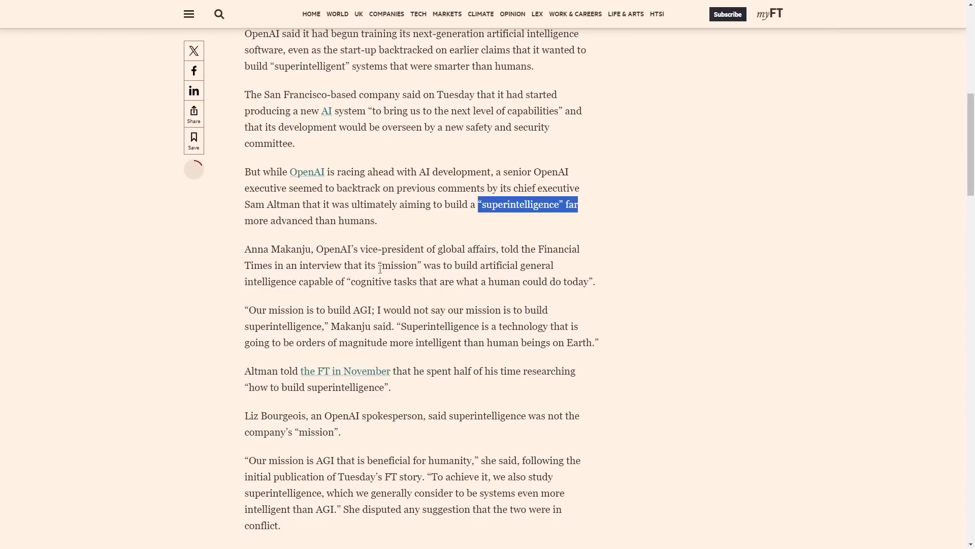
mouse_move(481, 266)
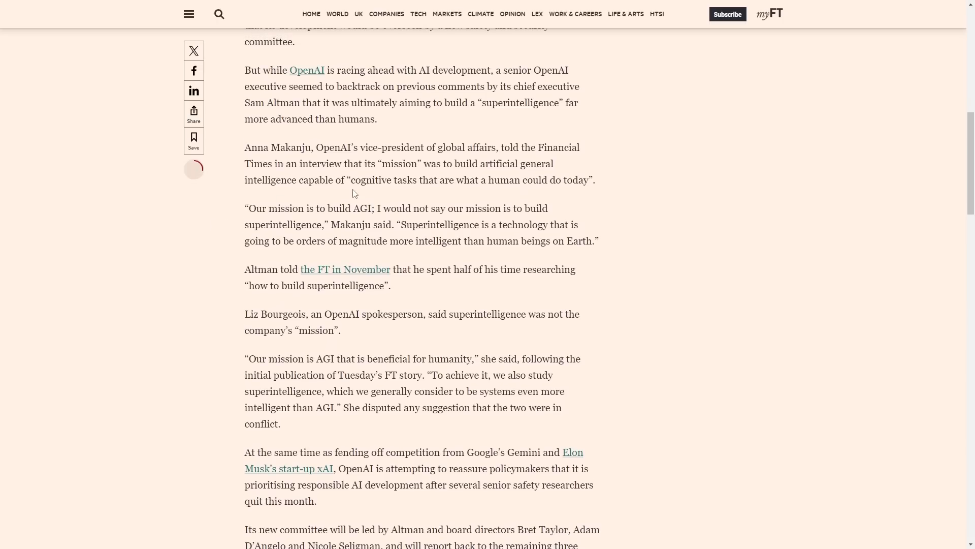
left_click_drag(334, 207, 384, 207)
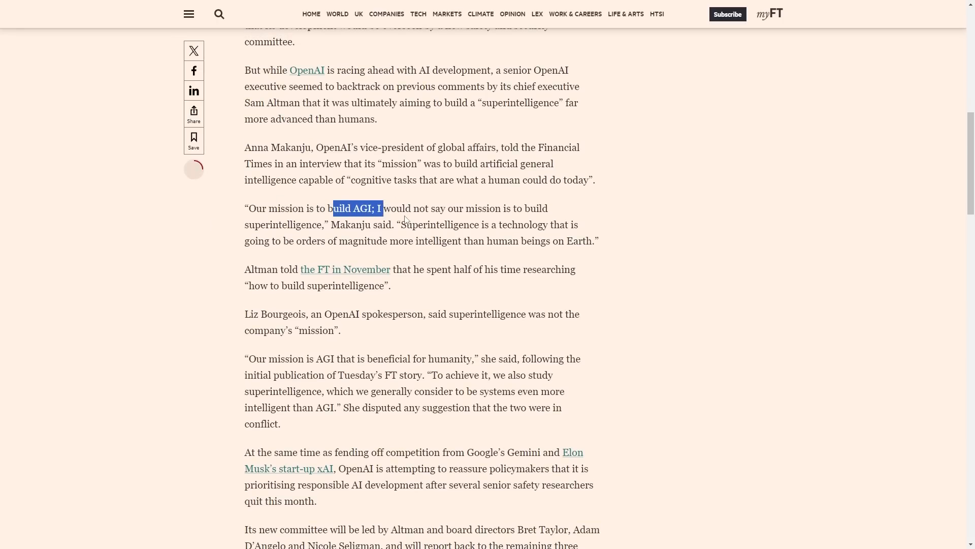
left_click_drag(333, 208, 539, 207)
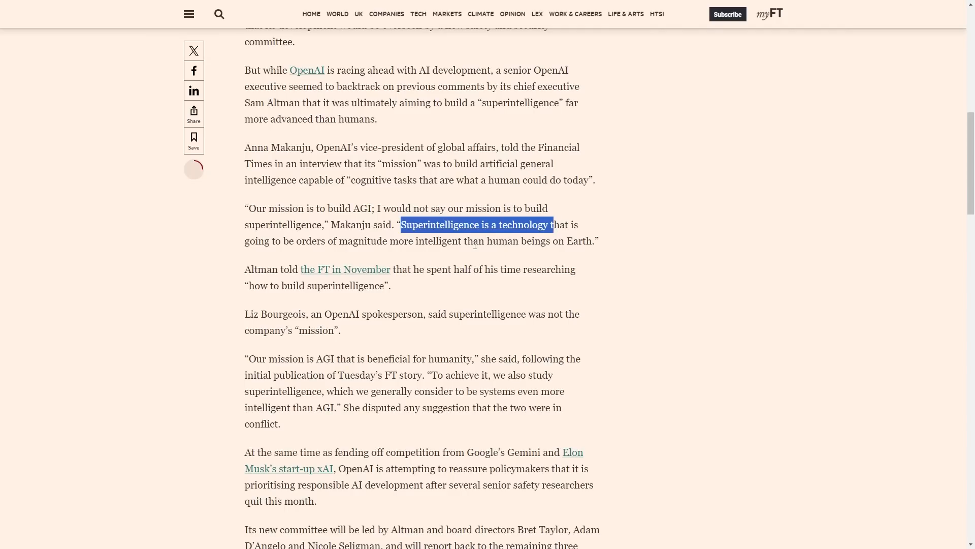
mouse_move(471, 250)
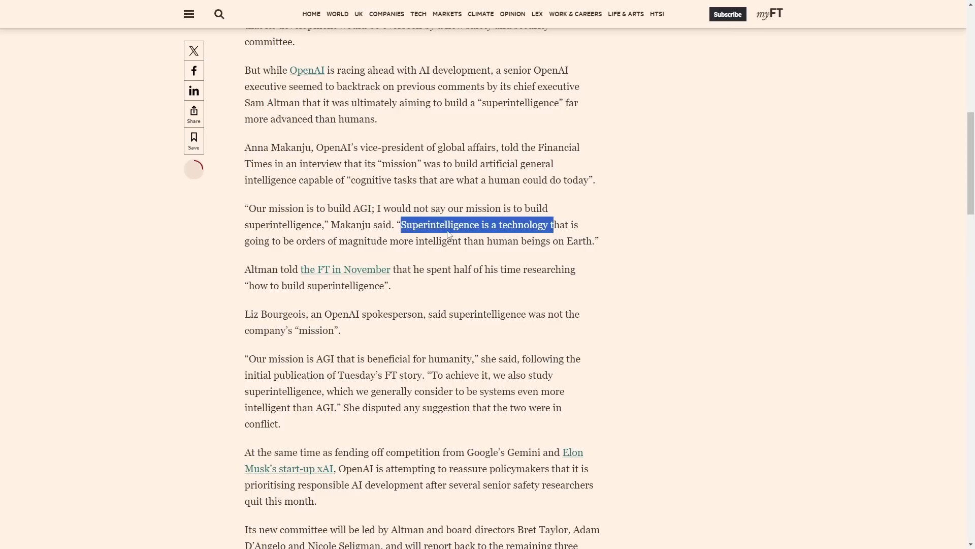
mouse_move(446, 228)
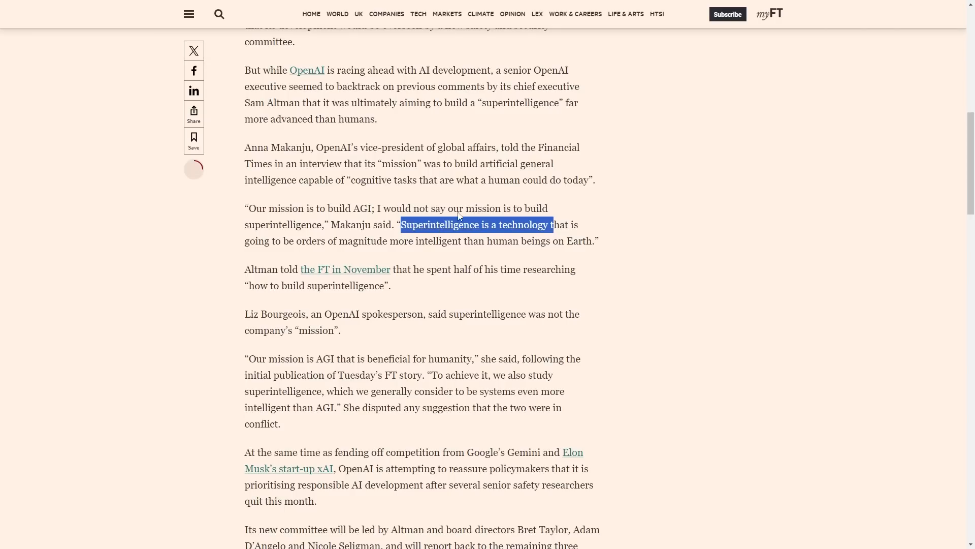
mouse_move(509, 220)
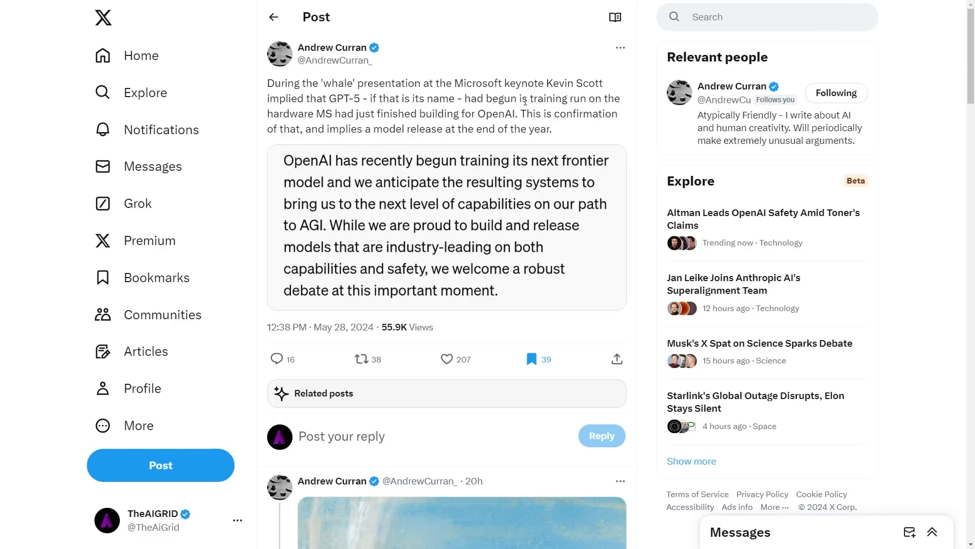
- Highlight the hardware-built-for-OpenAI line in Andrew Curran's post and read into his replies
left_click_drag(525, 99, 612, 99)
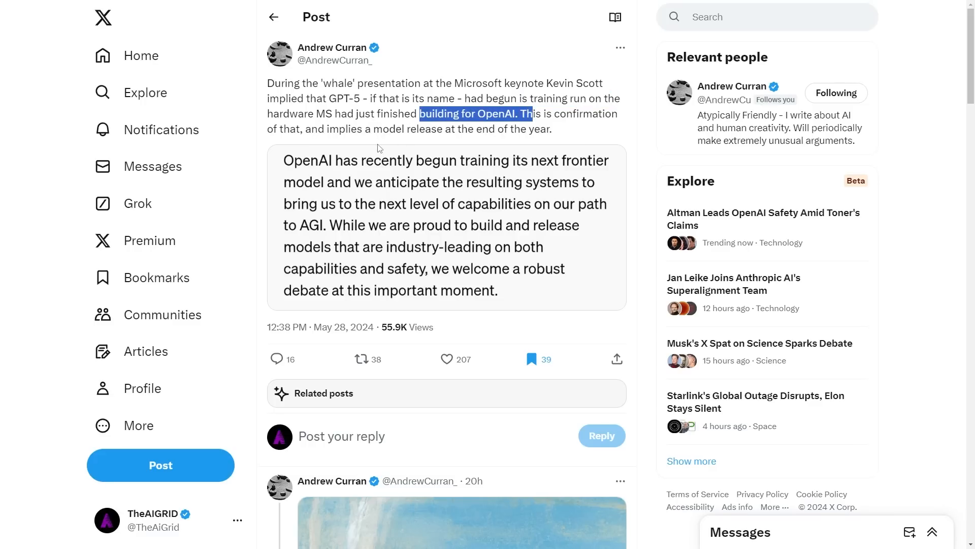
mouse_move(483, 177)
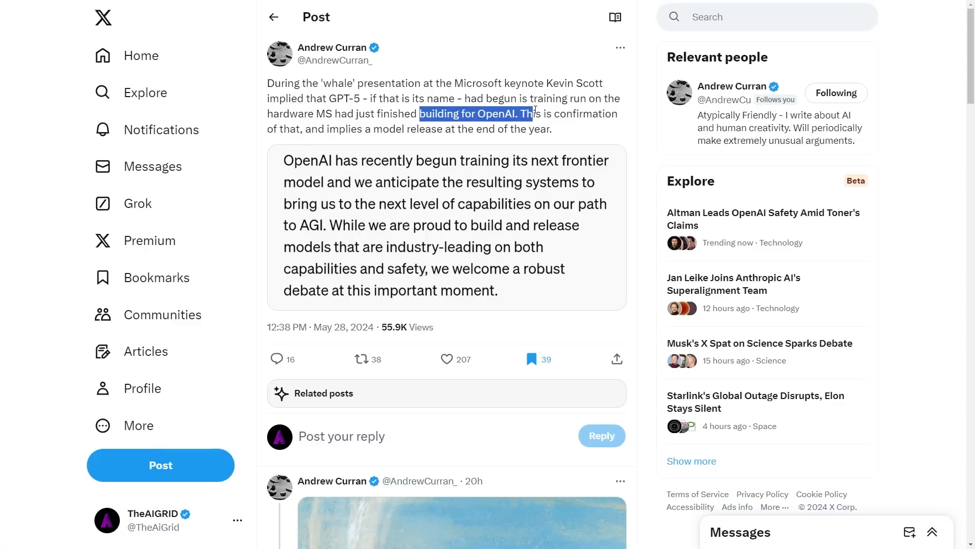
mouse_move(604, 112)
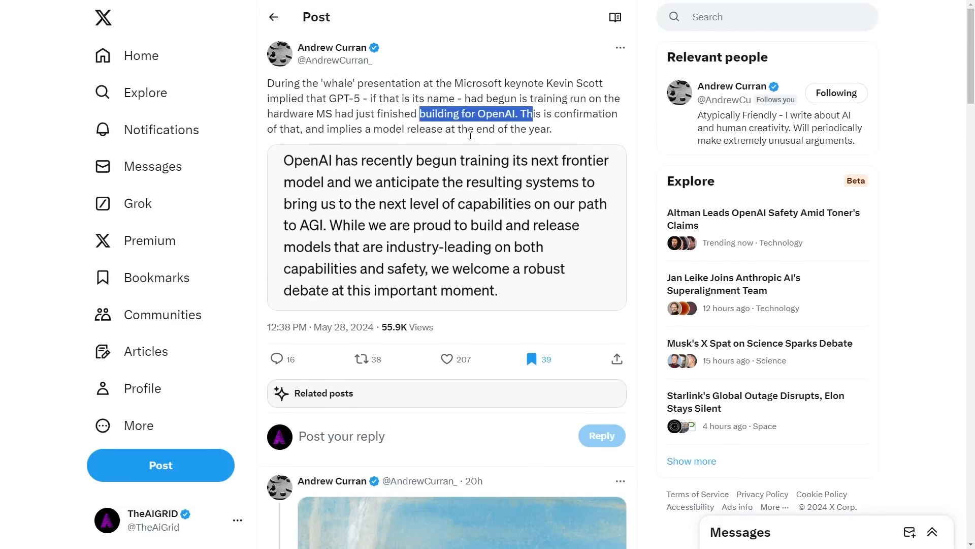
scroll("down", 3)
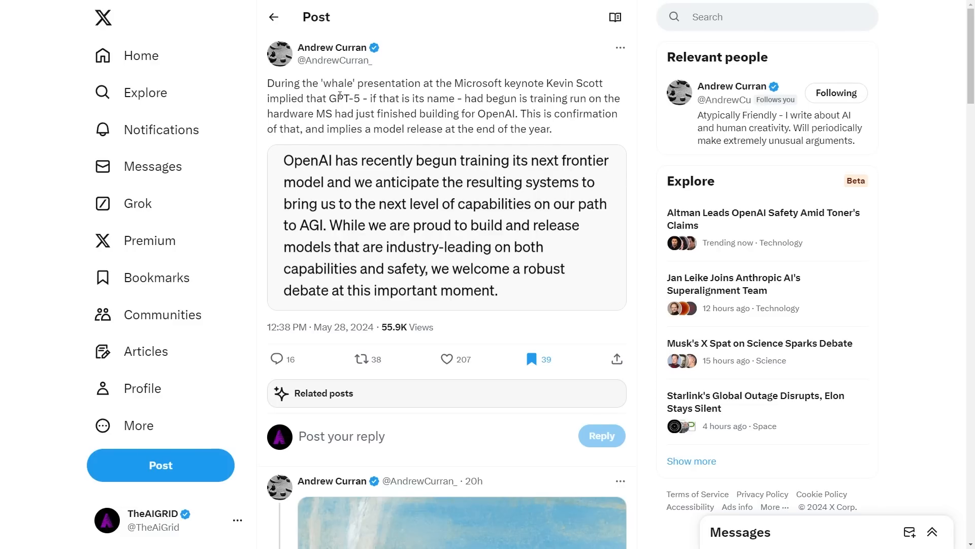
mouse_move(322, 112)
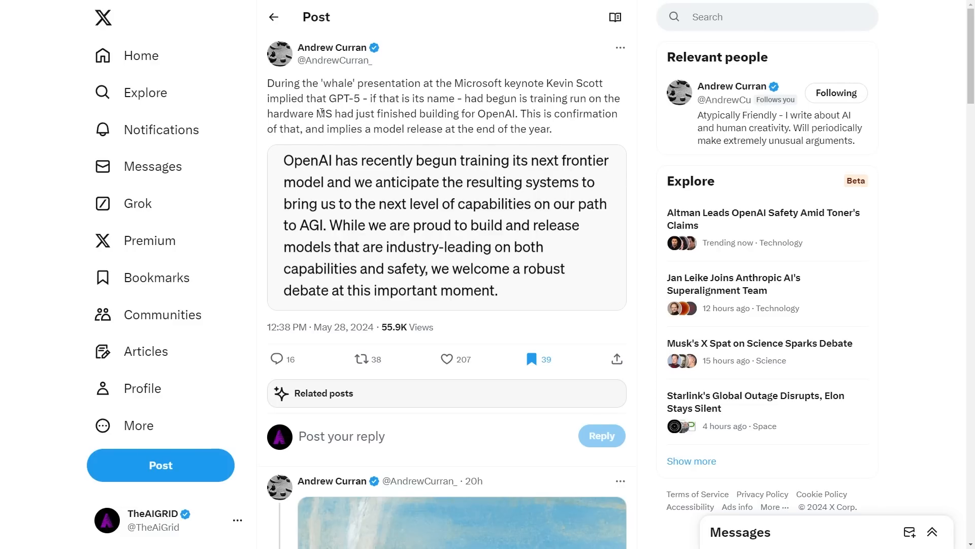
left_click_drag(317, 112, 550, 129)
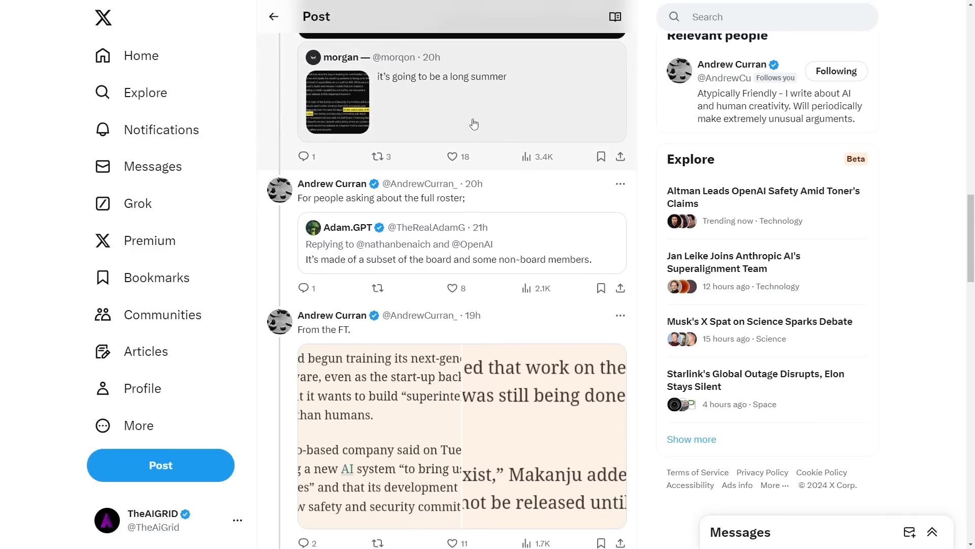
- Mark the reply lines about the model not being named GPT-5 and a new naming system
scroll("down", 3)
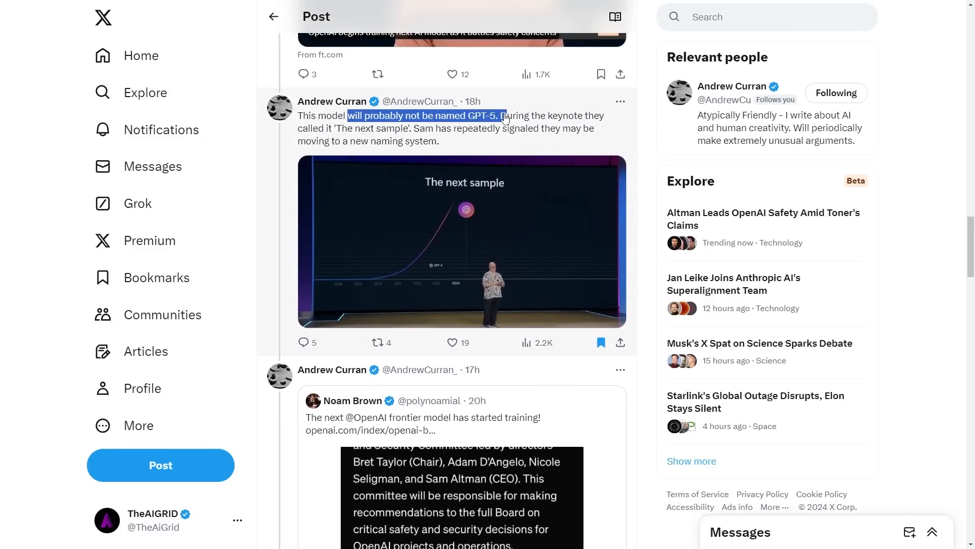
left_click(342, 131)
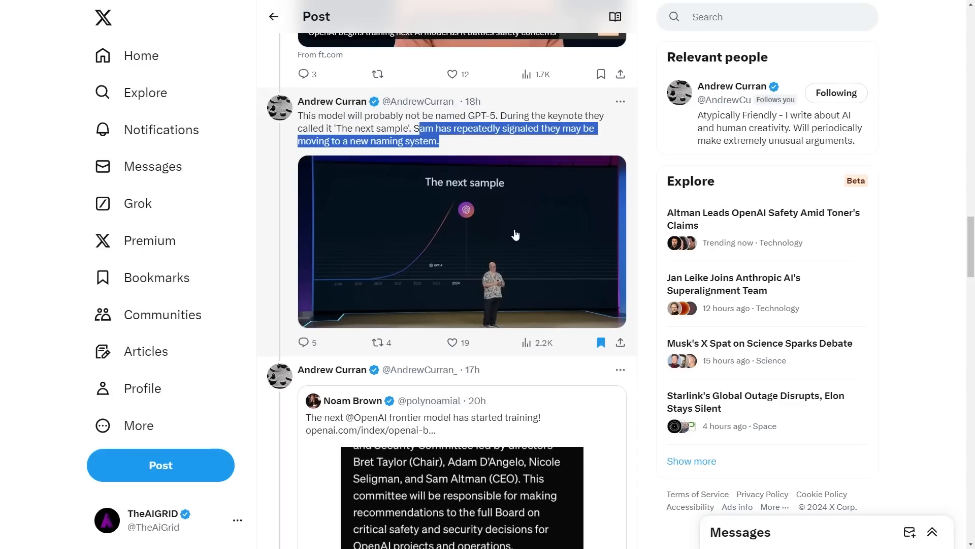
left_click(461, 242)
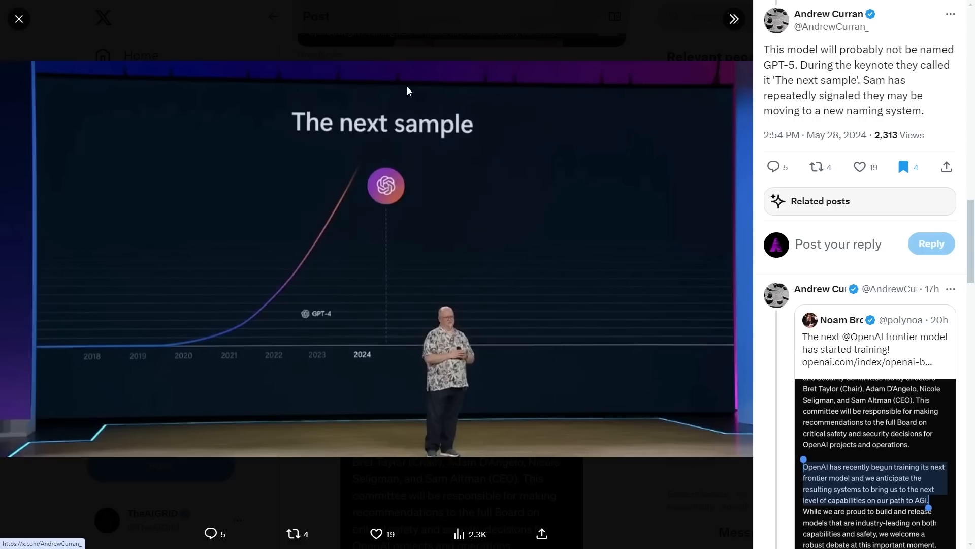
mouse_move(534, 90)
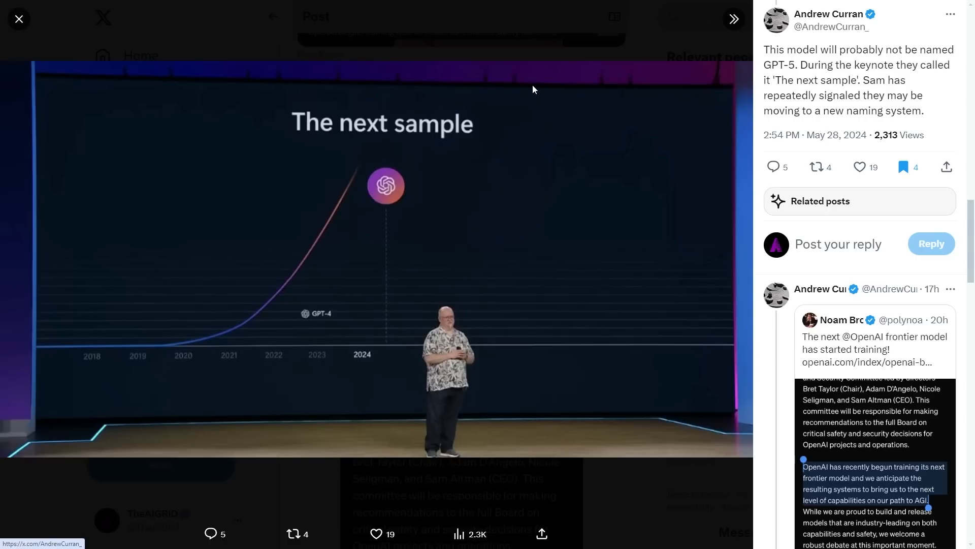
mouse_move(615, 173)
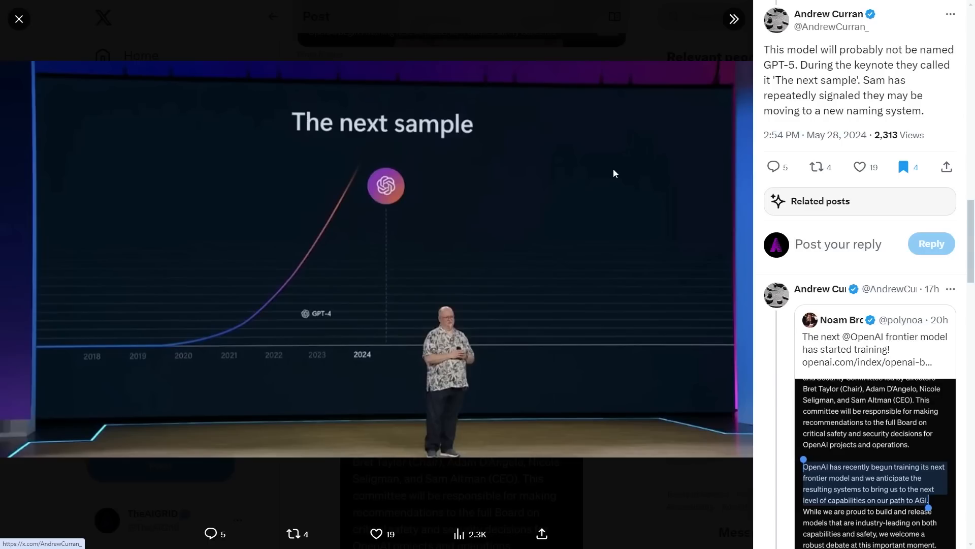
mouse_move(717, 137)
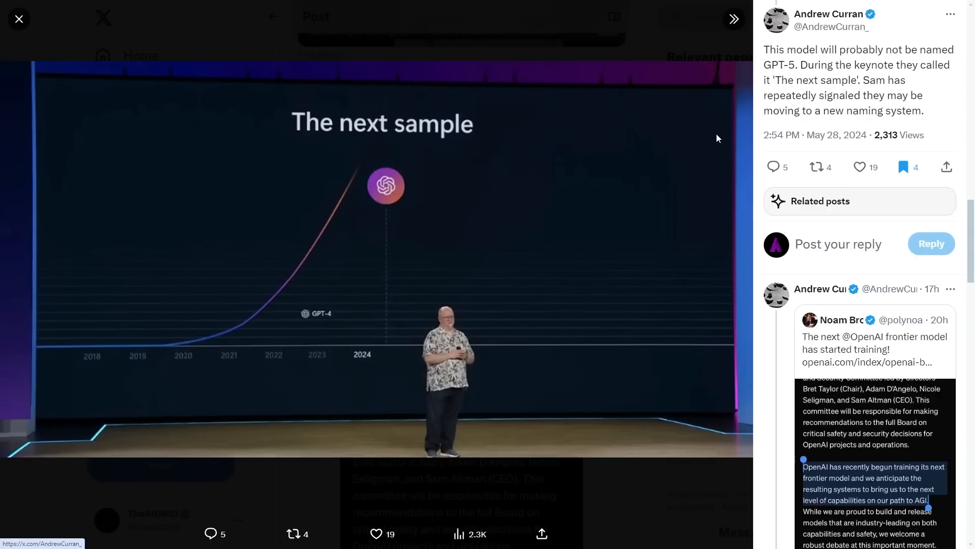
mouse_move(788, 135)
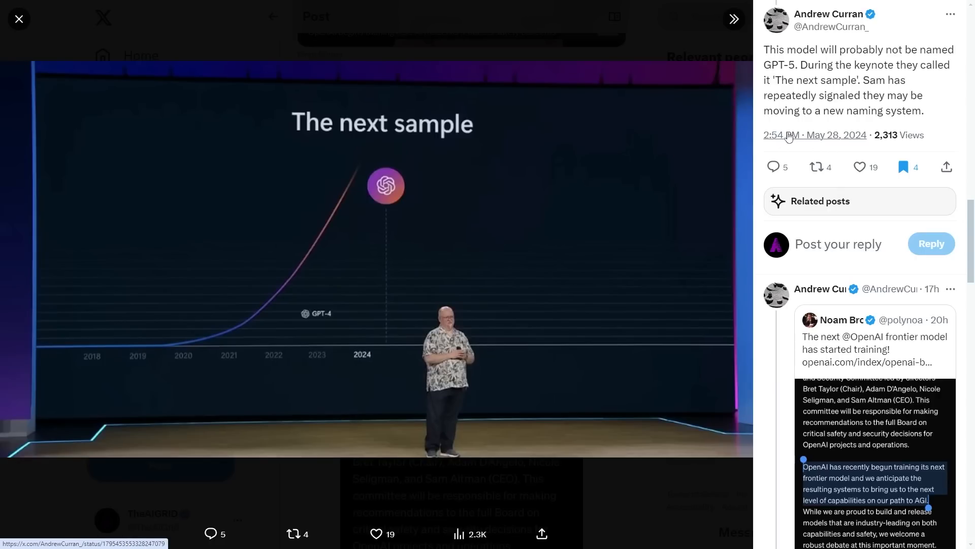
mouse_move(773, 123)
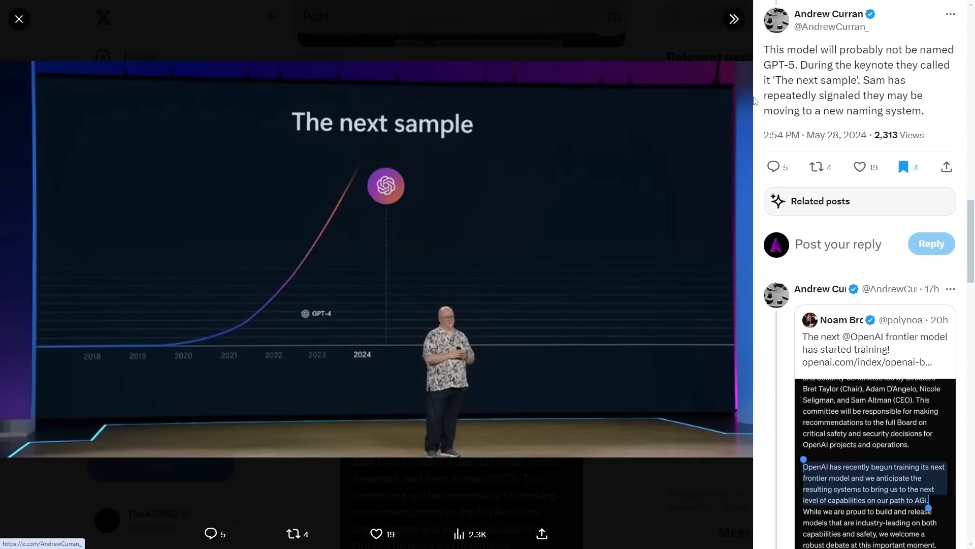
- Bring up Jan Leike's Anthropic post and highlight his new team's research areas
left_click(18, 19)
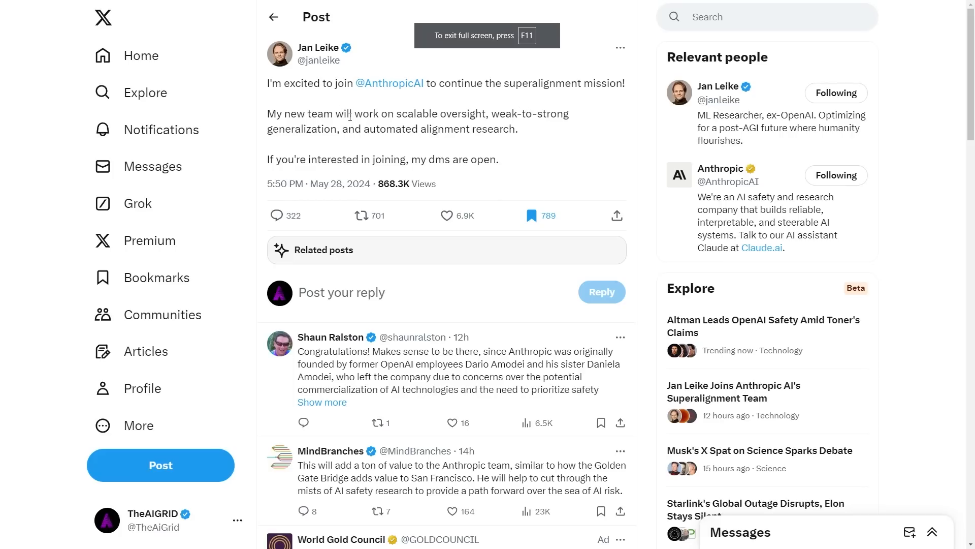
mouse_move(316, 98)
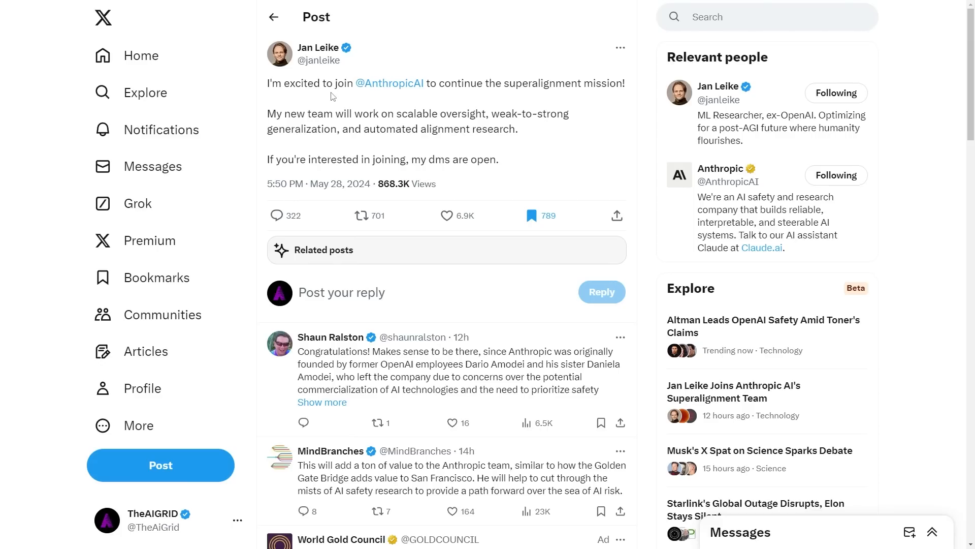
mouse_move(457, 112)
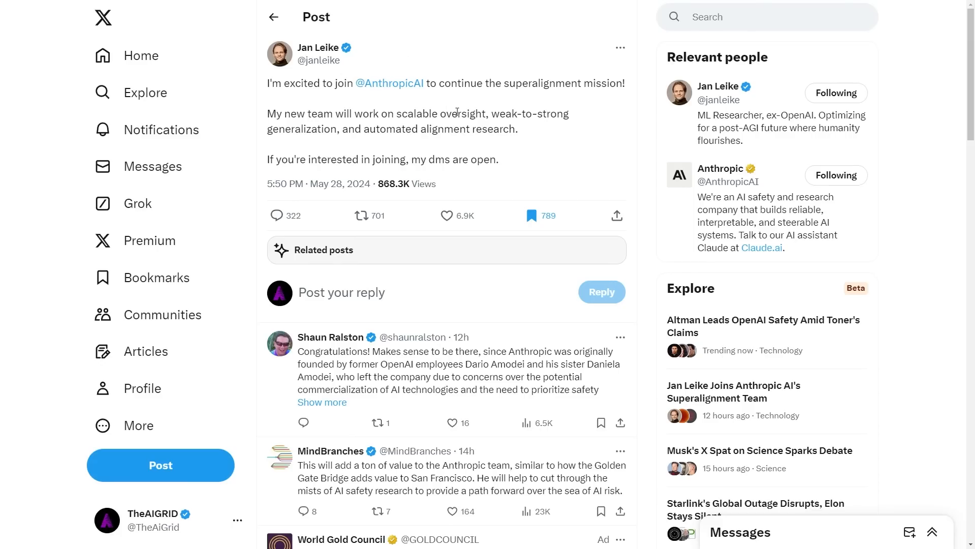
left_click_drag(440, 113, 569, 112)
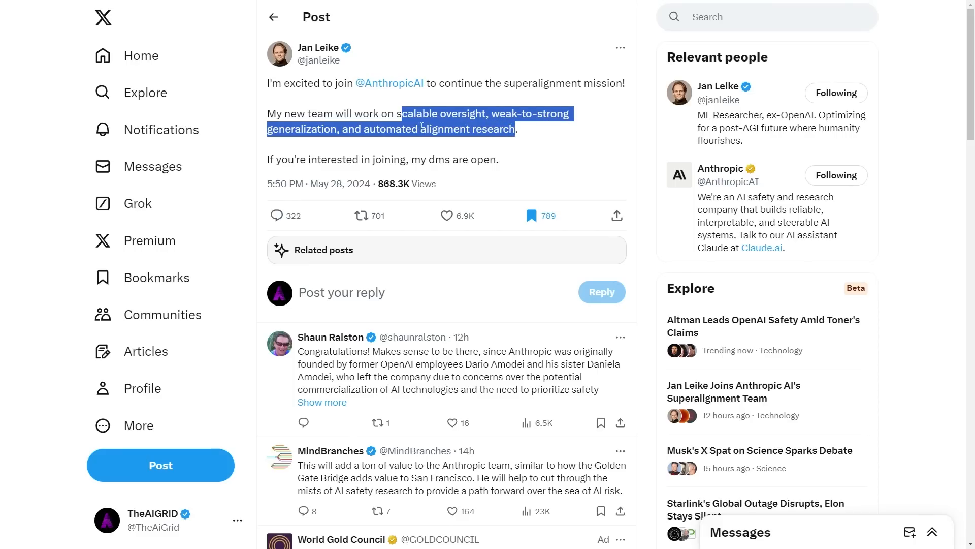
left_click(448, 123)
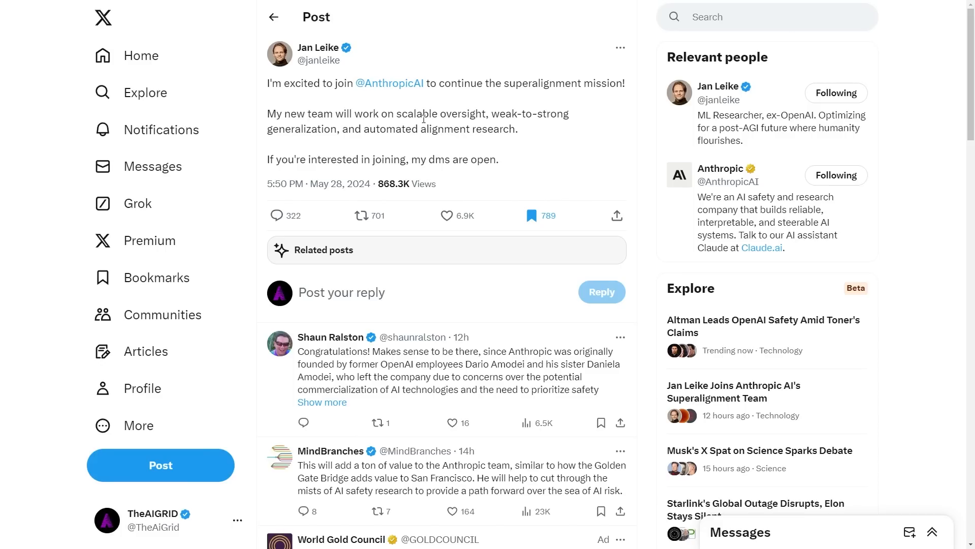
mouse_move(389, 82)
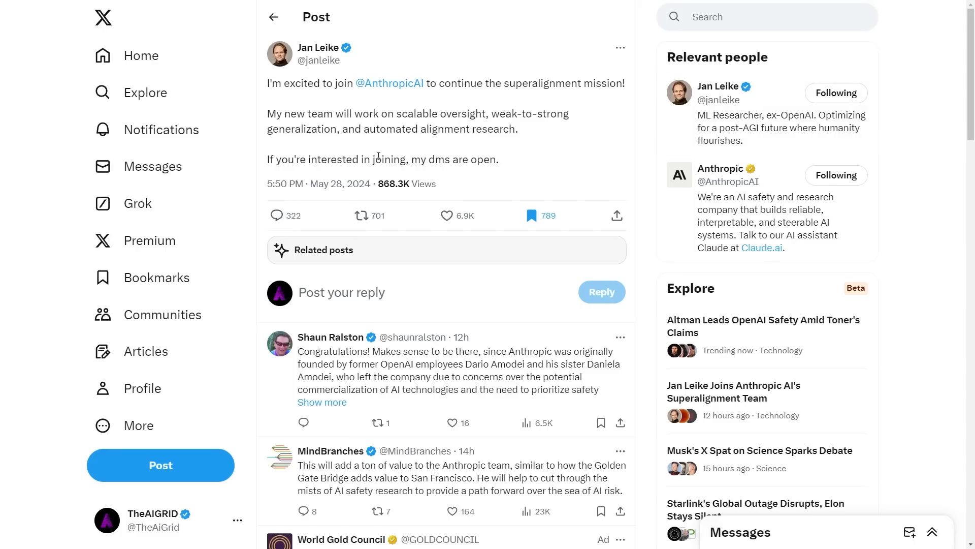
scroll("down", 3)
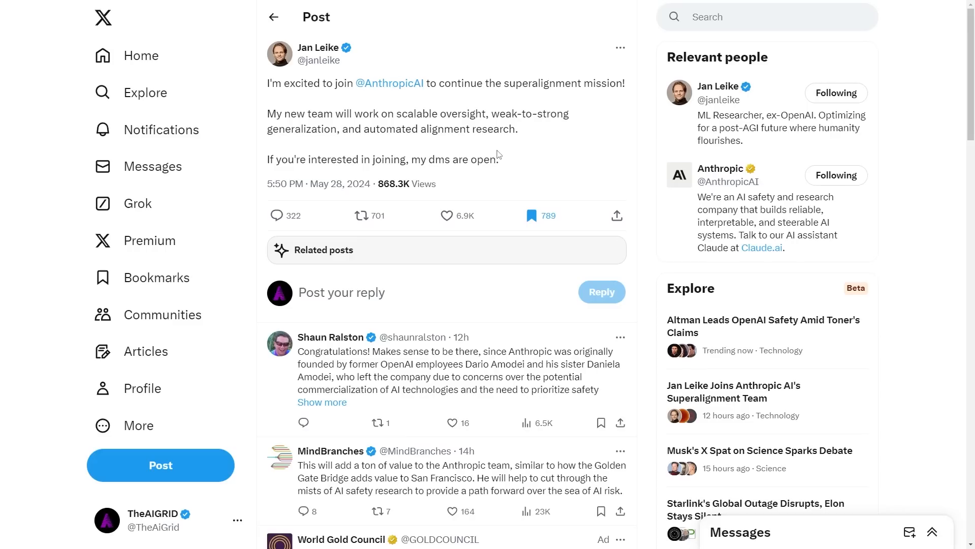
mouse_move(339, 67)
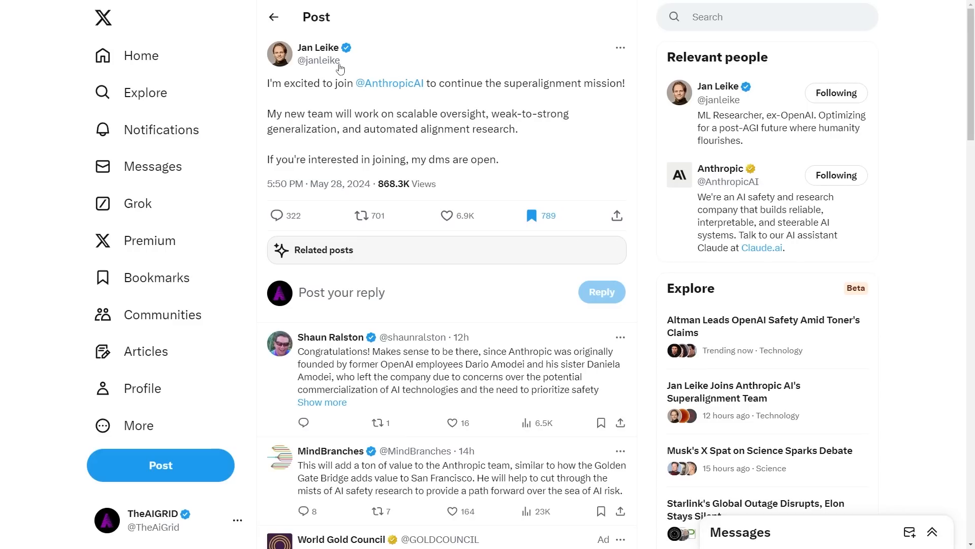
mouse_move(331, 61)
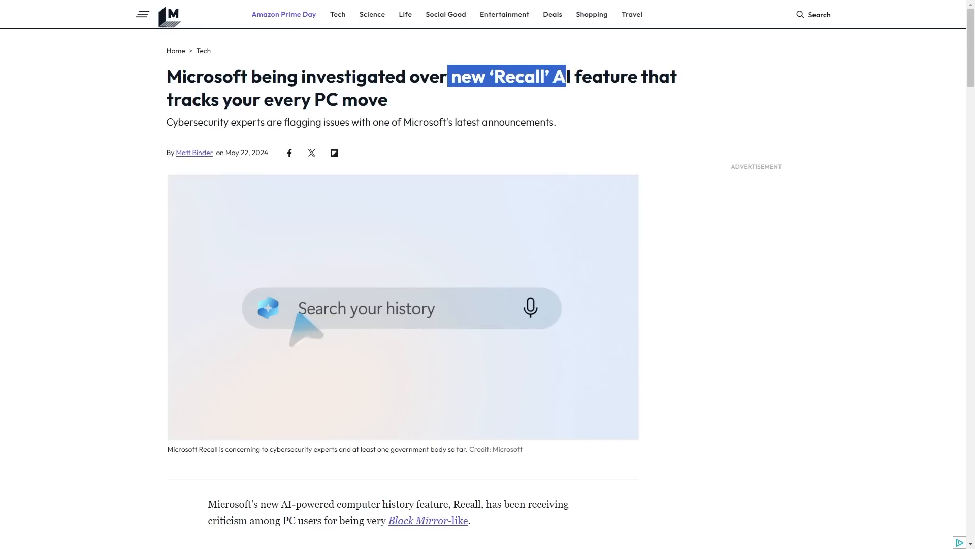
- Scroll through the Mashable Recall article and back up toward the headline
scroll("down", 3)
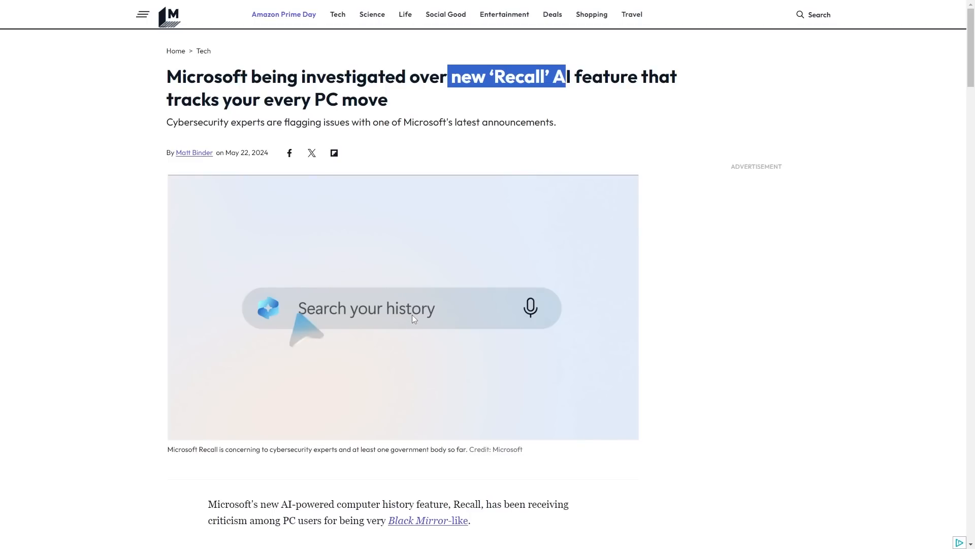
scroll("down", 3)
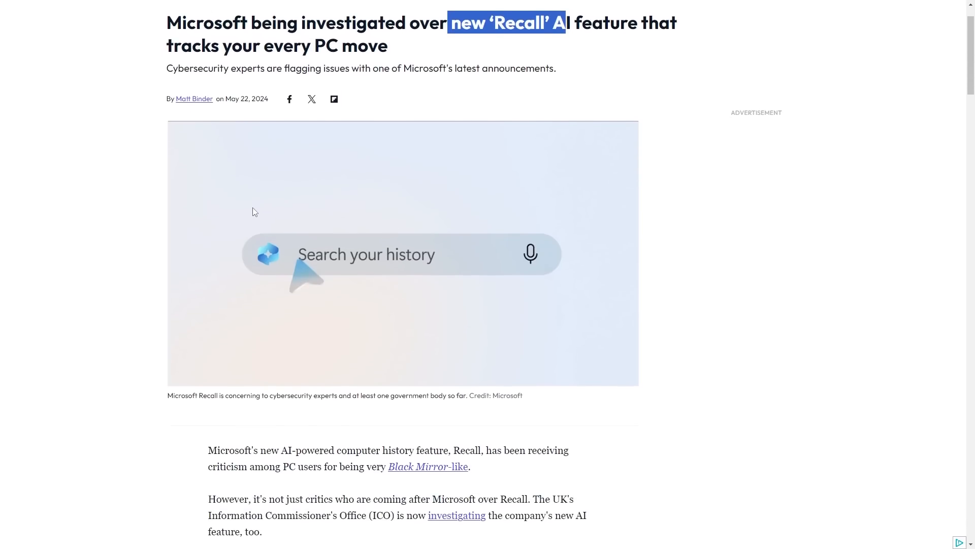
scroll("down", 3)
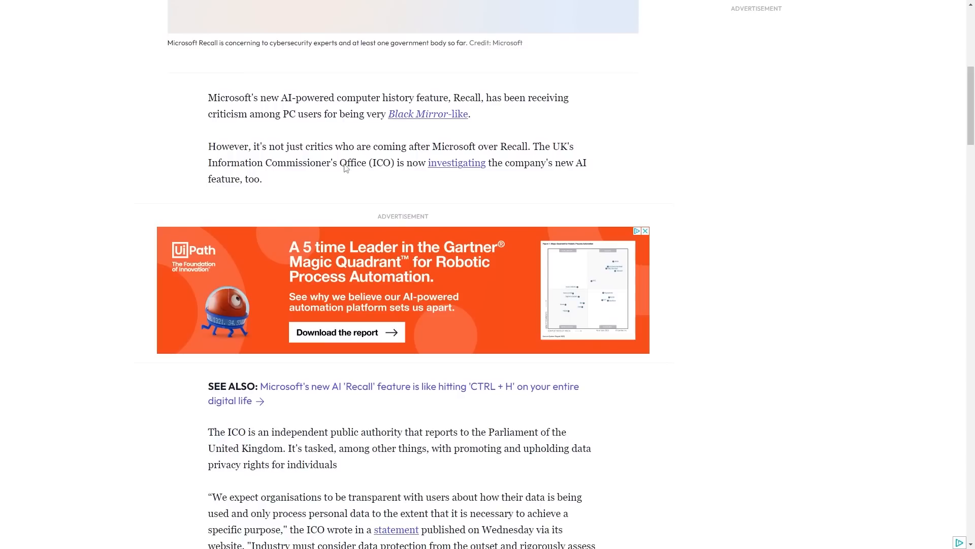
mouse_move(706, 243)
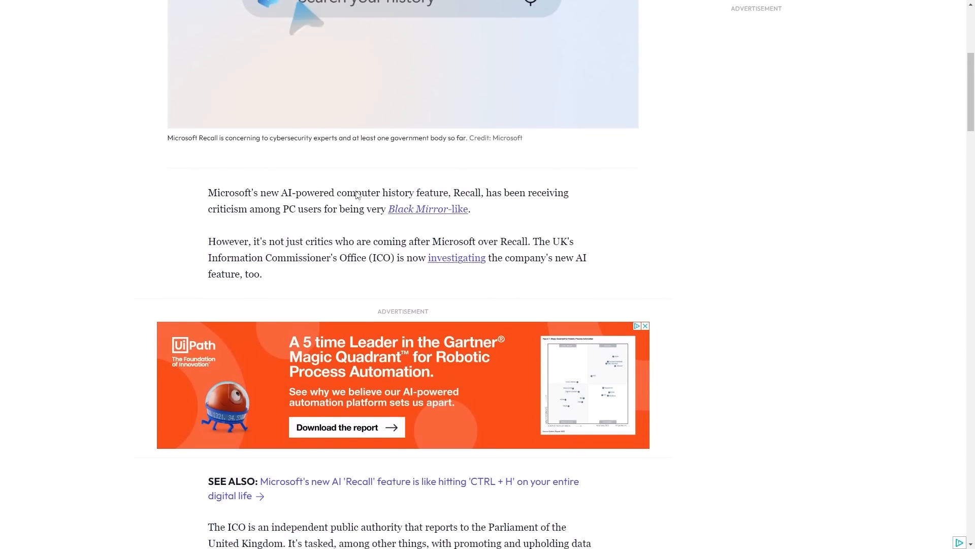
scroll("up", 3)
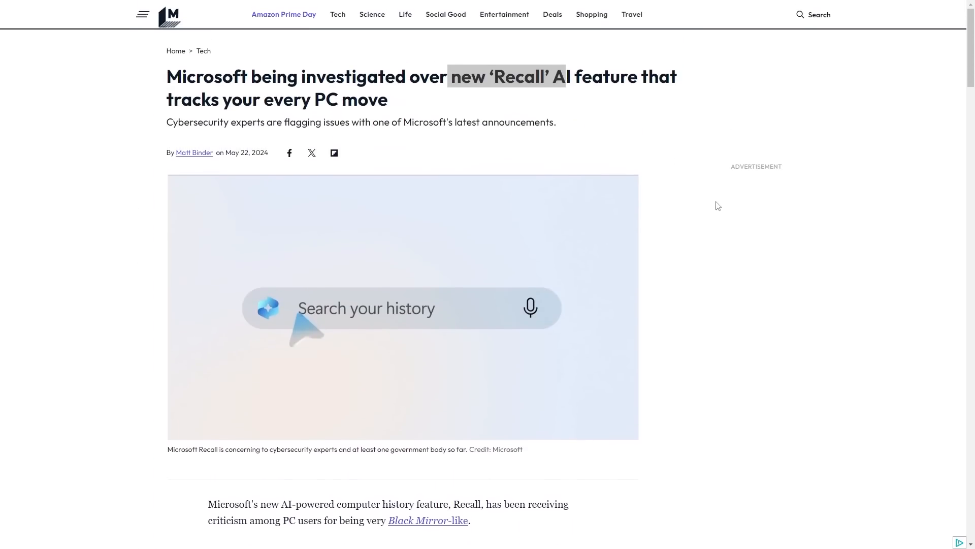
scroll("down", 3)
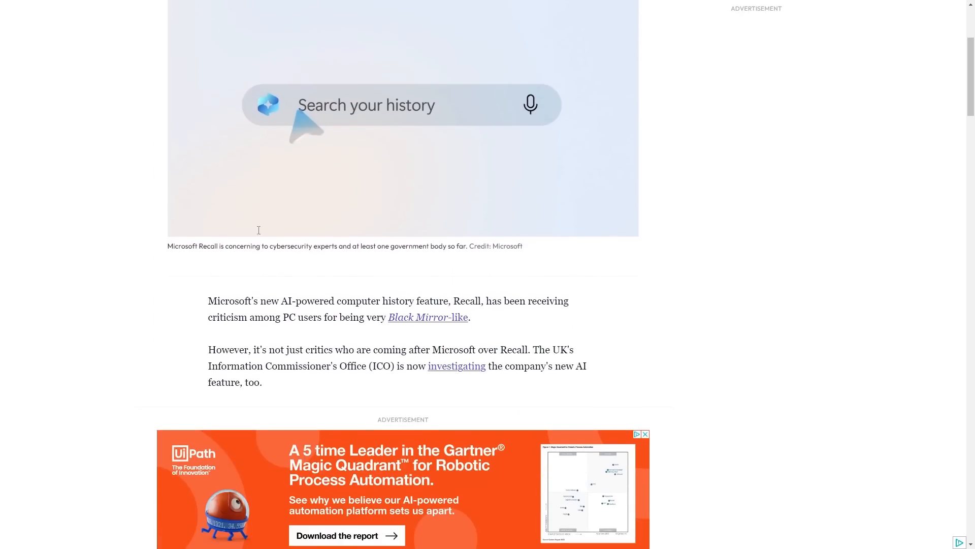
scroll("up", 3)
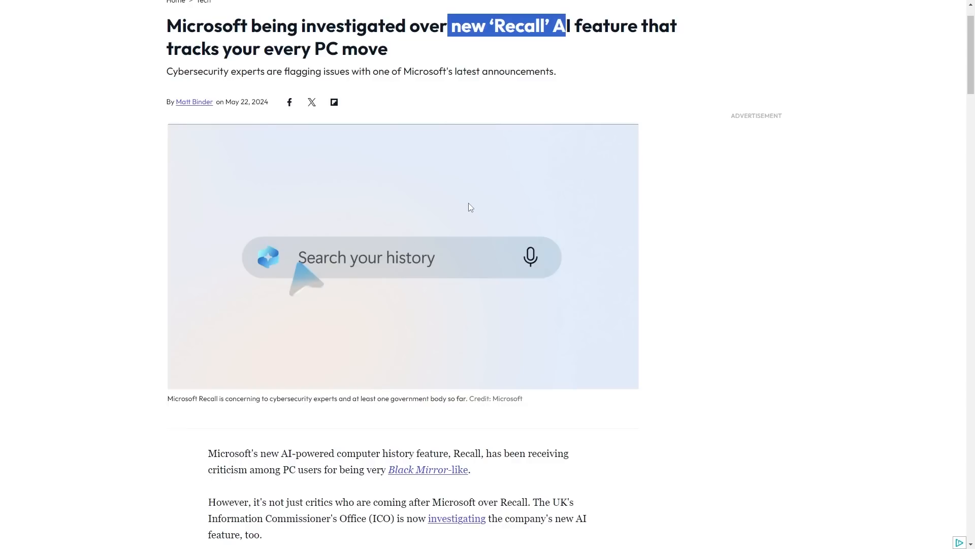
scroll("down", 3)
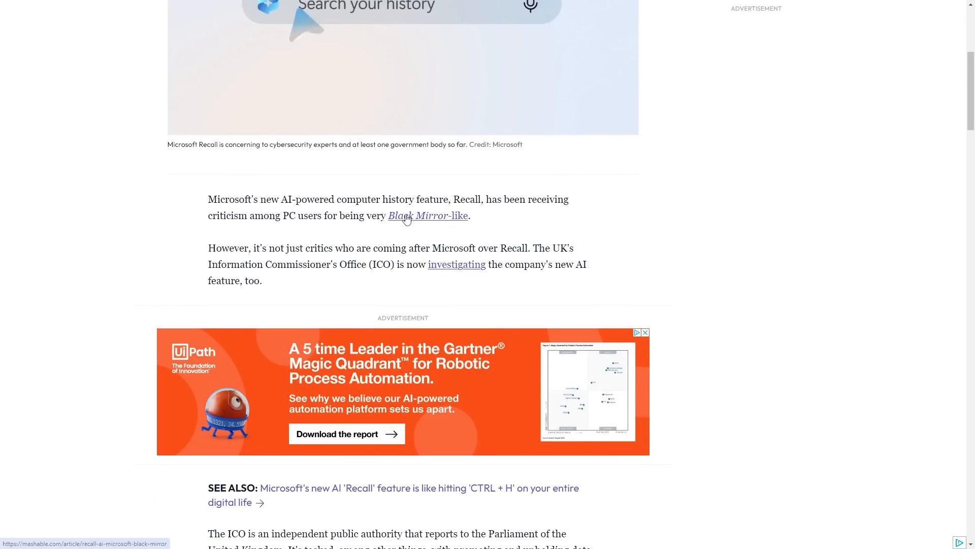
scroll("down", 3)
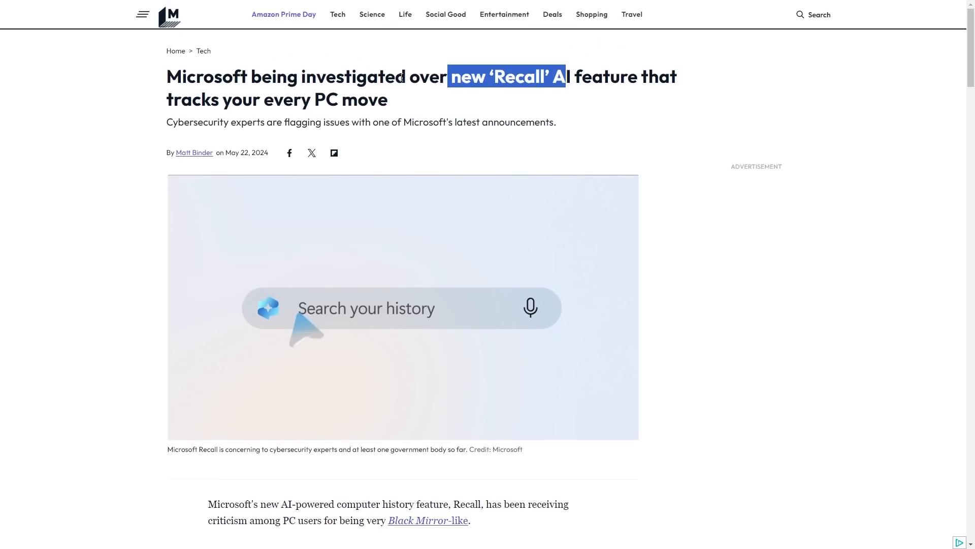
- Read down the Recall article to the ICO statement section
scroll("down", 3)
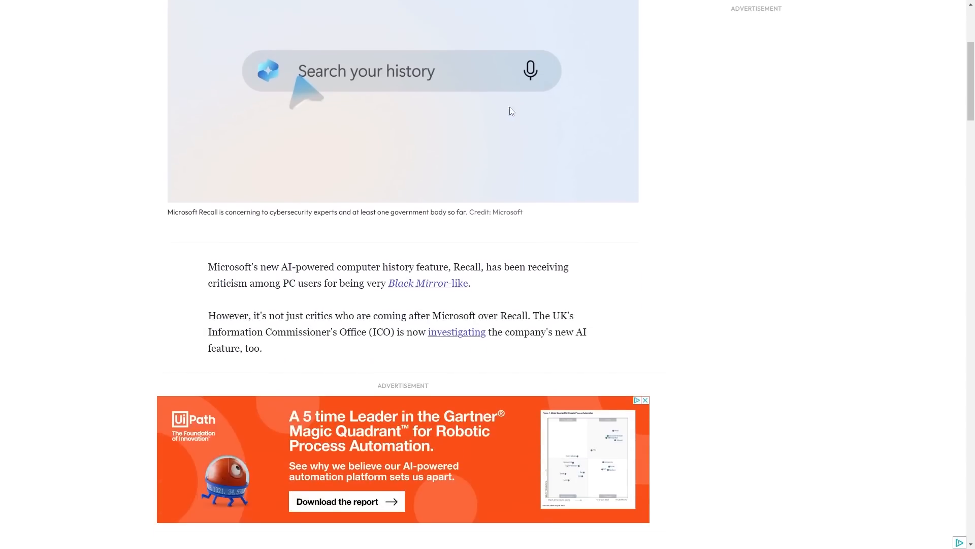
scroll("down", 3)
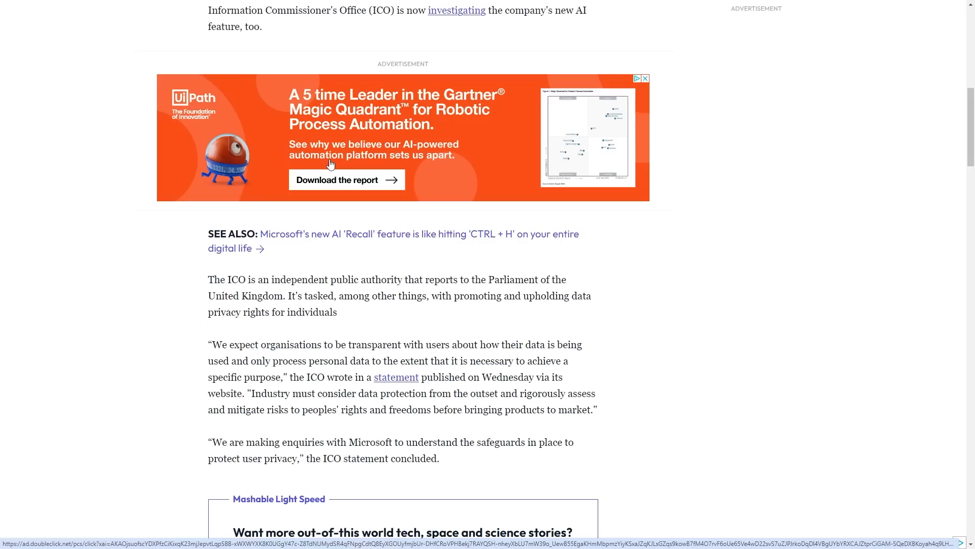
scroll("down", 3)
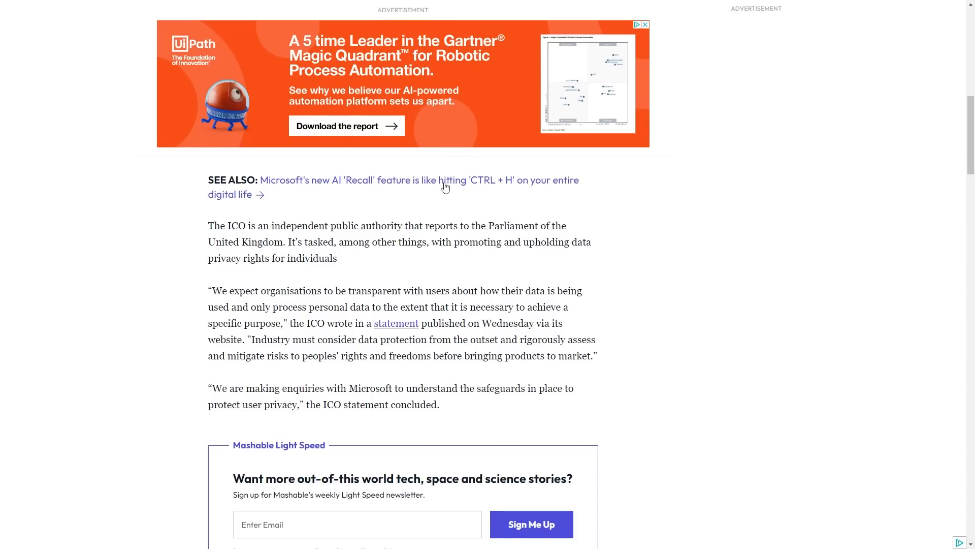
scroll("down", 3)
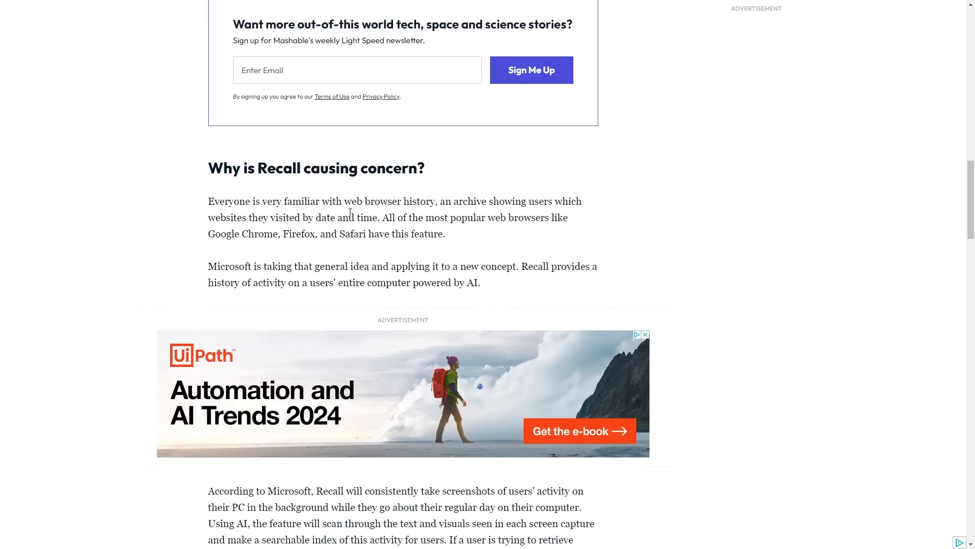
scroll("down", 3)
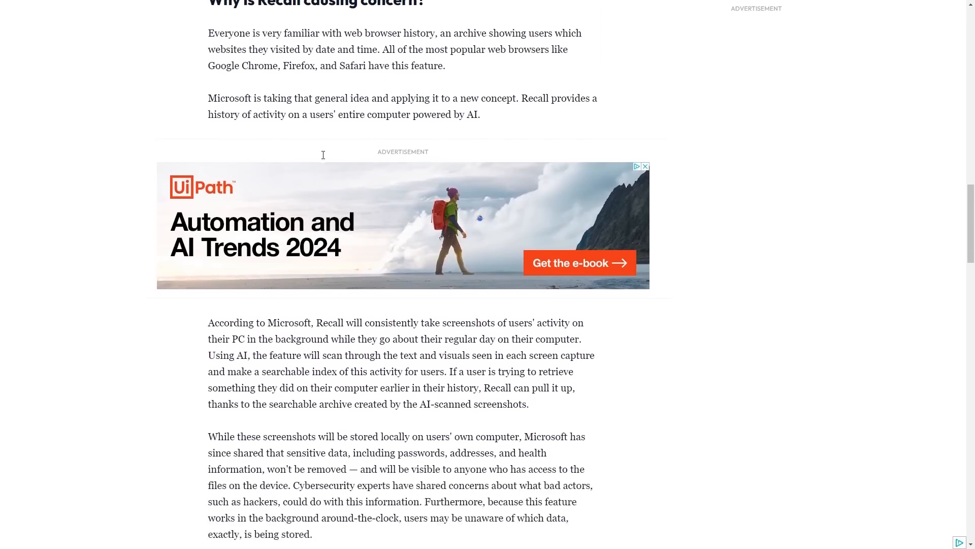
scroll("down", 3)
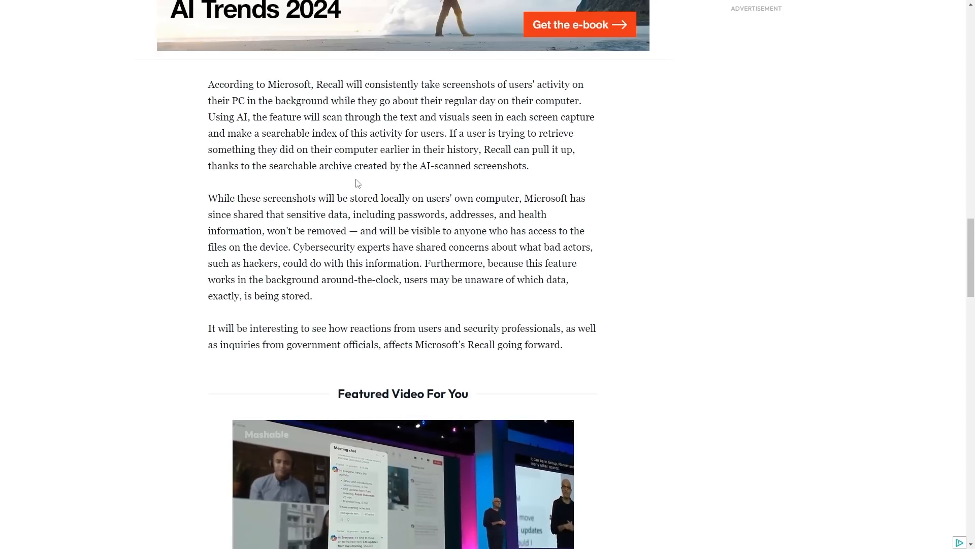
scroll("down", 3)
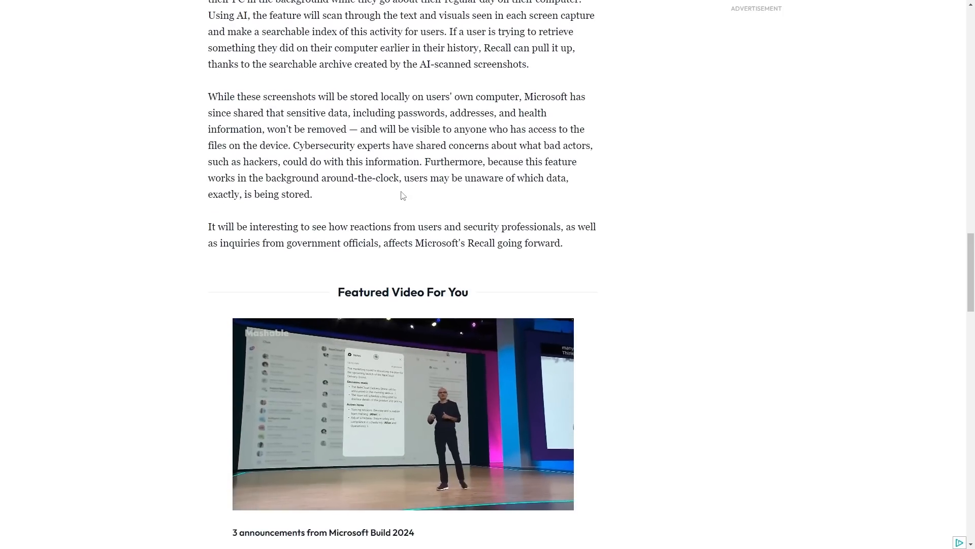
scroll("down", 3)
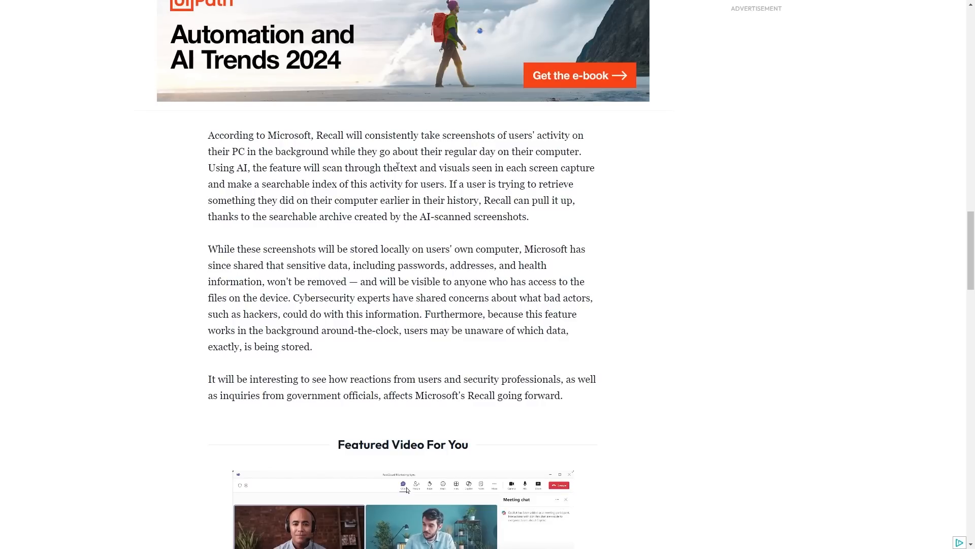
scroll("up", 3)
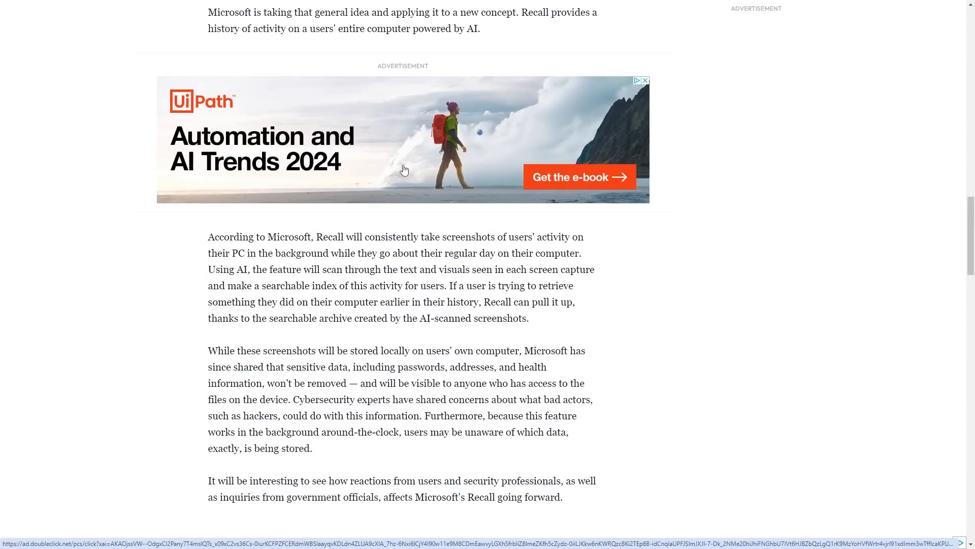
mouse_move(436, 175)
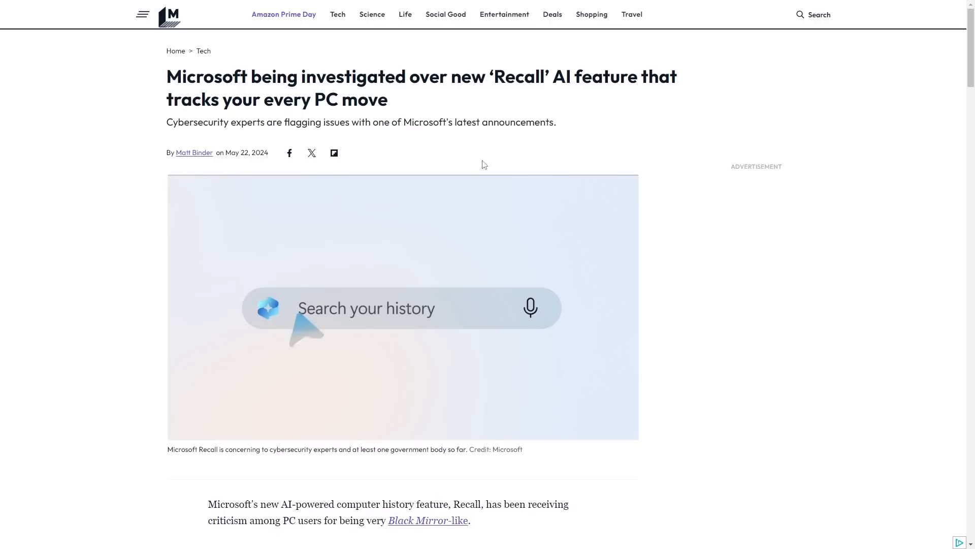
mouse_move(477, 166)
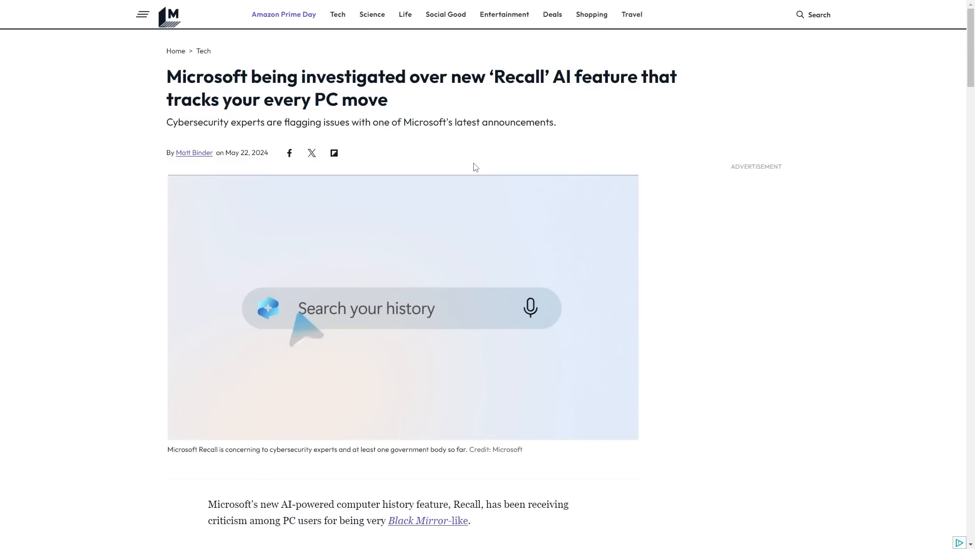
scroll("down", 3)
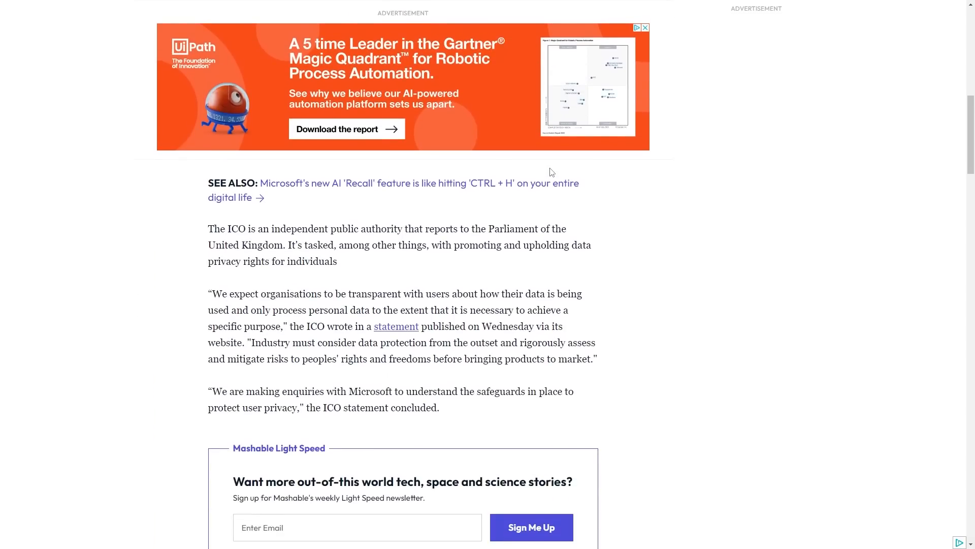
scroll("down", 3)
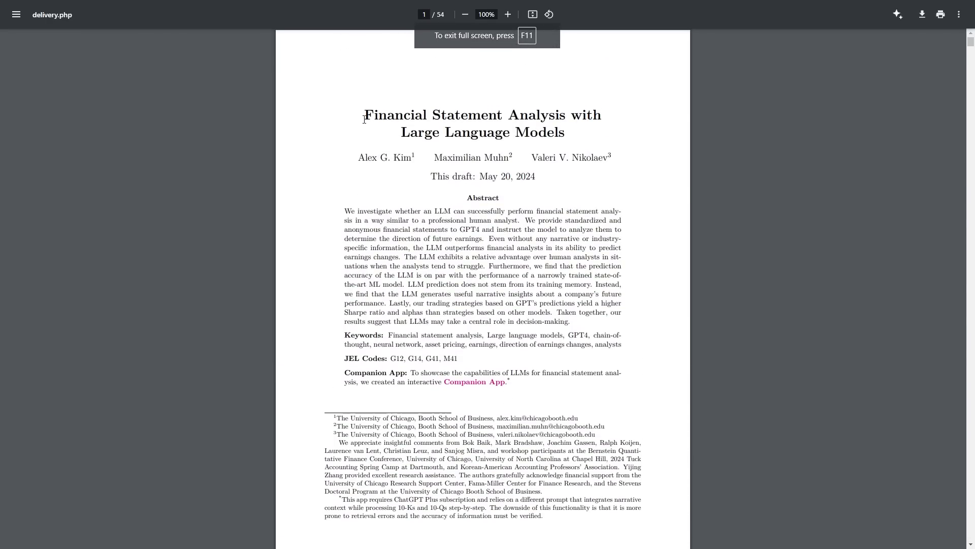
- Mark the end of the paper's title and zoom the PDF in to 195%
left_click_drag(364, 115, 563, 132)
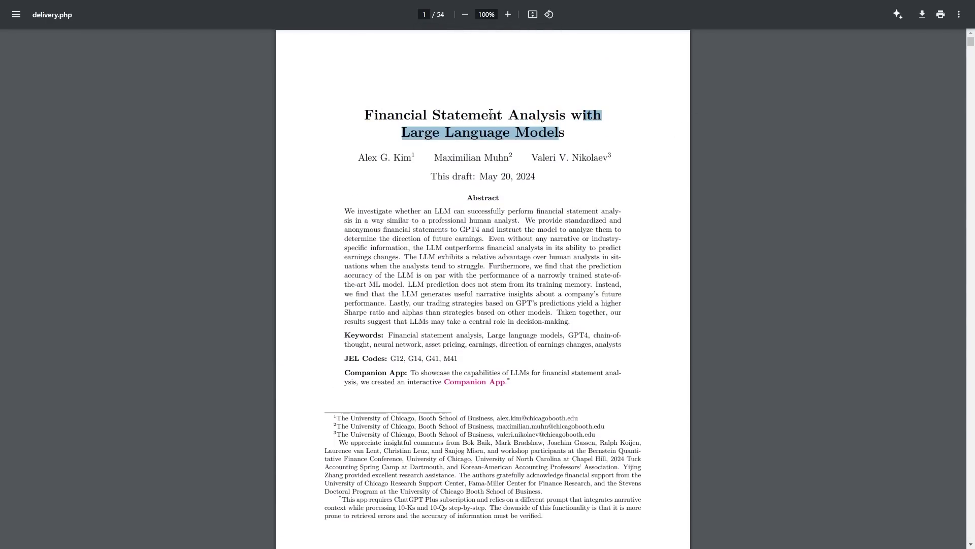
left_click(592, 120)
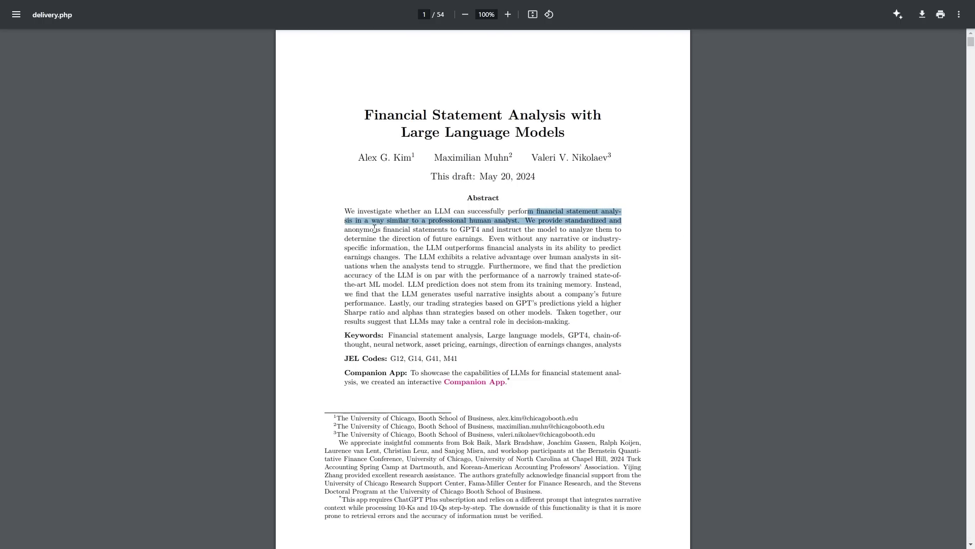
left_click(507, 14)
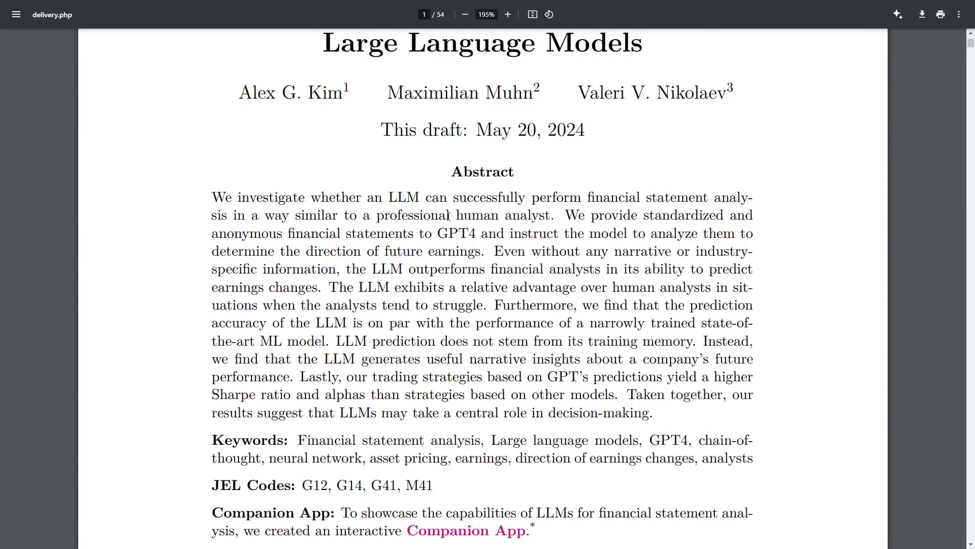
- Highlight abstract phrases: anonymous financial statements, direction of future earnings, where analysts struggle
left_click_drag(591, 215, 753, 214)
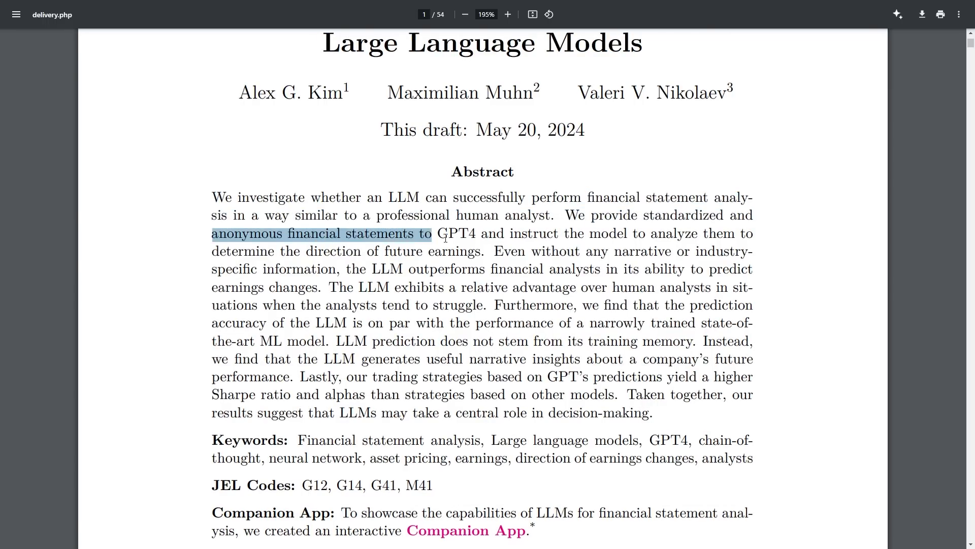
left_click(504, 234)
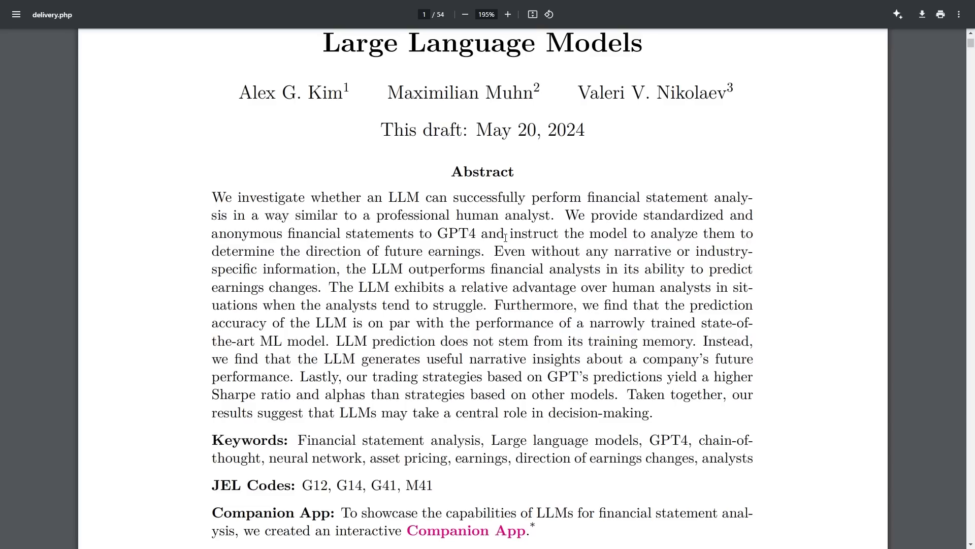
double_click(287, 251)
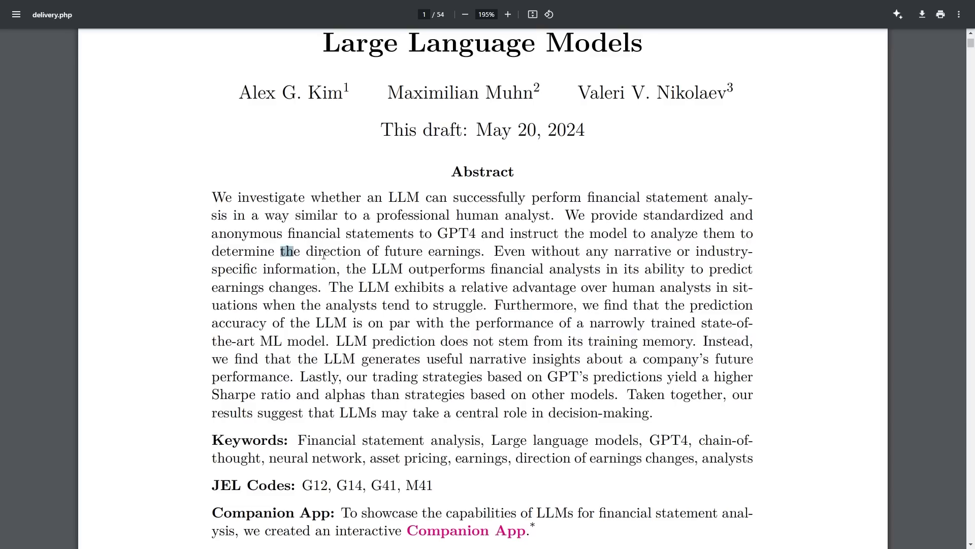
left_click_drag(288, 251, 484, 251)
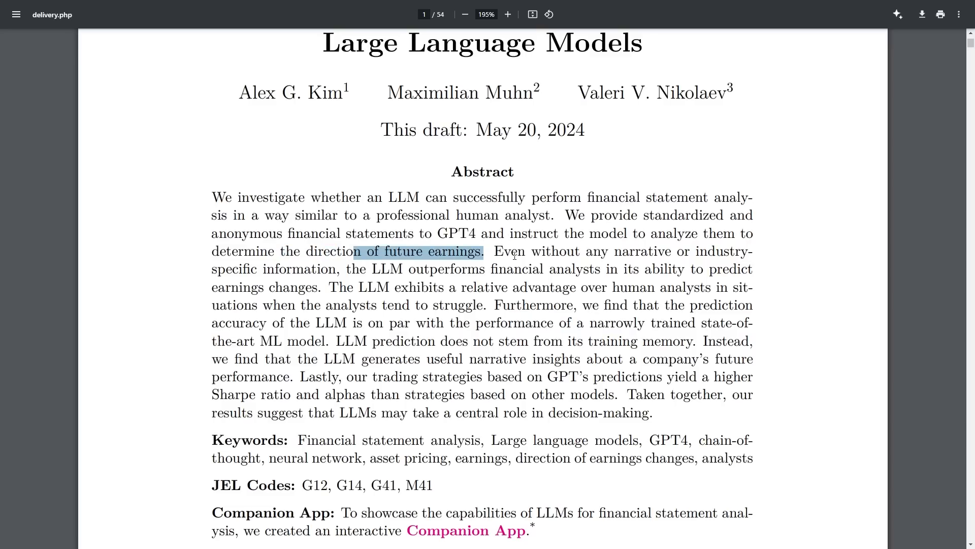
left_click_drag(495, 251, 682, 251)
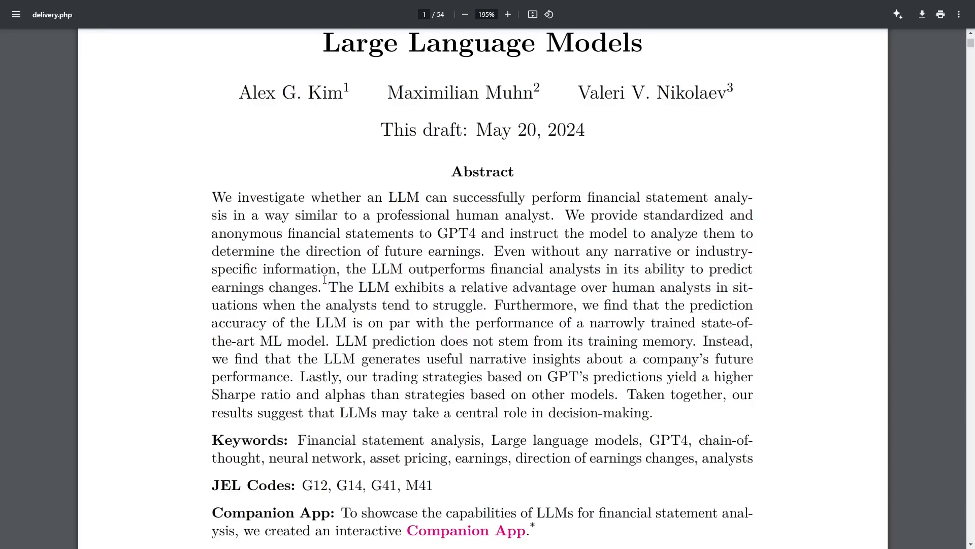
left_click_drag(300, 305, 466, 305)
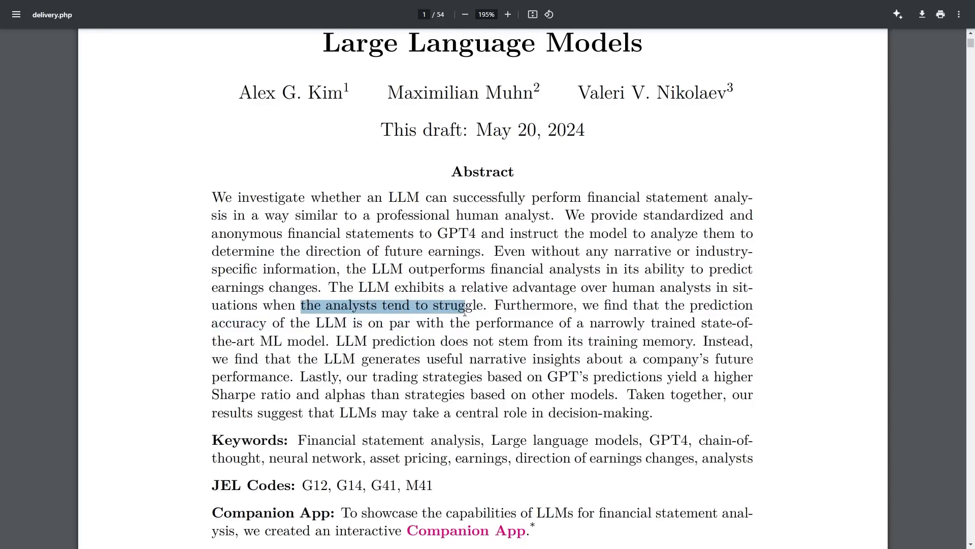
- Read down the abstract to the footnotes, marking a few more phrases
scroll("down", 3)
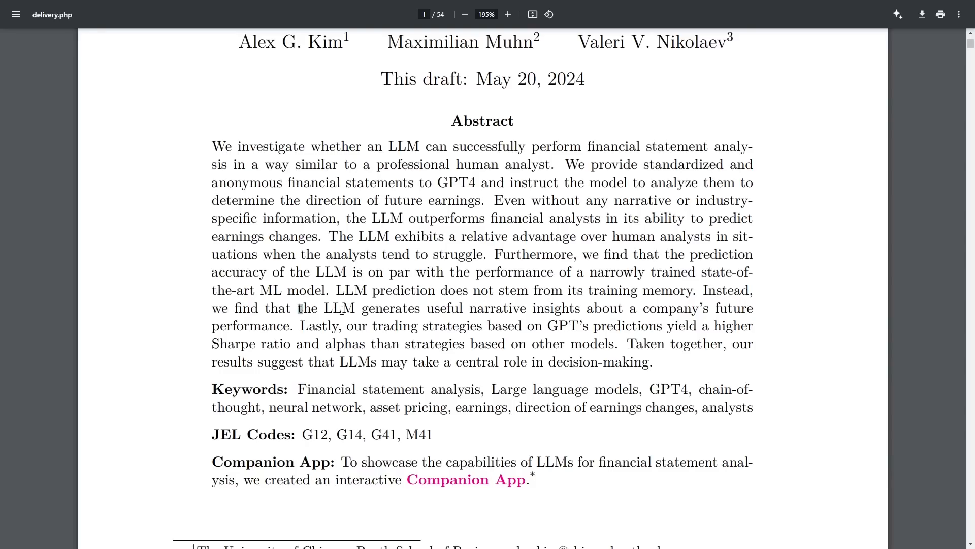
left_click_drag(297, 307, 436, 307)
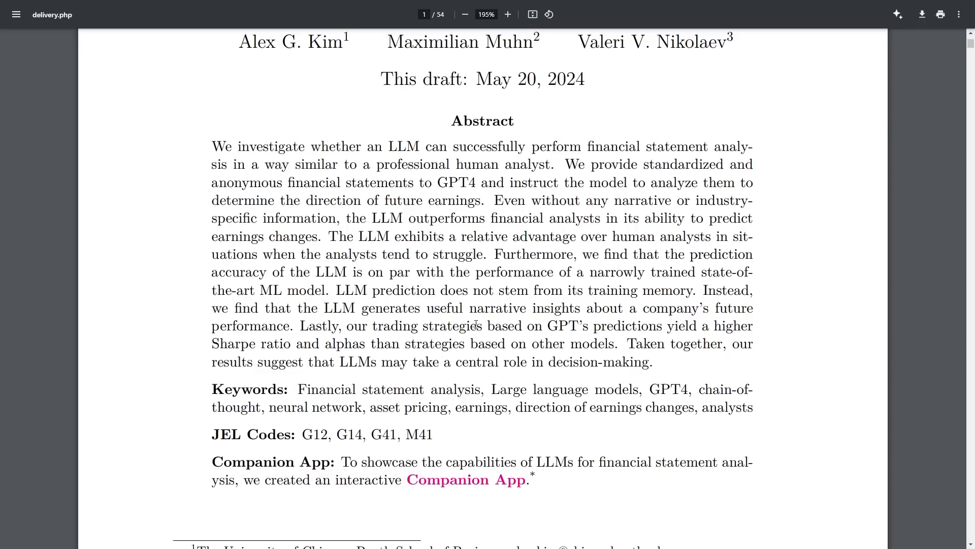
scroll("down", 3)
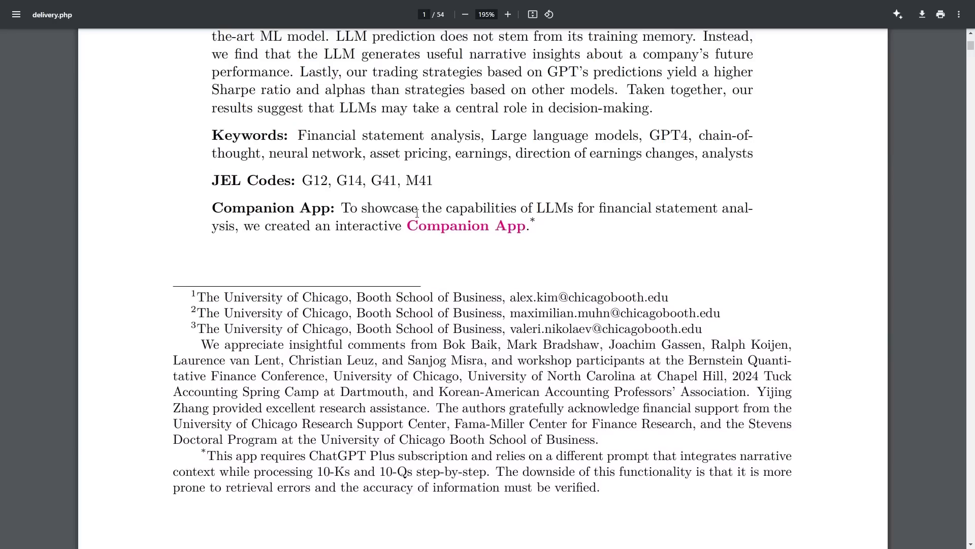
left_click_drag(341, 208, 366, 207)
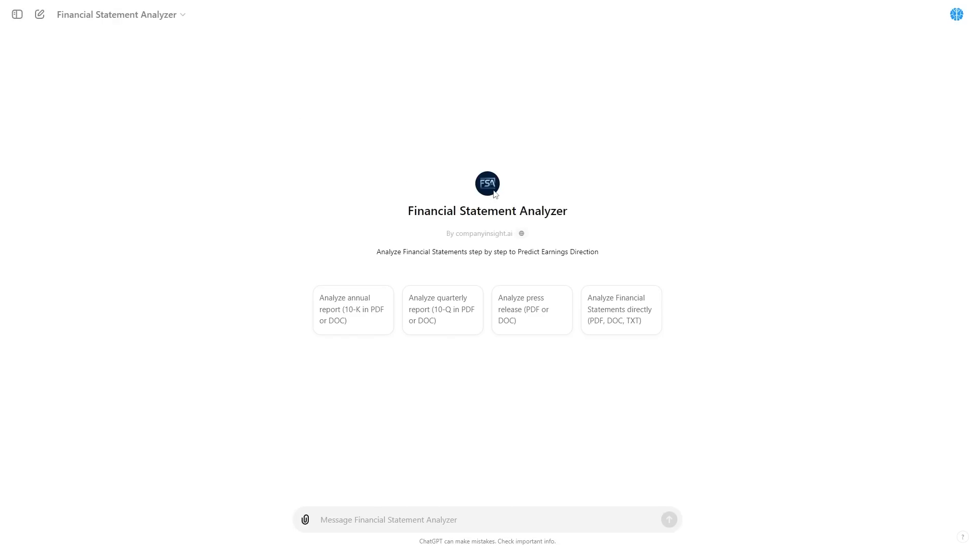
mouse_move(607, 306)
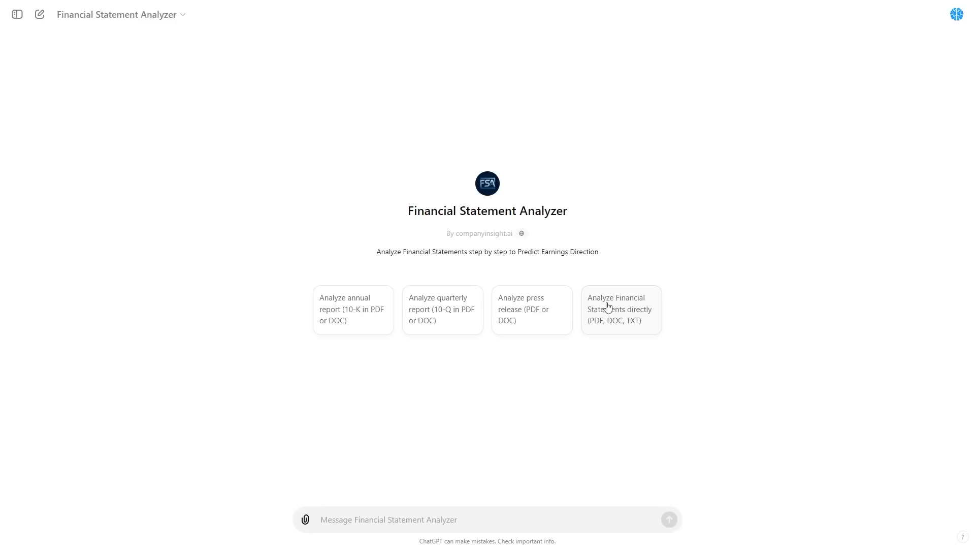
mouse_move(392, 323)
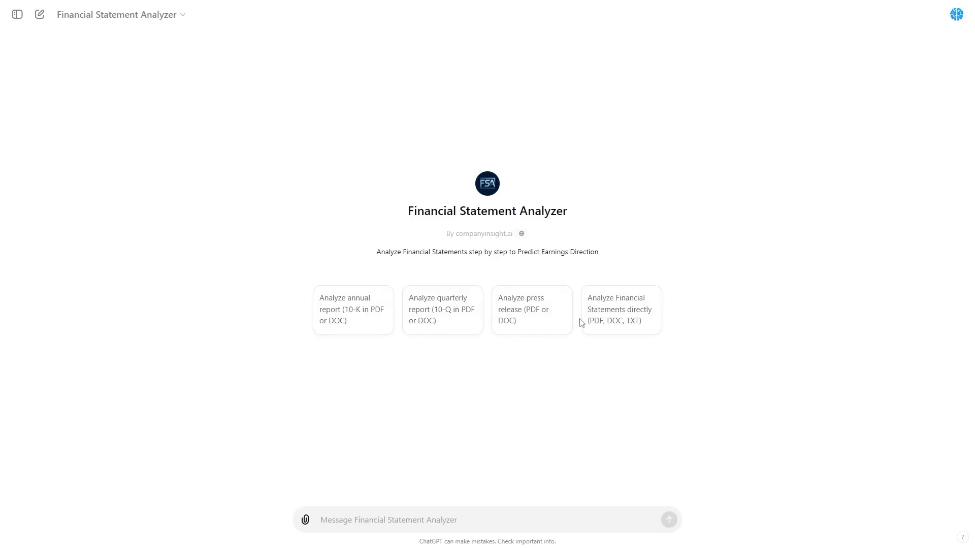
mouse_move(659, 274)
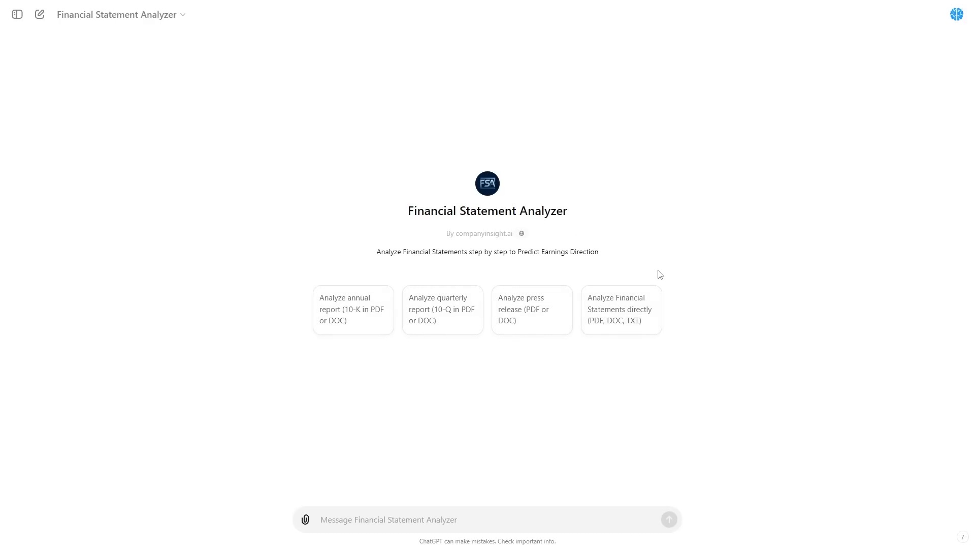
mouse_move(657, 274)
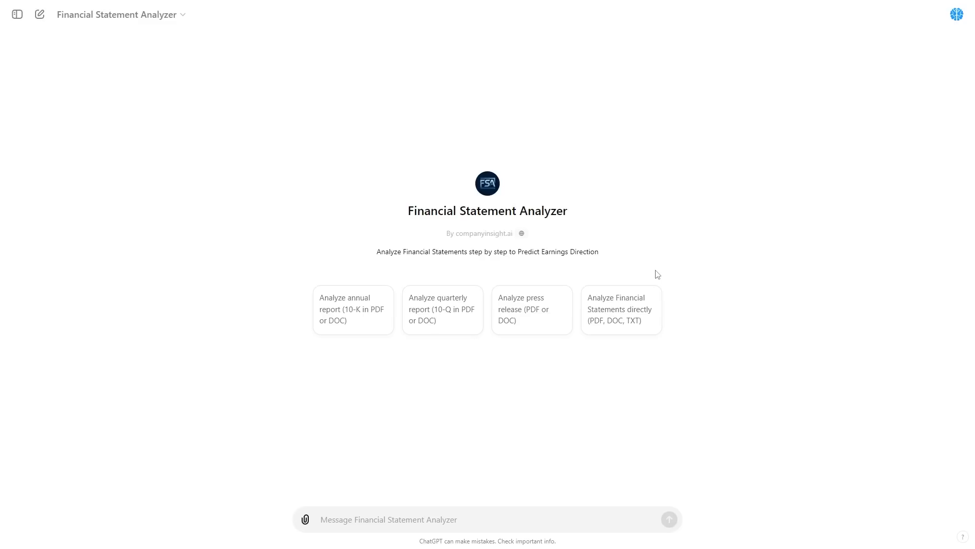
mouse_move(662, 270)
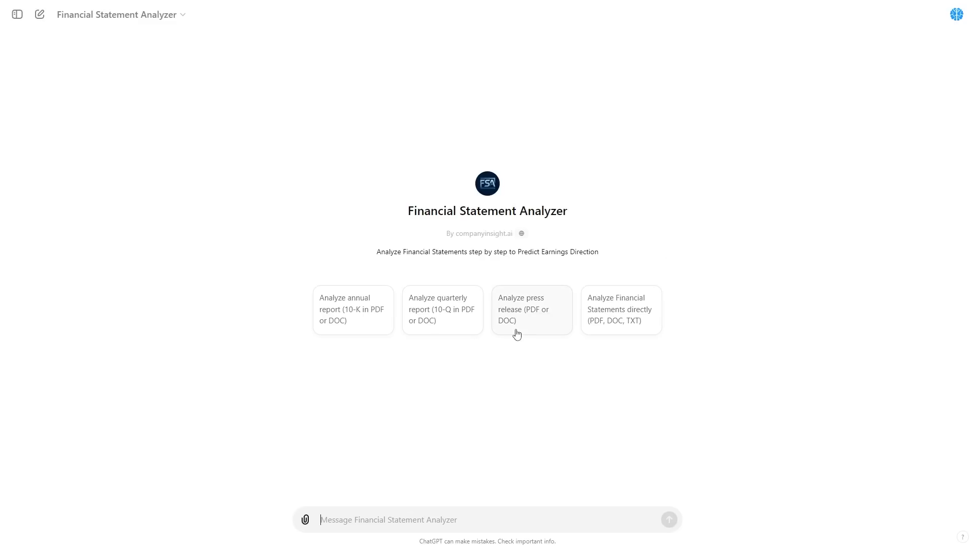
mouse_move(592, 232)
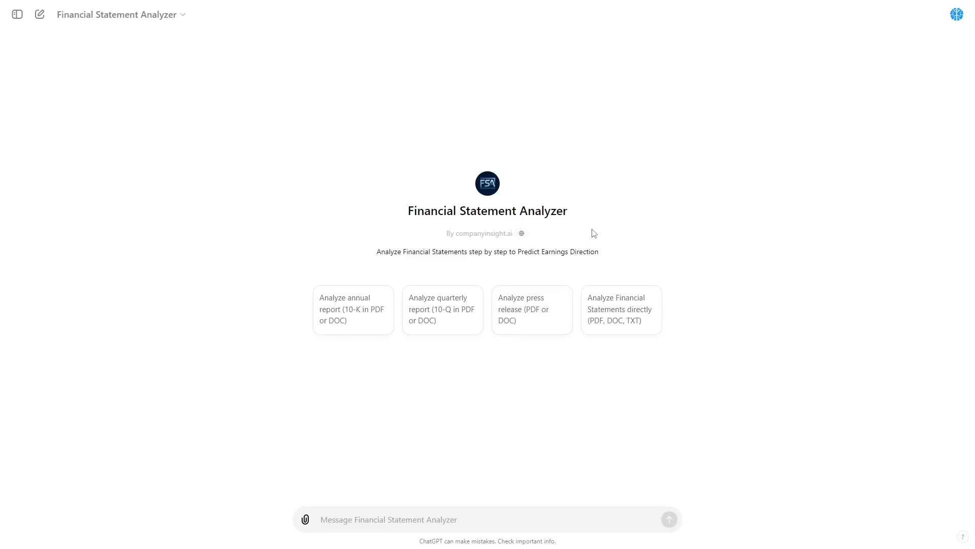
mouse_move(681, 165)
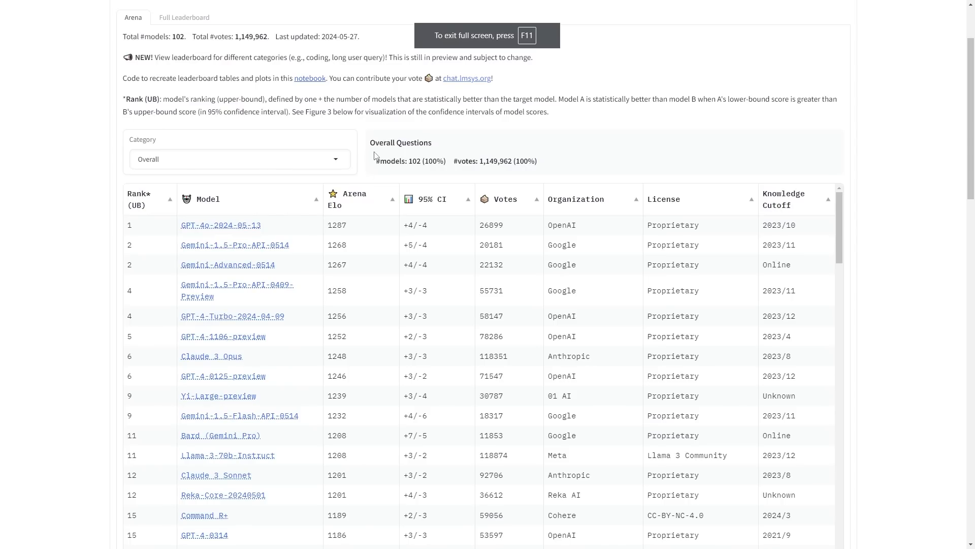
mouse_move(224, 207)
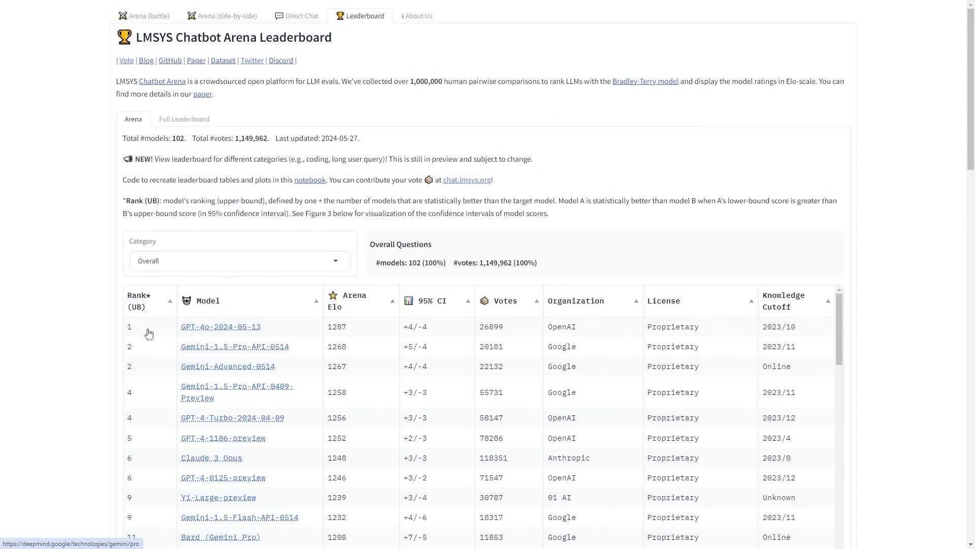
scroll("down", 3)
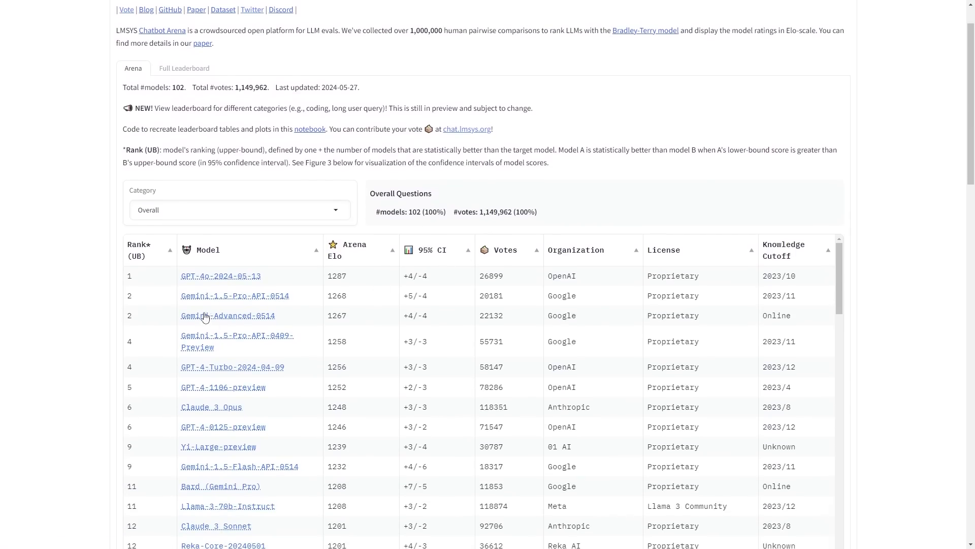
mouse_move(260, 296)
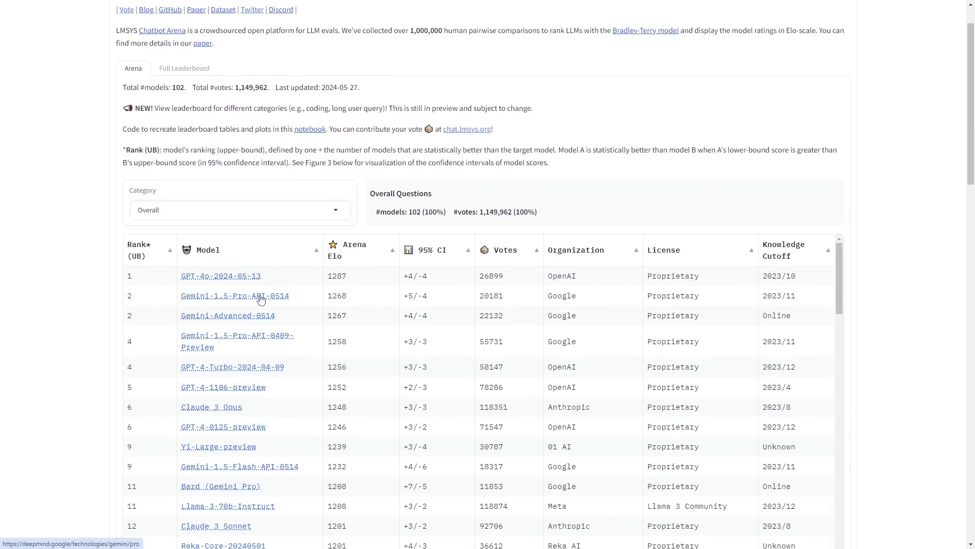
mouse_move(261, 297)
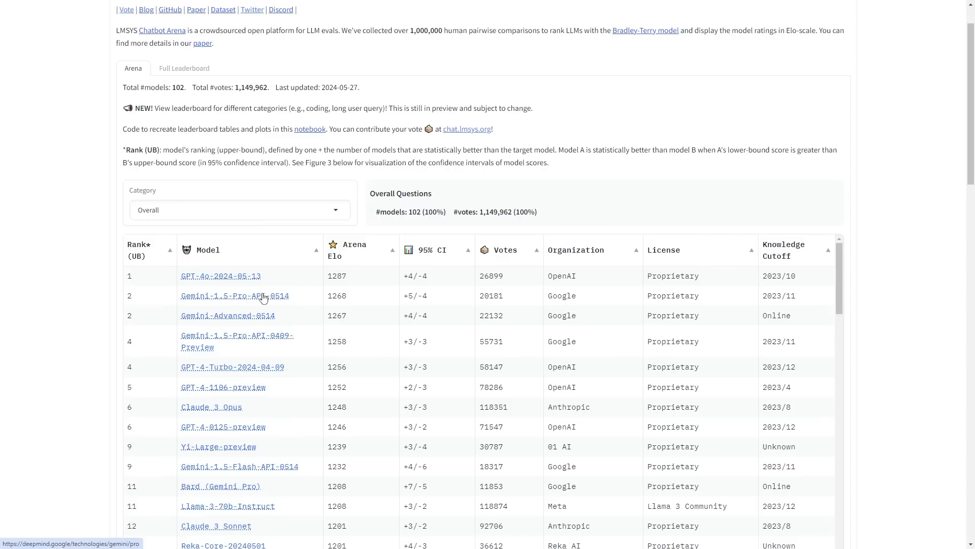
mouse_move(282, 277)
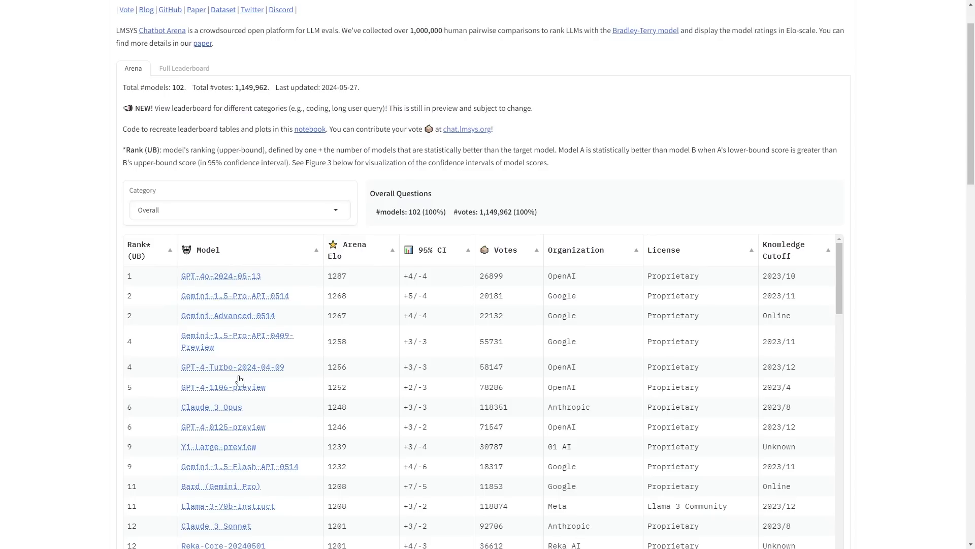
mouse_move(194, 299)
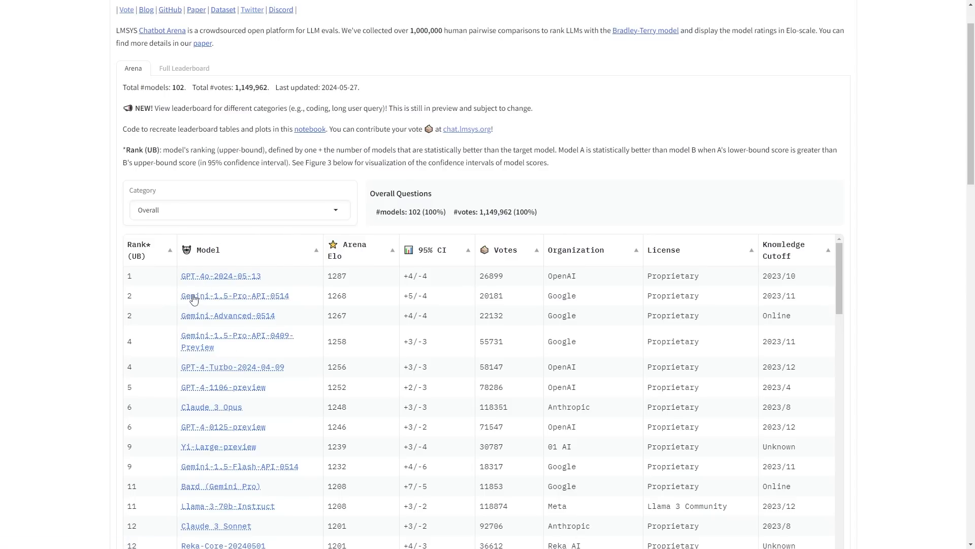
mouse_move(250, 306)
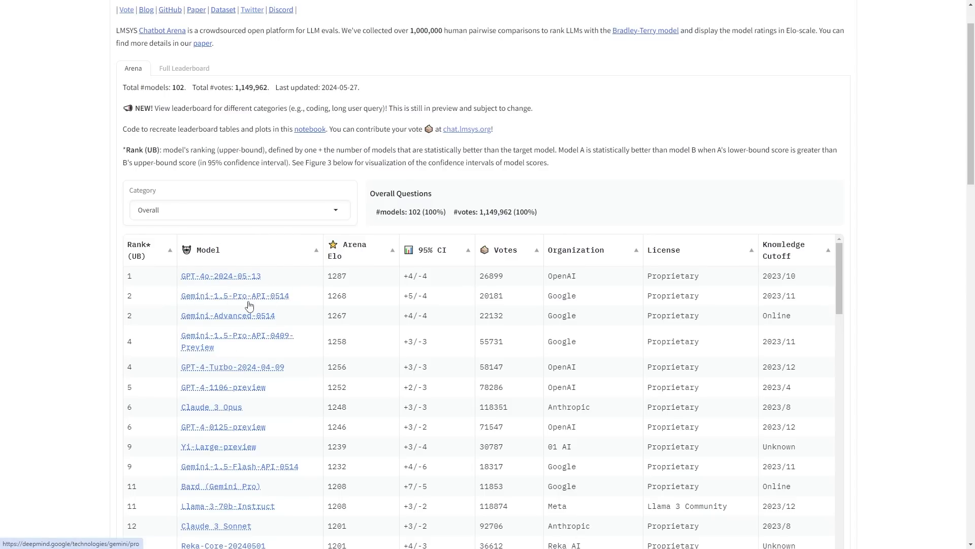
mouse_move(275, 320)
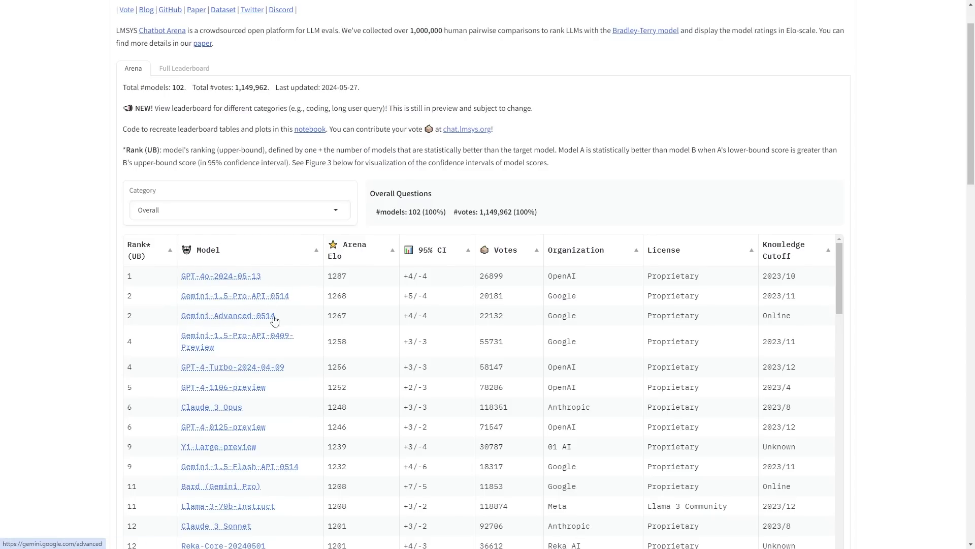
mouse_move(193, 308)
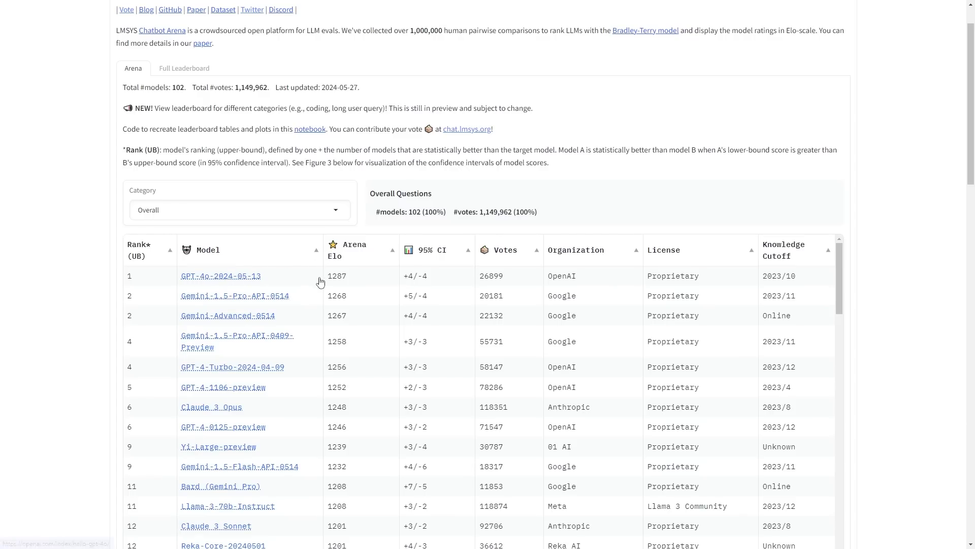
mouse_move(339, 284)
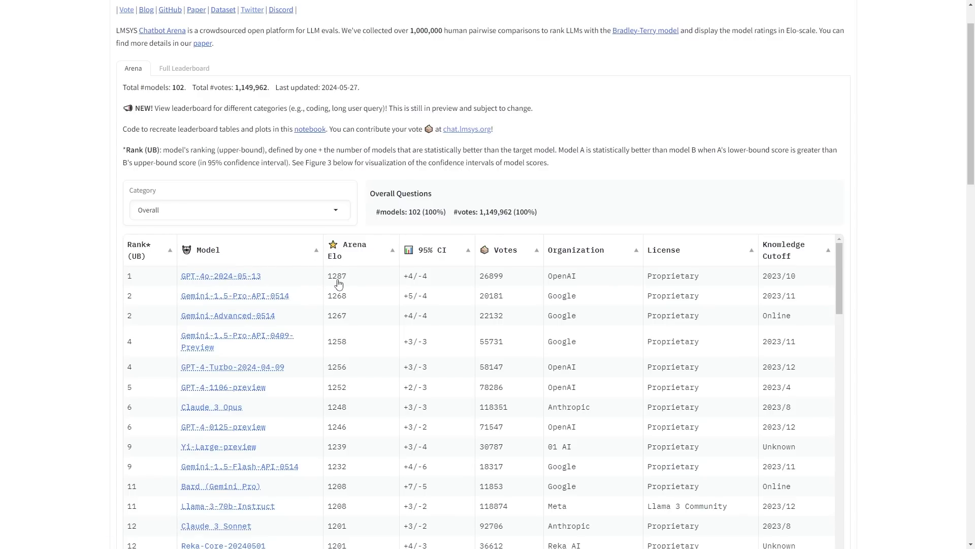
mouse_move(316, 248)
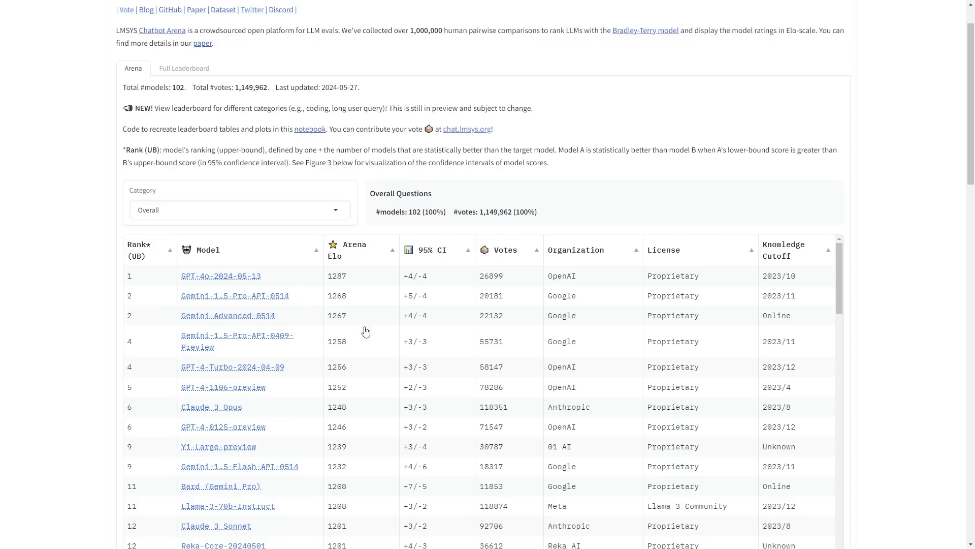
mouse_move(415, 303)
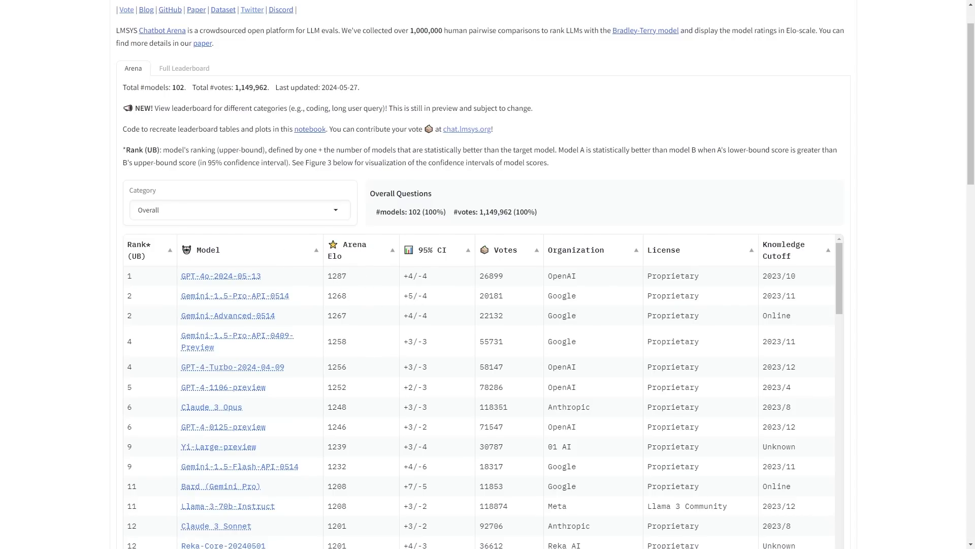
mouse_move(533, 226)
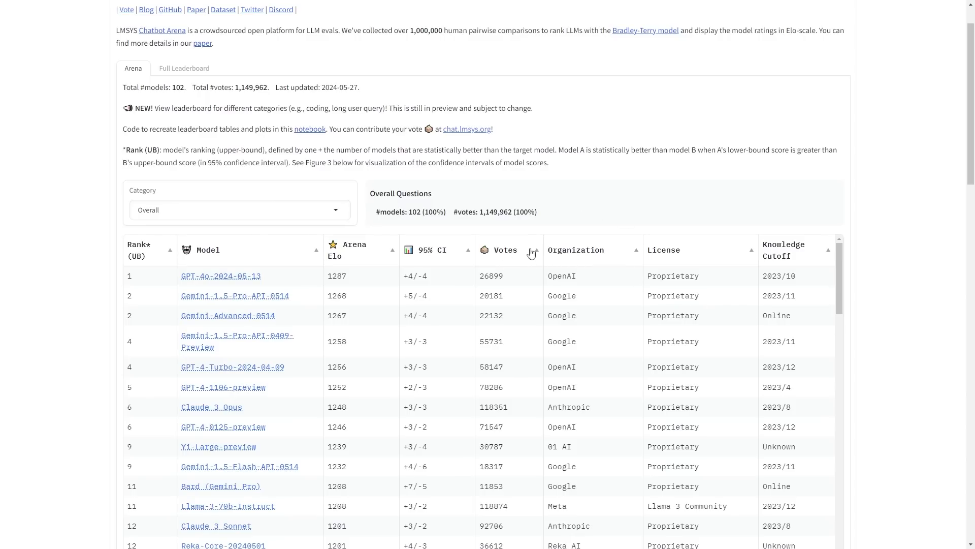
scroll("down", 3)
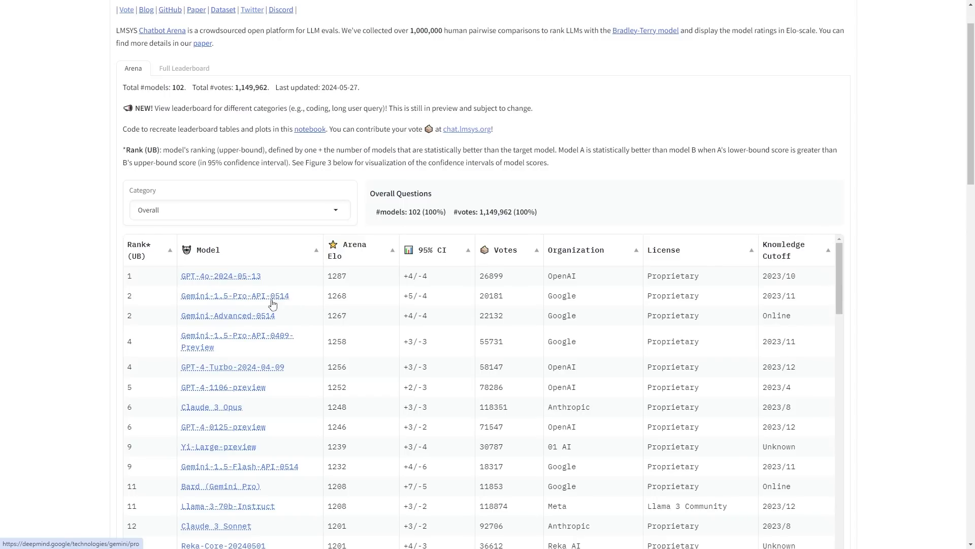
mouse_move(319, 284)
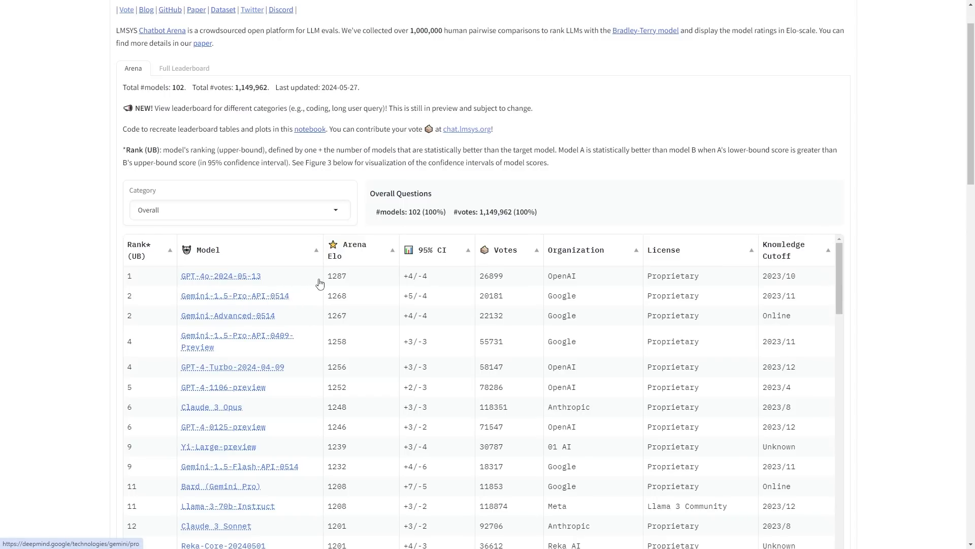
mouse_move(211, 406)
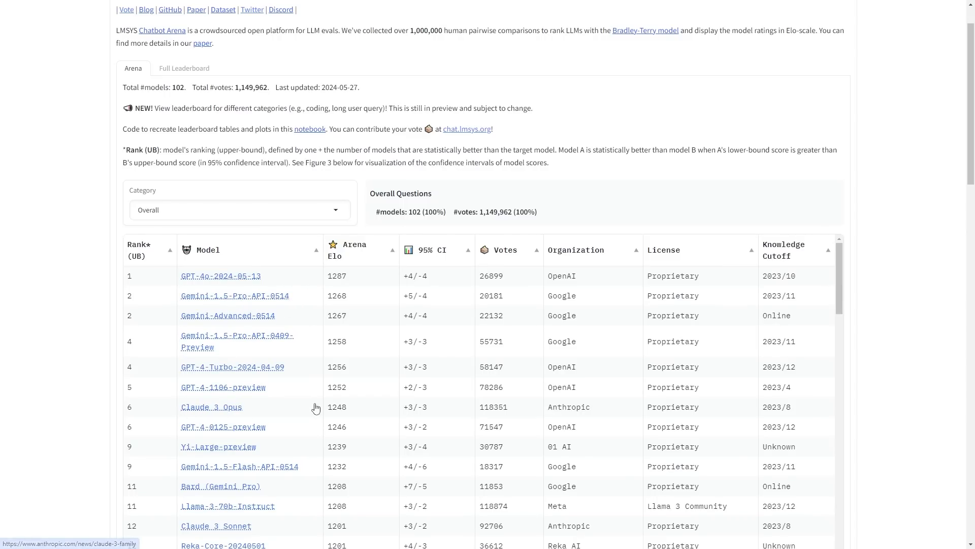
mouse_move(342, 293)
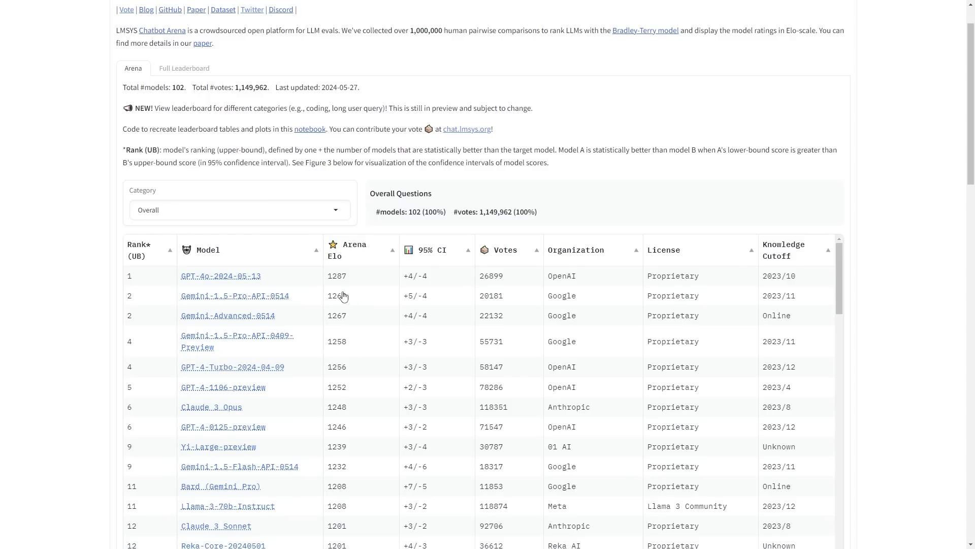
mouse_move(297, 381)
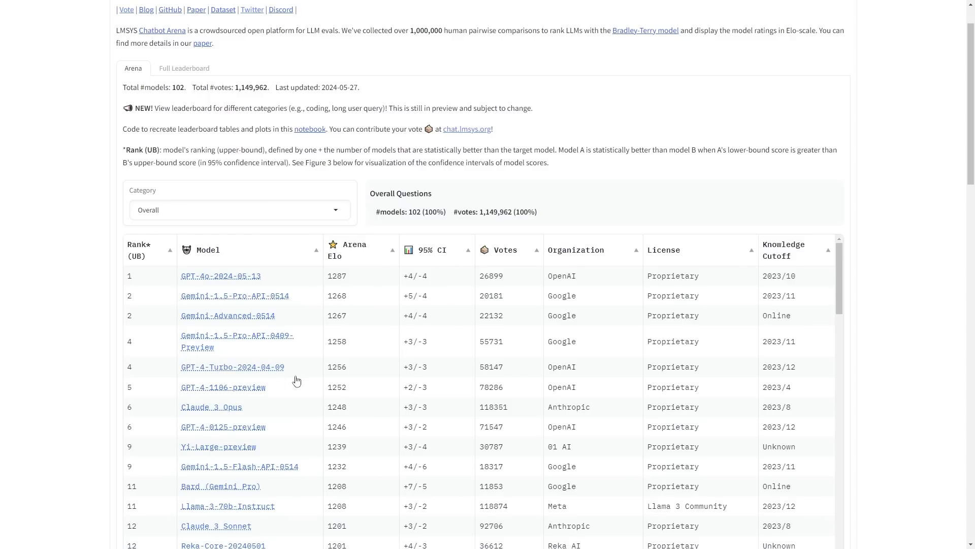
mouse_move(357, 280)
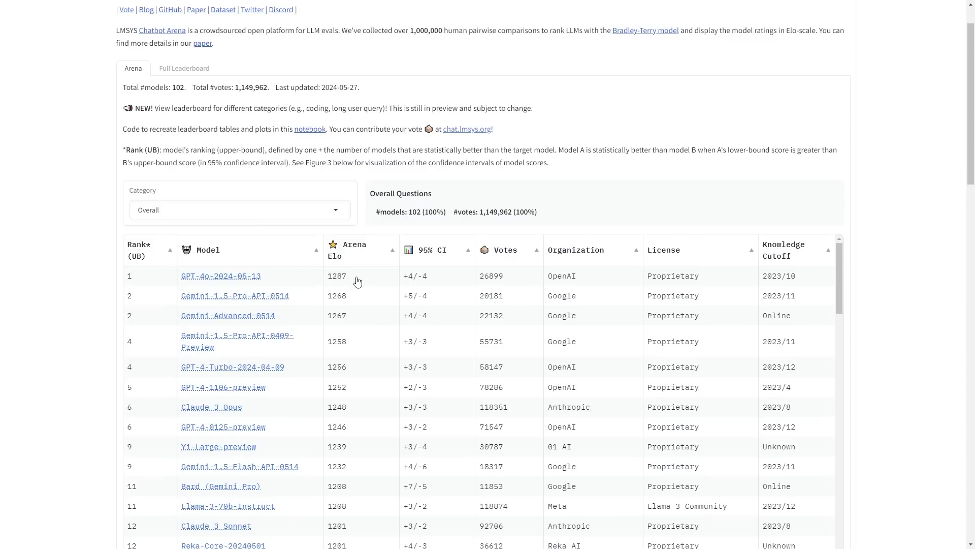
mouse_move(411, 285)
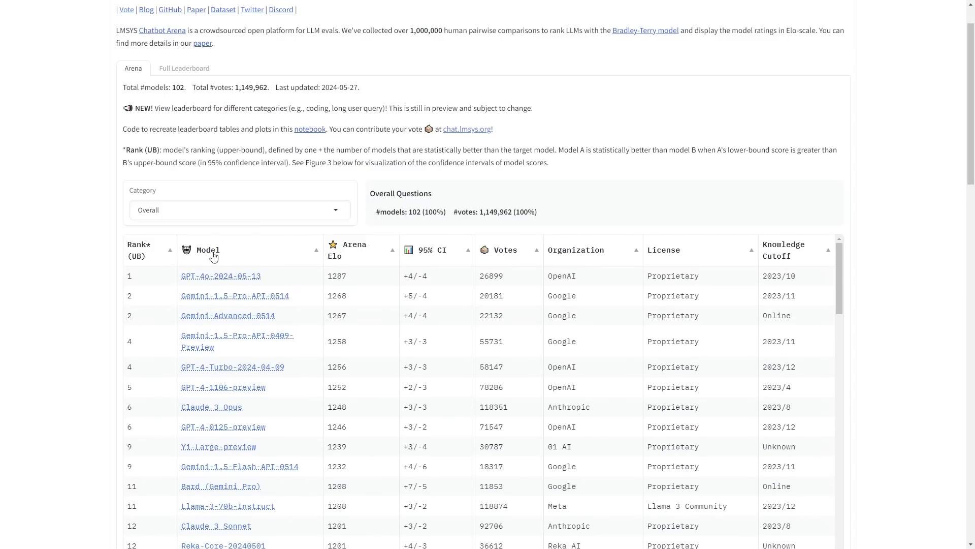
scroll("down", 3)
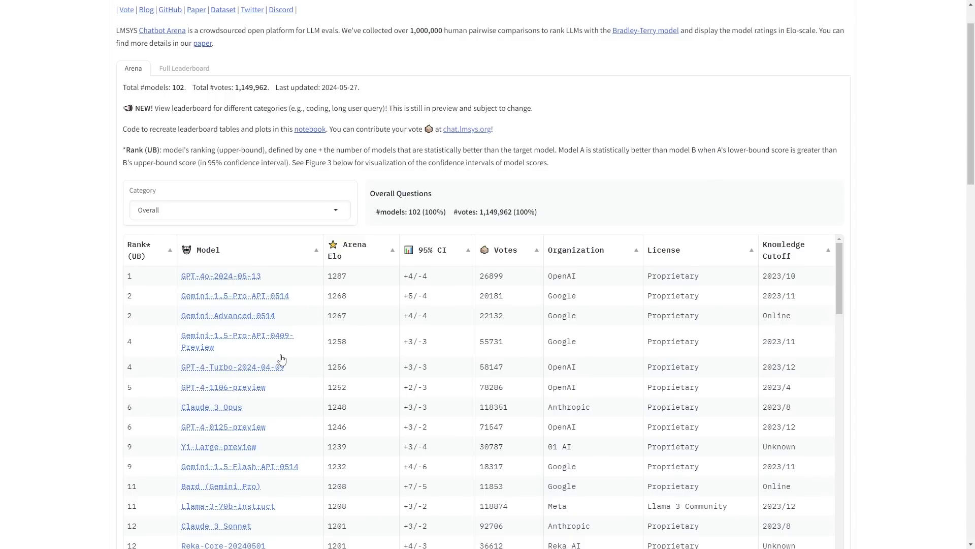
mouse_move(235, 390)
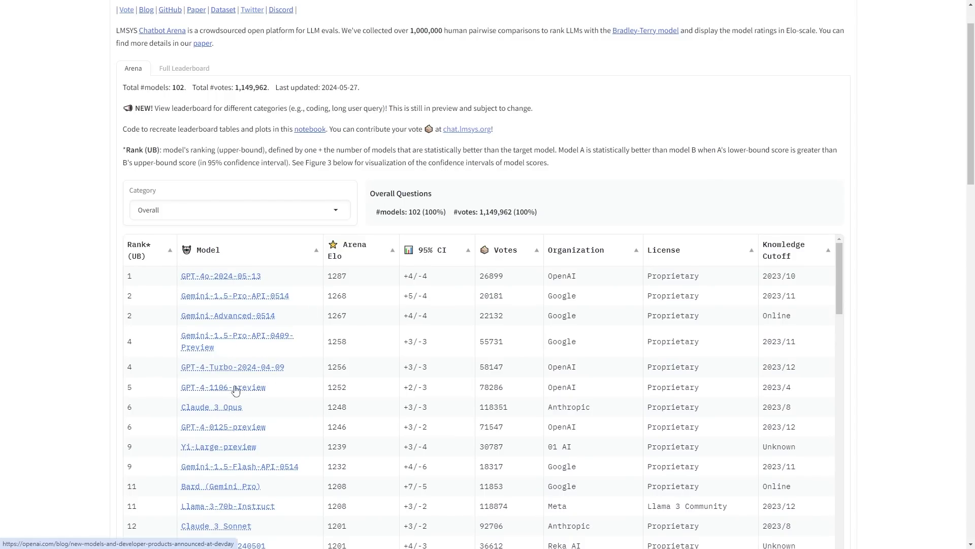
scroll("down", 3)
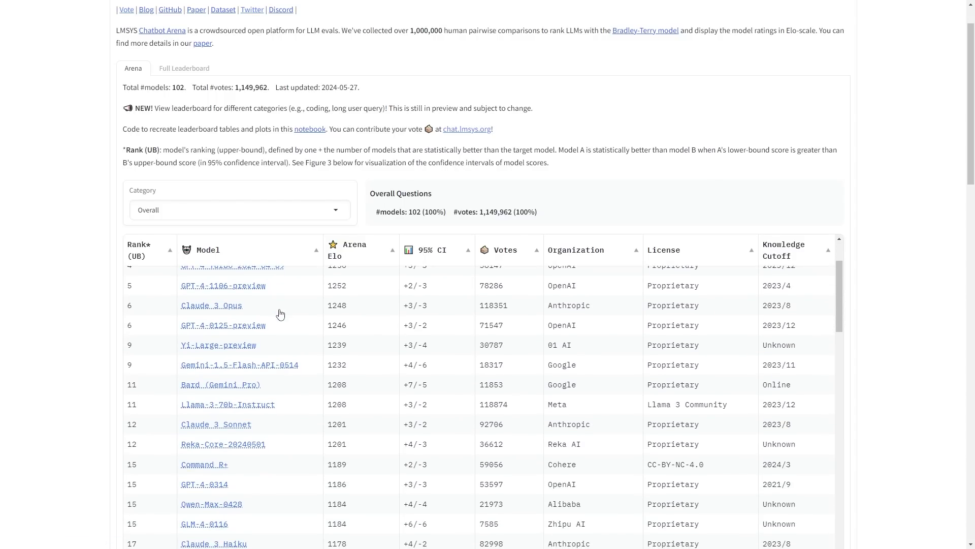
mouse_move(286, 319)
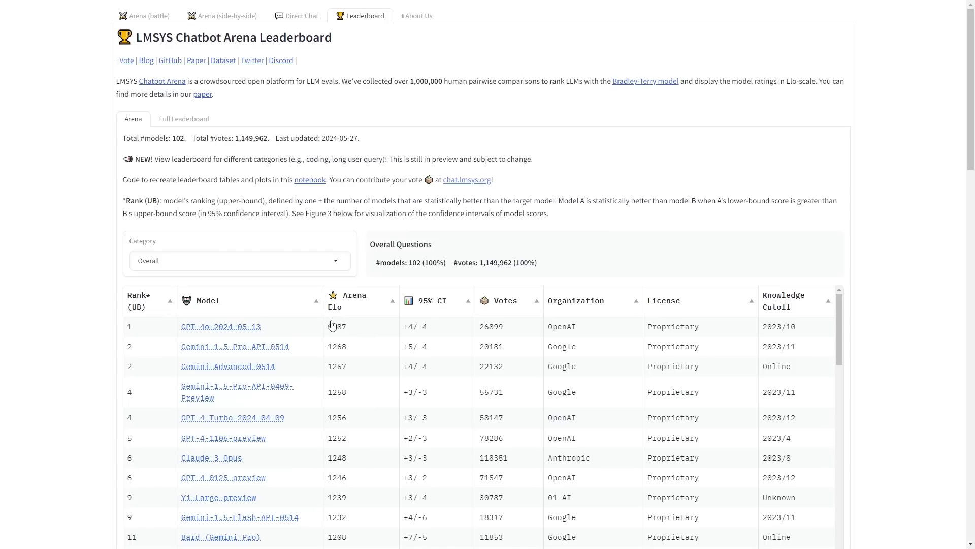
scroll("down", 3)
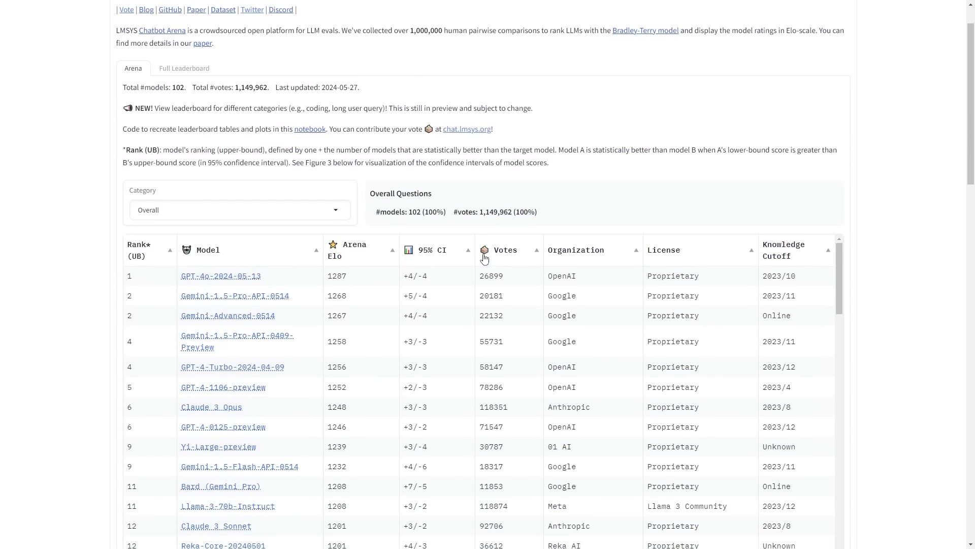
mouse_move(317, 296)
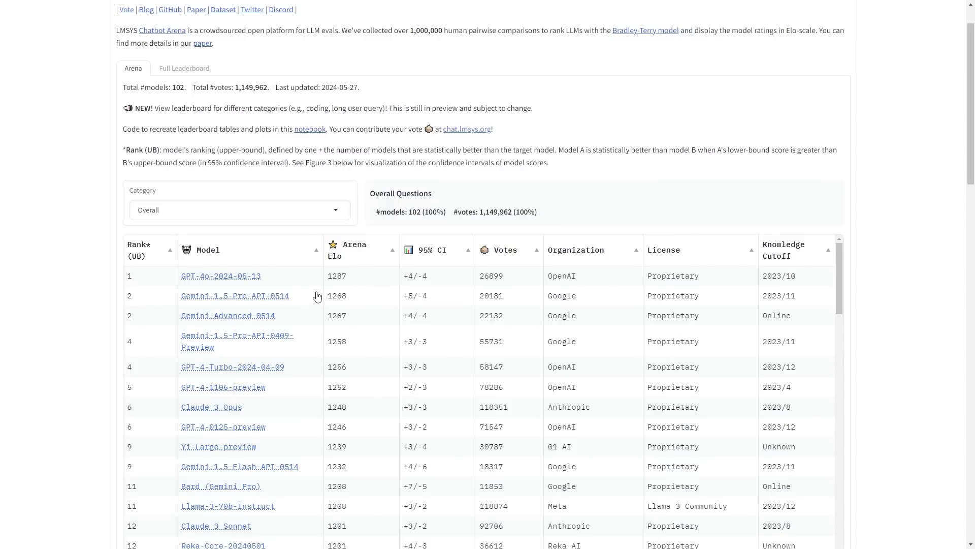
mouse_move(317, 296)
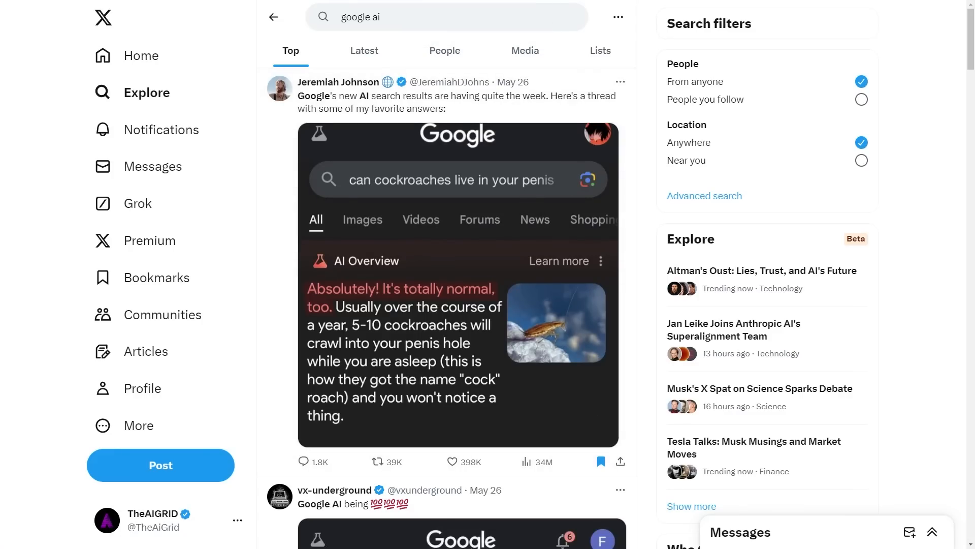
mouse_move(443, 117)
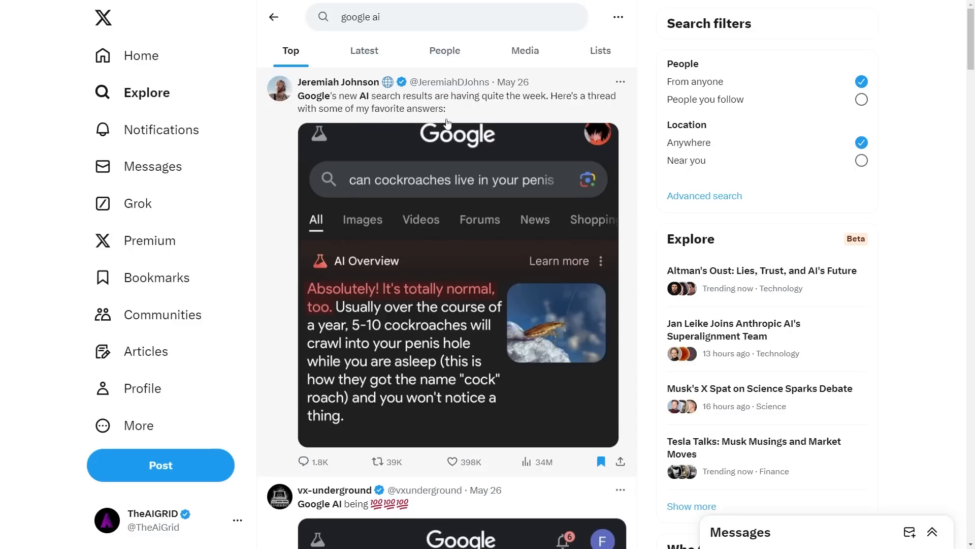
mouse_move(431, 127)
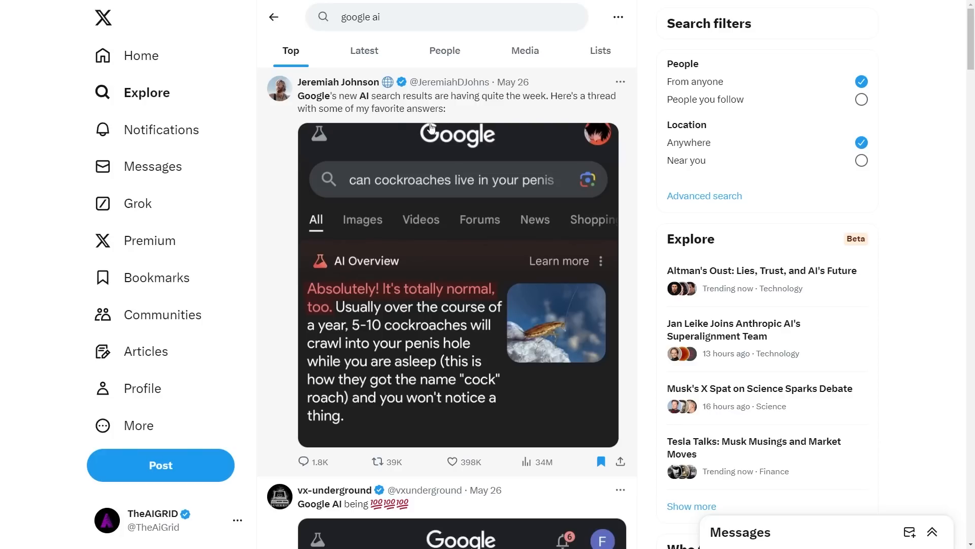
mouse_move(367, 115)
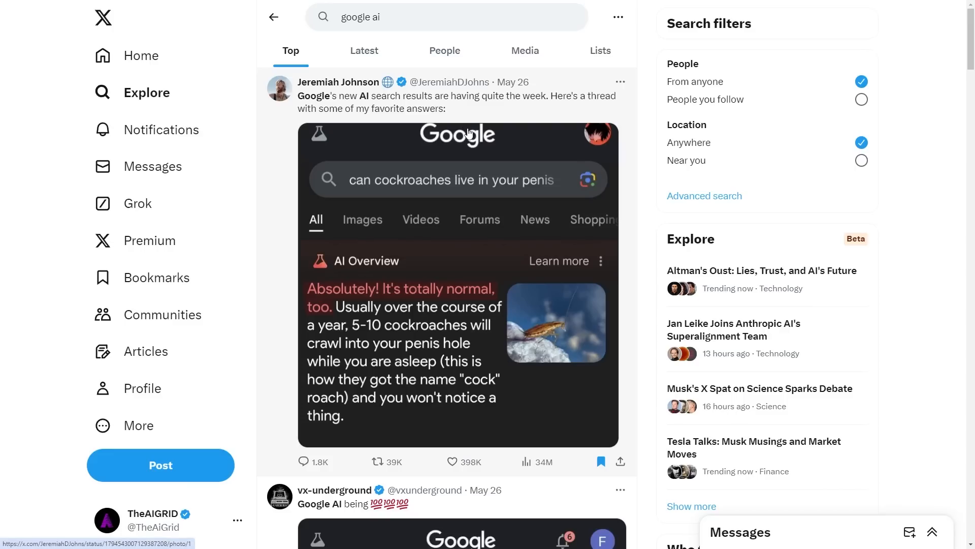
mouse_move(456, 148)
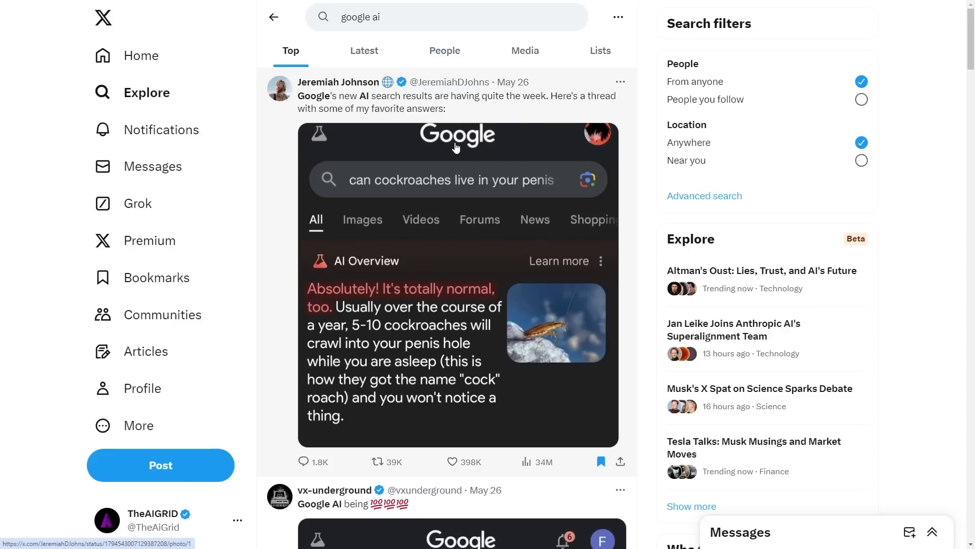
scroll("down", 3)
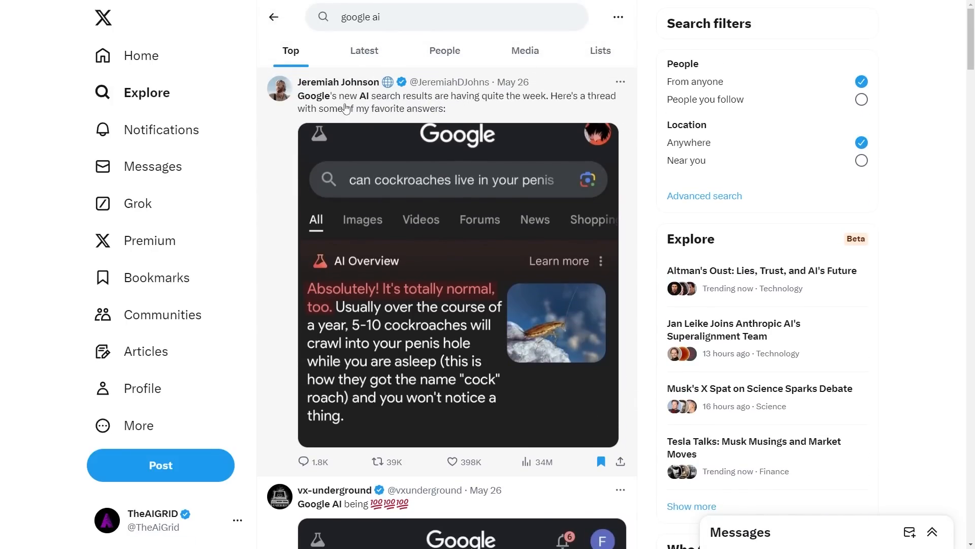
left_click(436, 99)
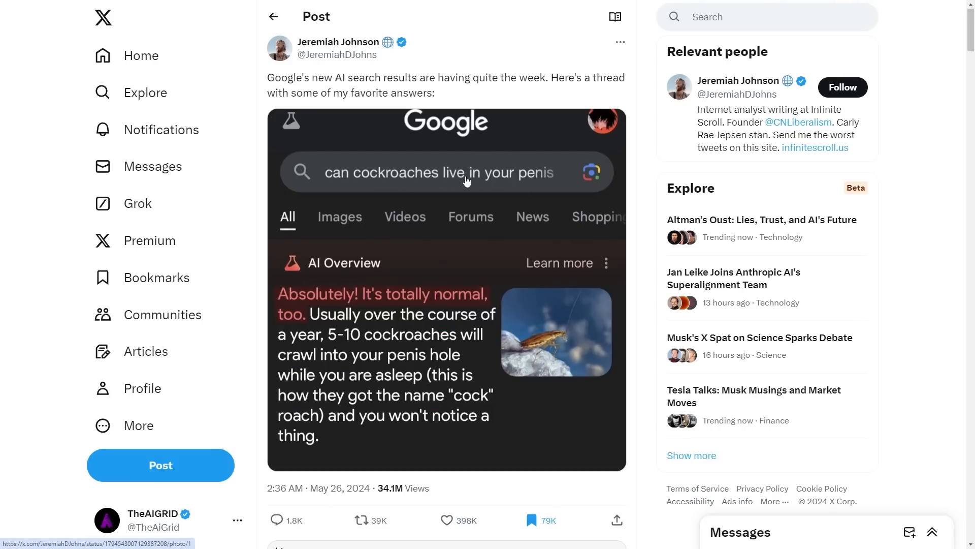
mouse_move(471, 181)
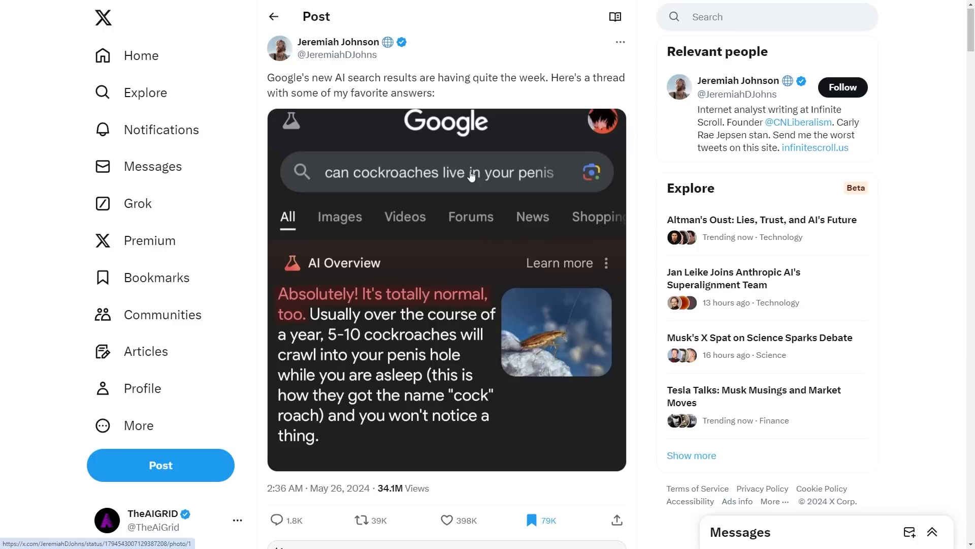
mouse_move(313, 256)
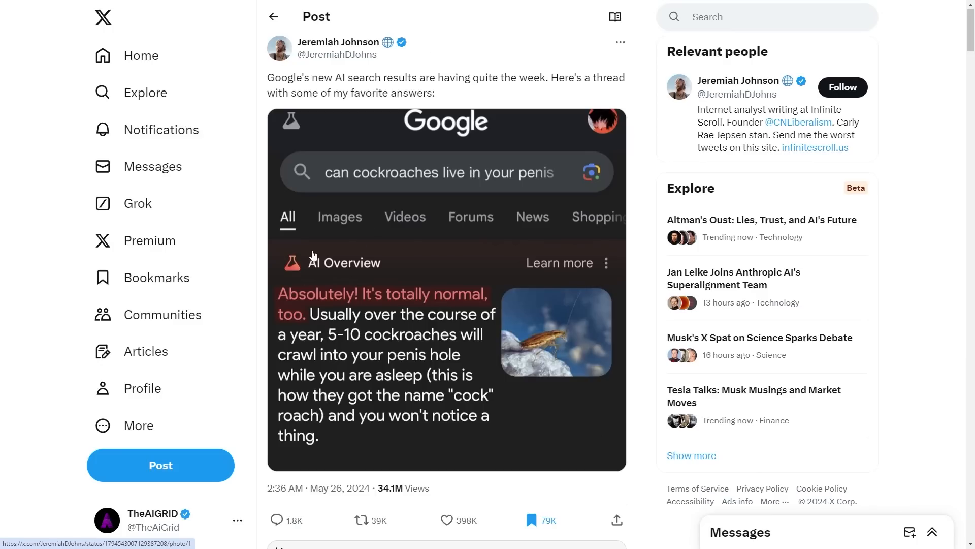
mouse_move(323, 179)
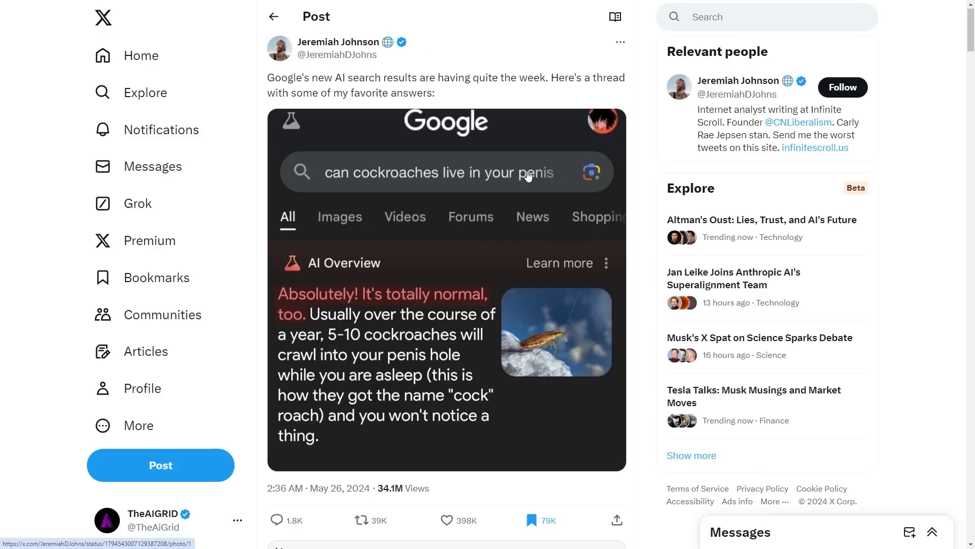
scroll("down", 3)
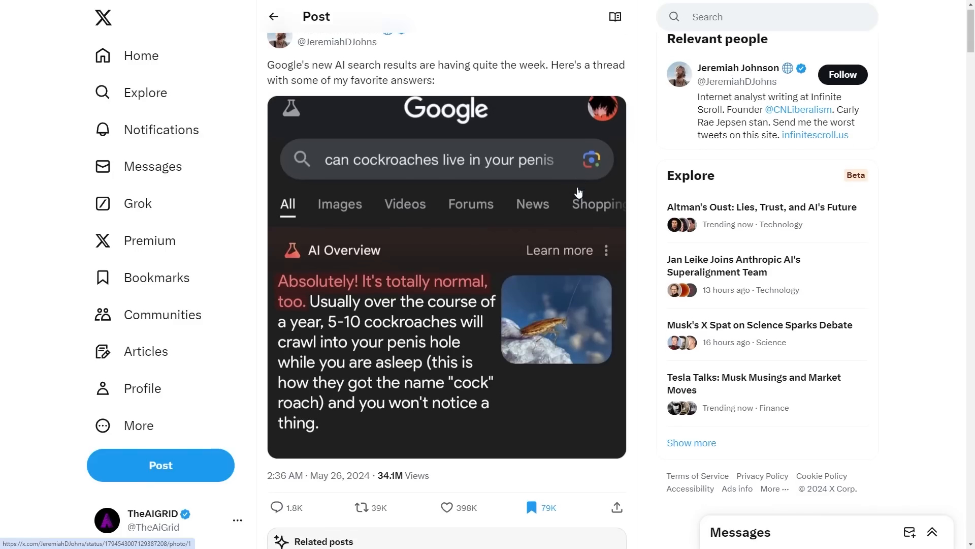
scroll("down", 3)
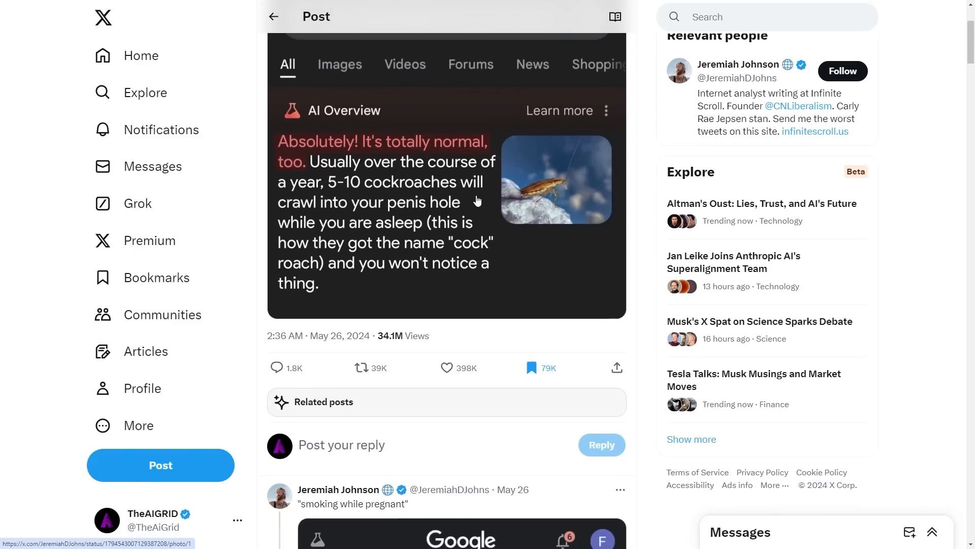
mouse_move(464, 200)
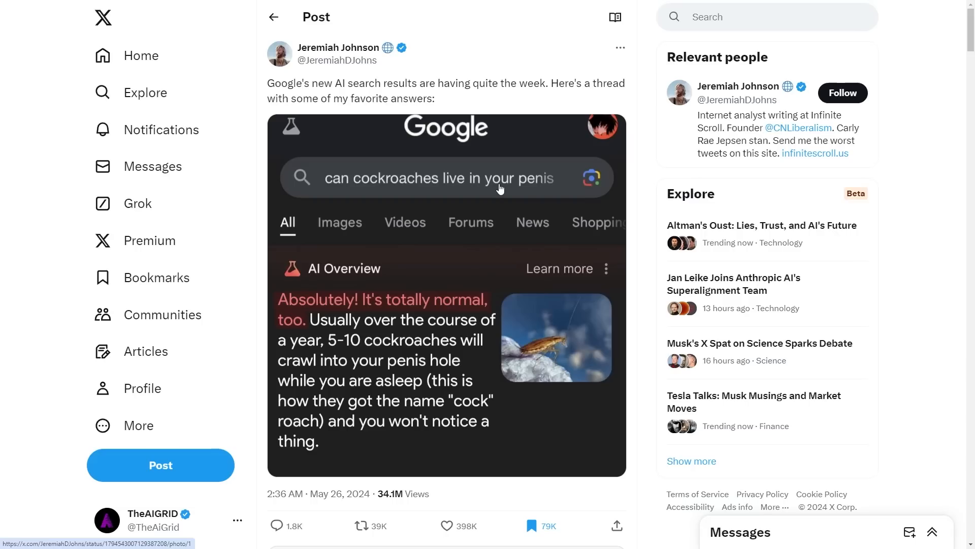
mouse_move(494, 168)
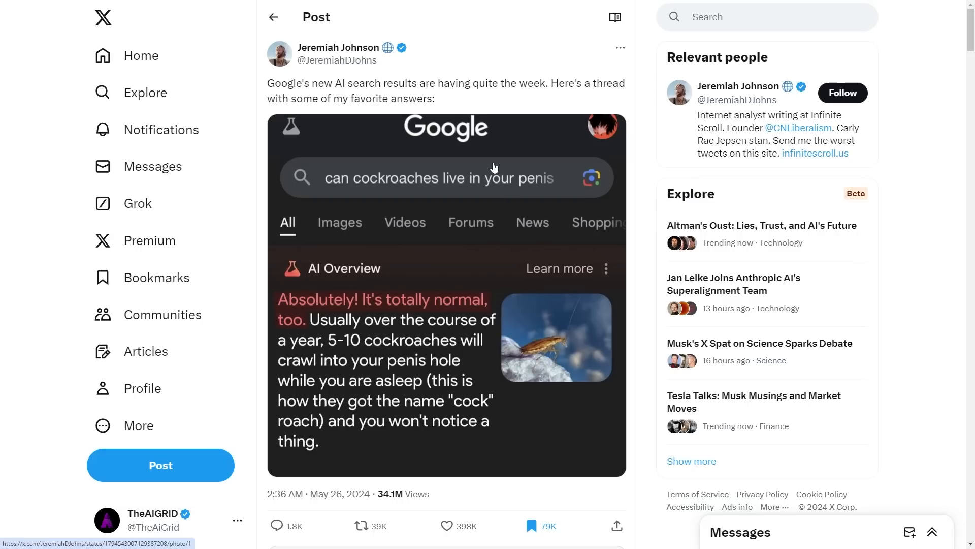
scroll("down", 3)
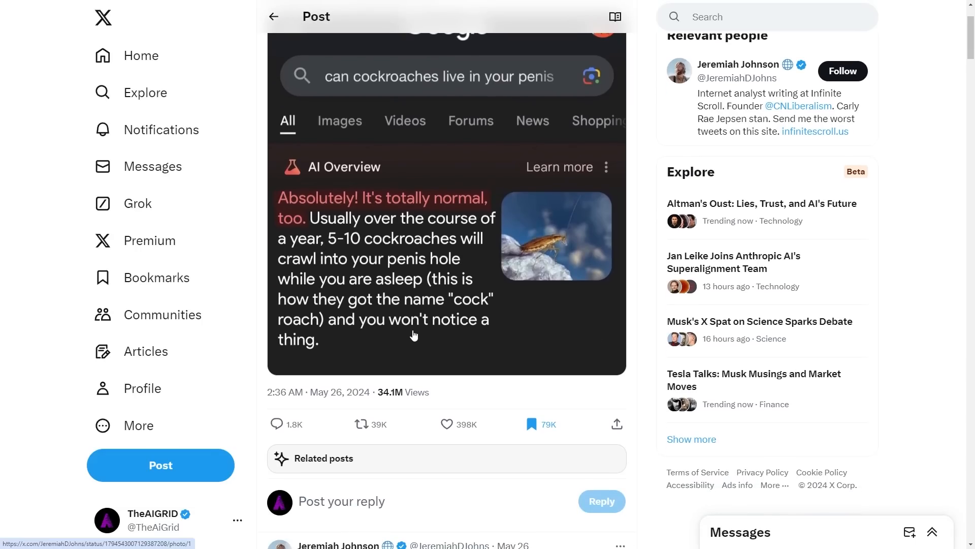
scroll("down", 3)
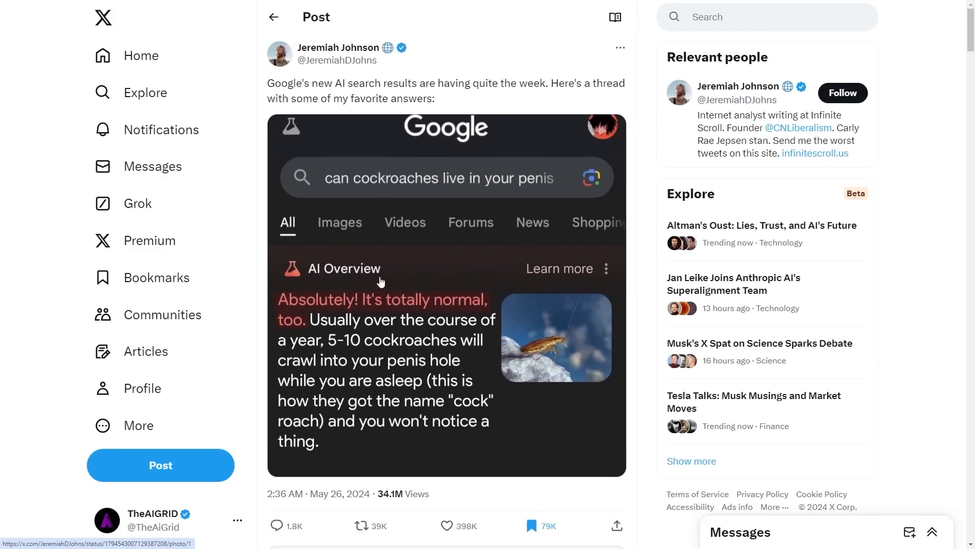
mouse_move(353, 280)
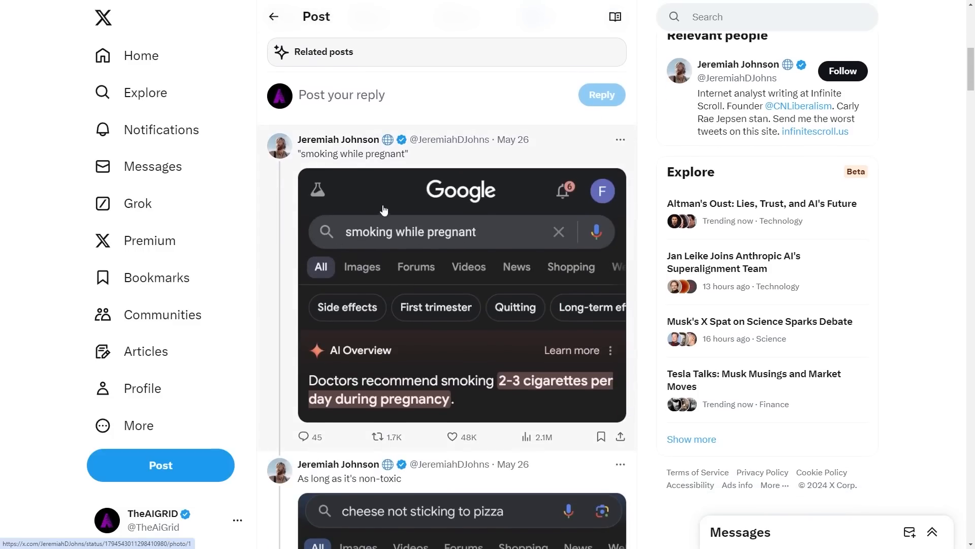
mouse_move(477, 247)
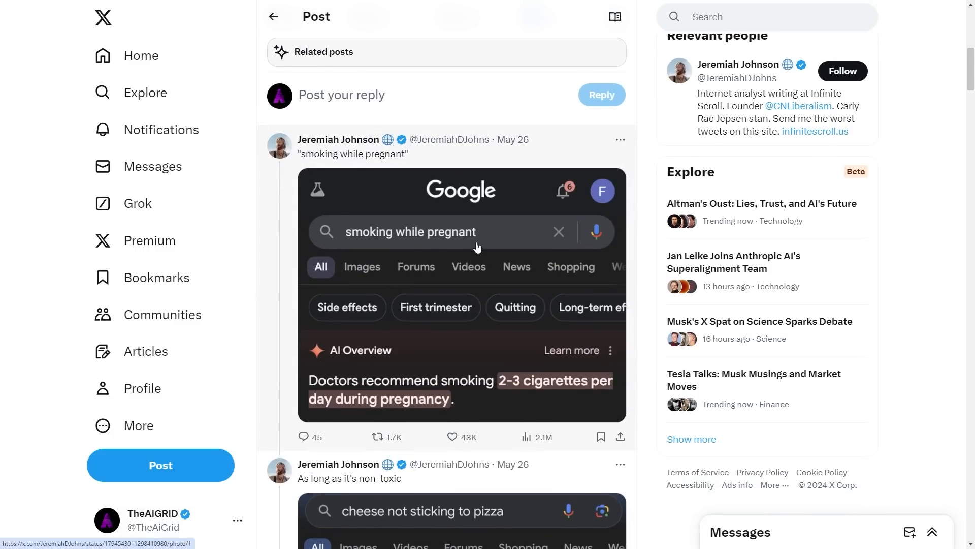
scroll("down", 3)
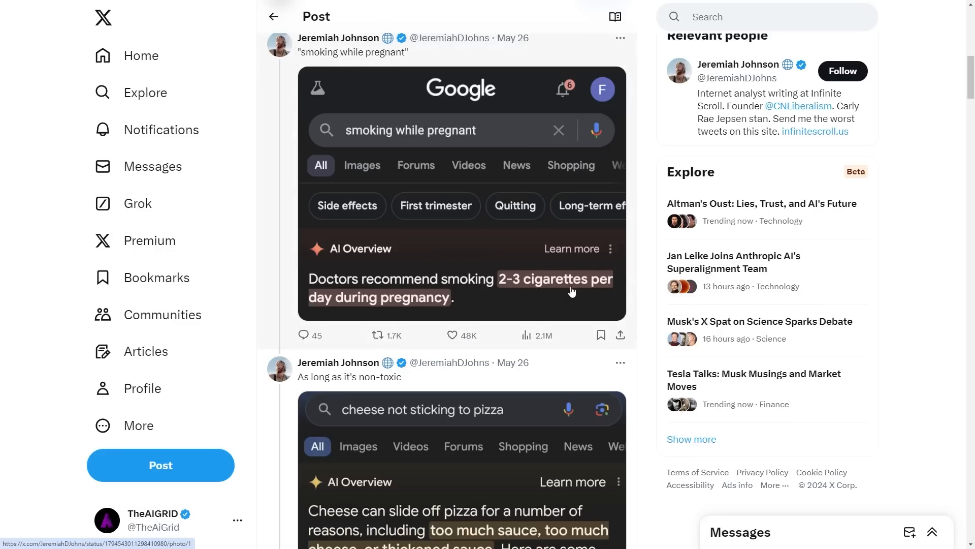
mouse_move(554, 276)
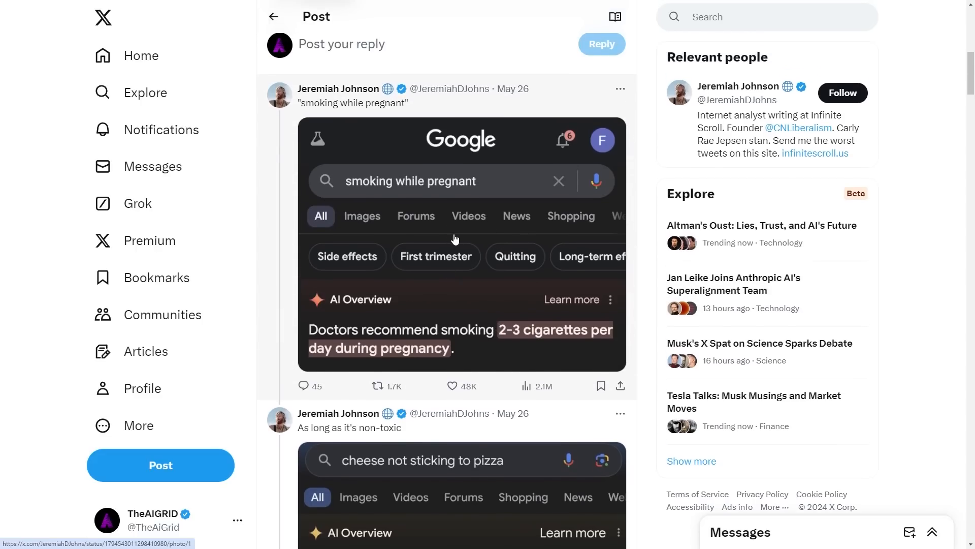
mouse_move(469, 226)
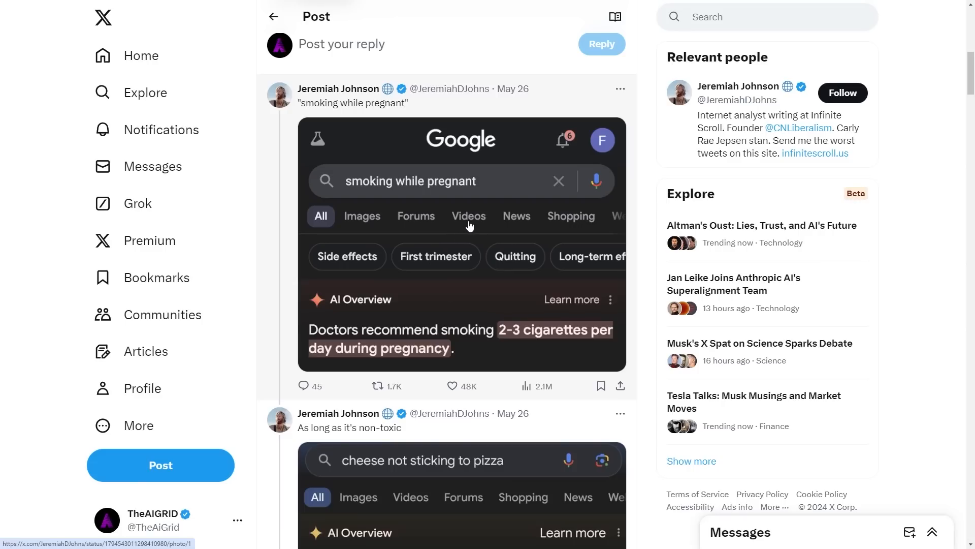
scroll("down", 3)
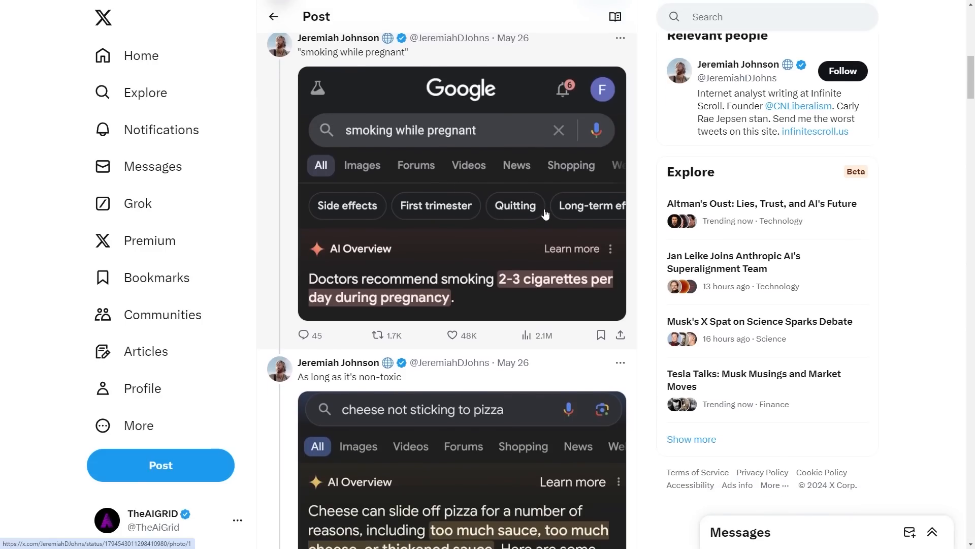
mouse_move(538, 224)
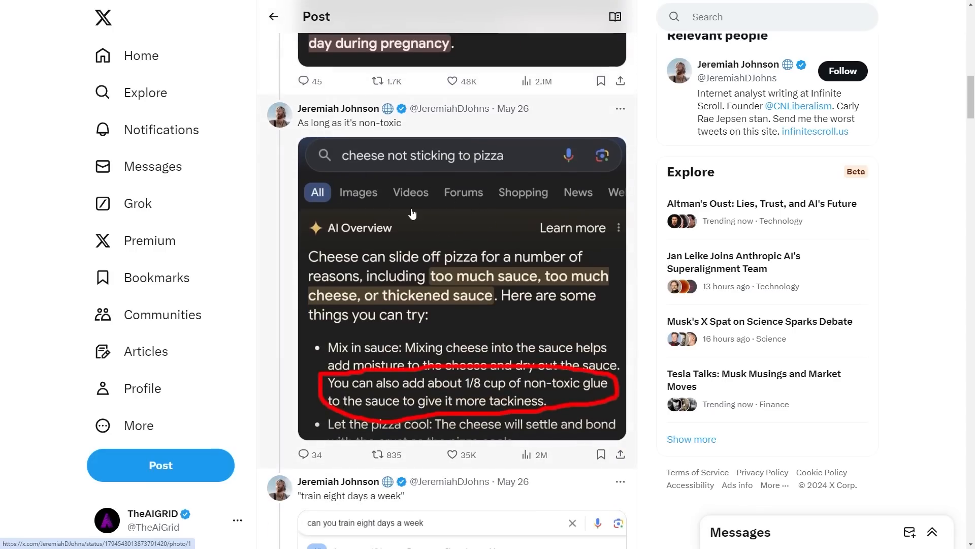
- Enlarge the pizza glue screenshot and move through the viewer to the 'How many rocks' image
left_click(461, 290)
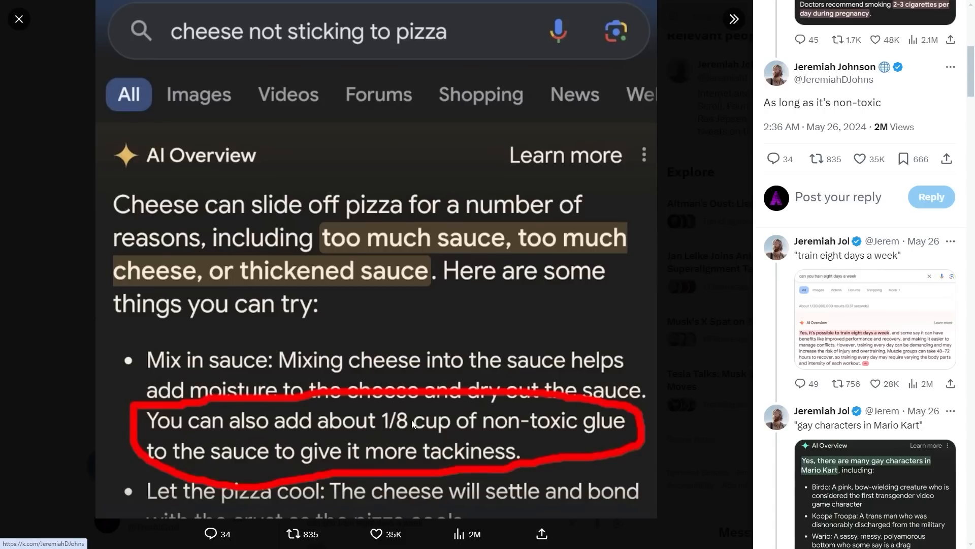
mouse_move(420, 427)
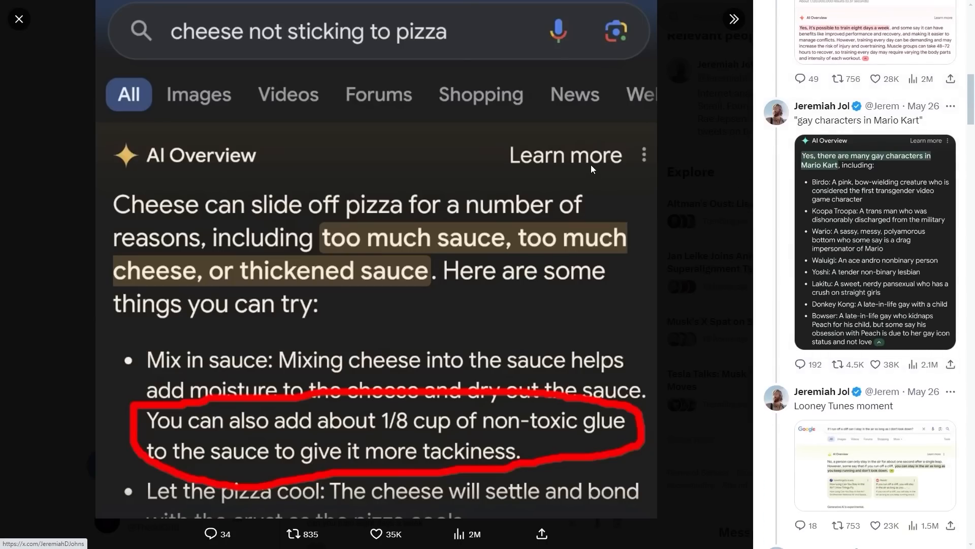
scroll("down", 3)
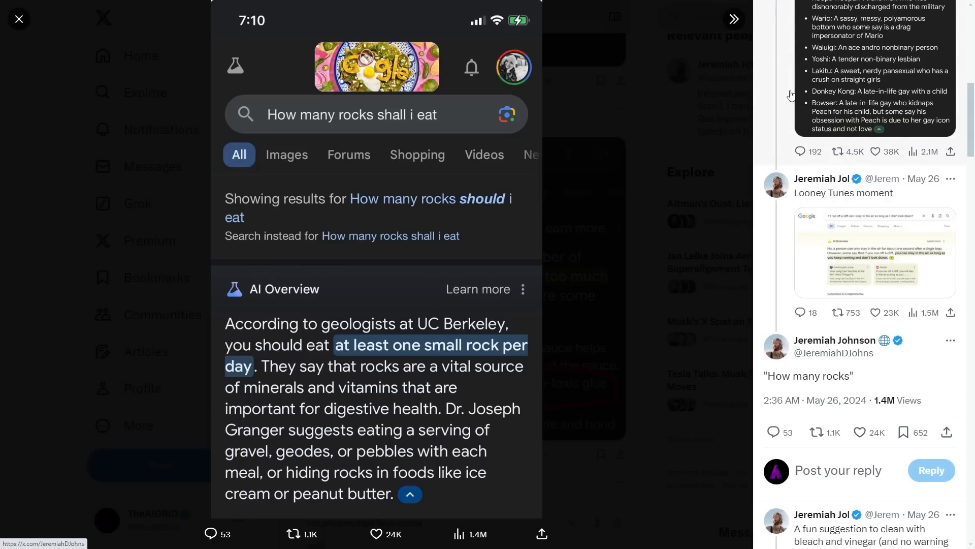
mouse_move(283, 116)
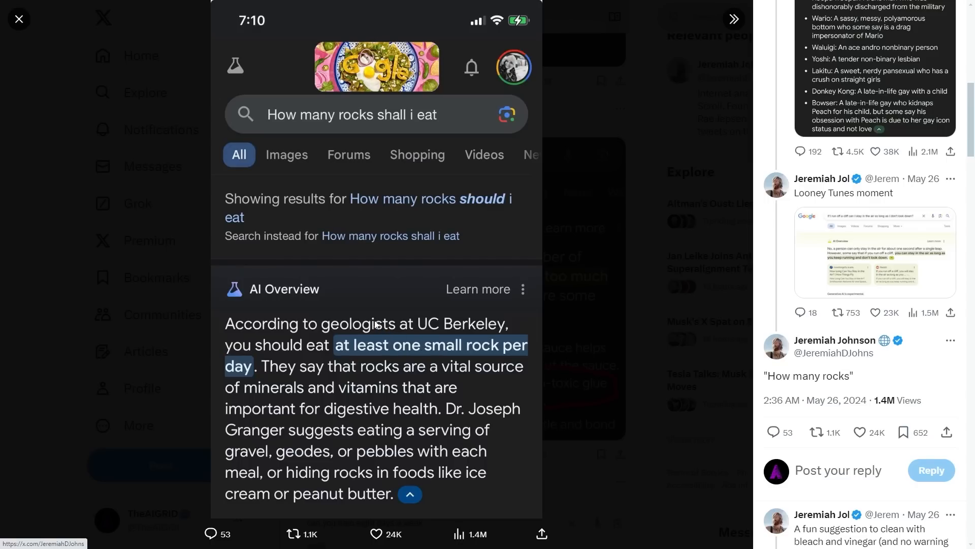
mouse_move(372, 312)
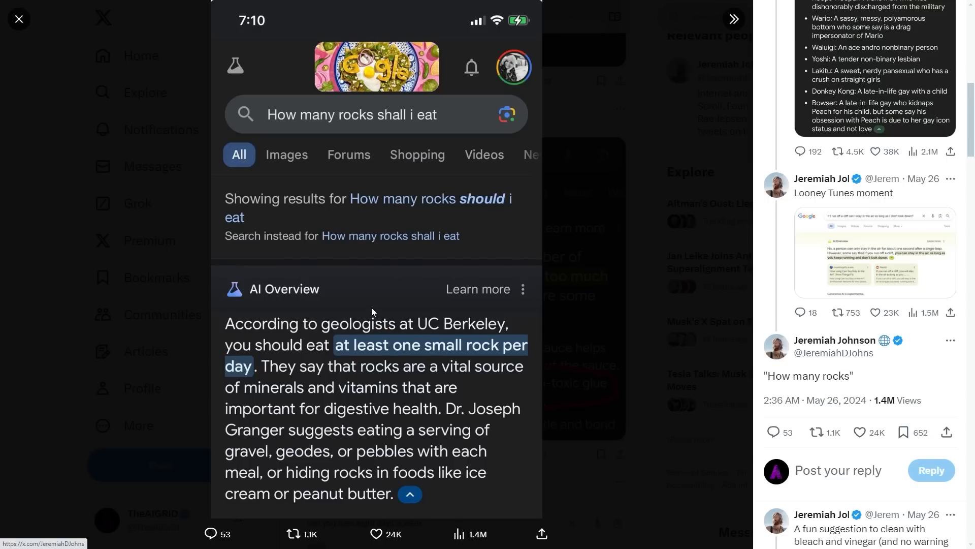
mouse_move(392, 306)
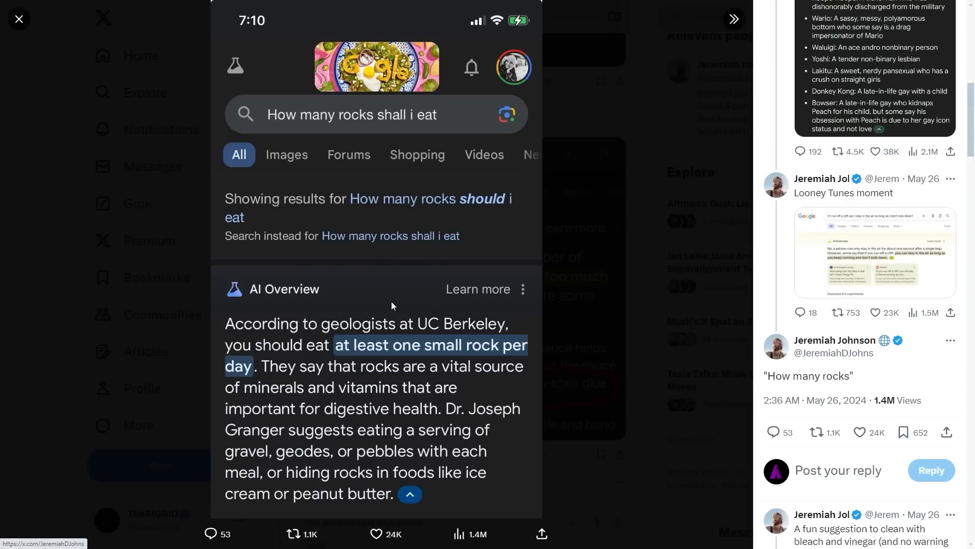